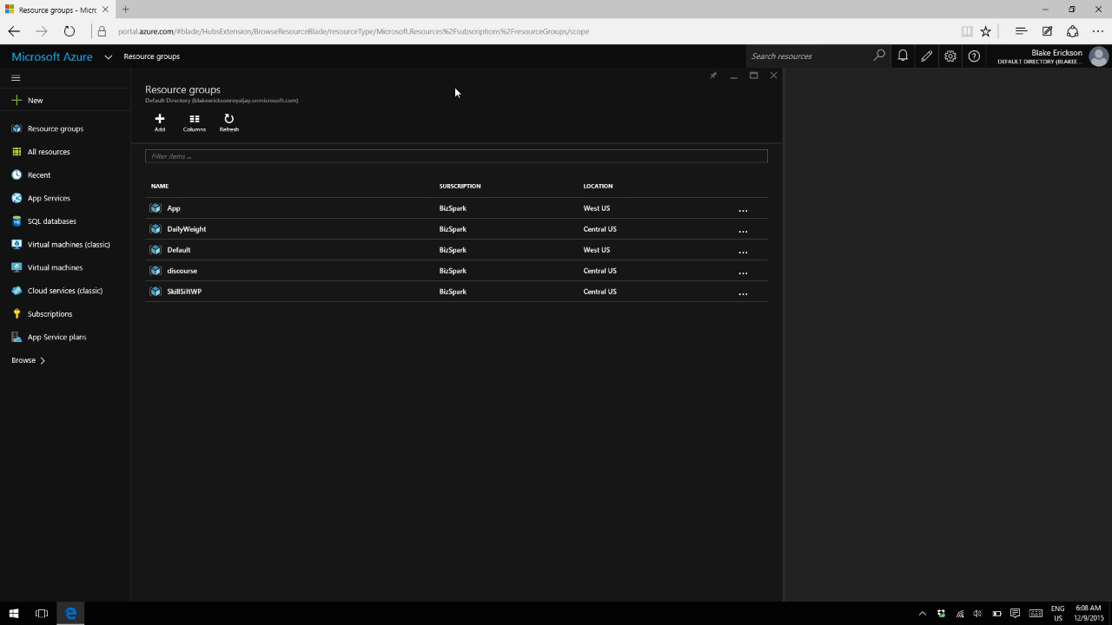
mouse_move(196, 151)
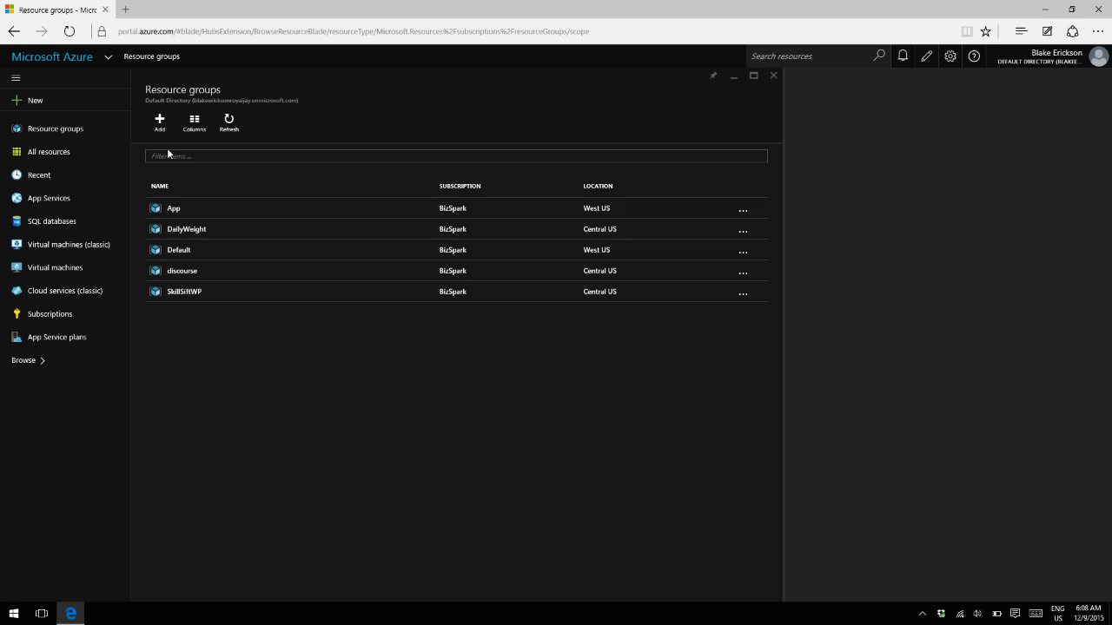
mouse_move(31, 157)
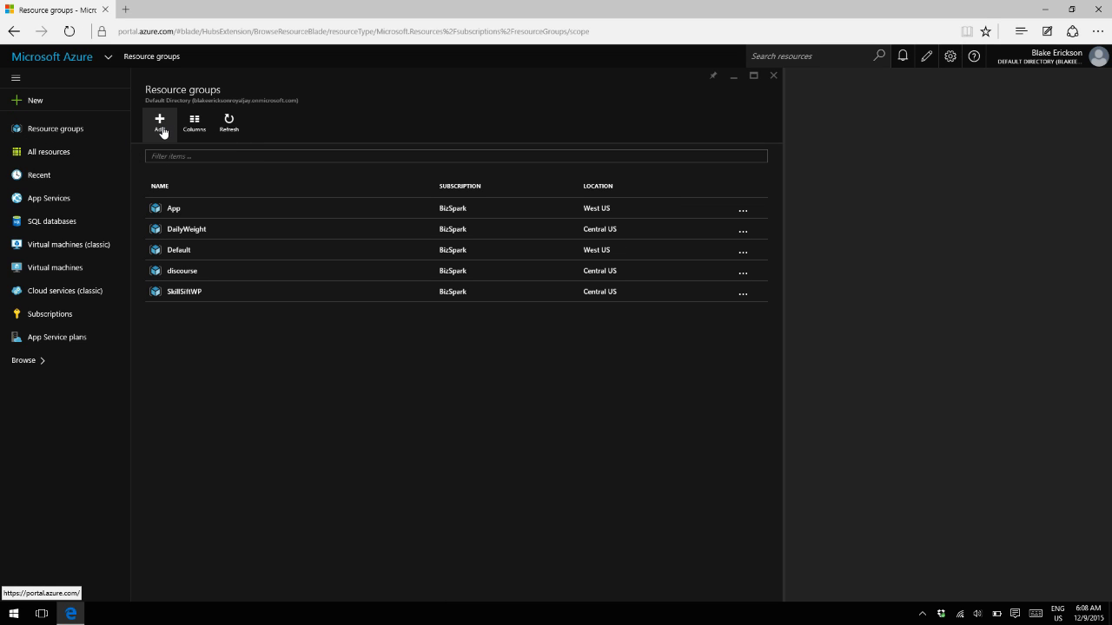
Step: Add resource group 20151209-group-a, with Pin to dashboard unchecked, and create it
left_click(160, 125)
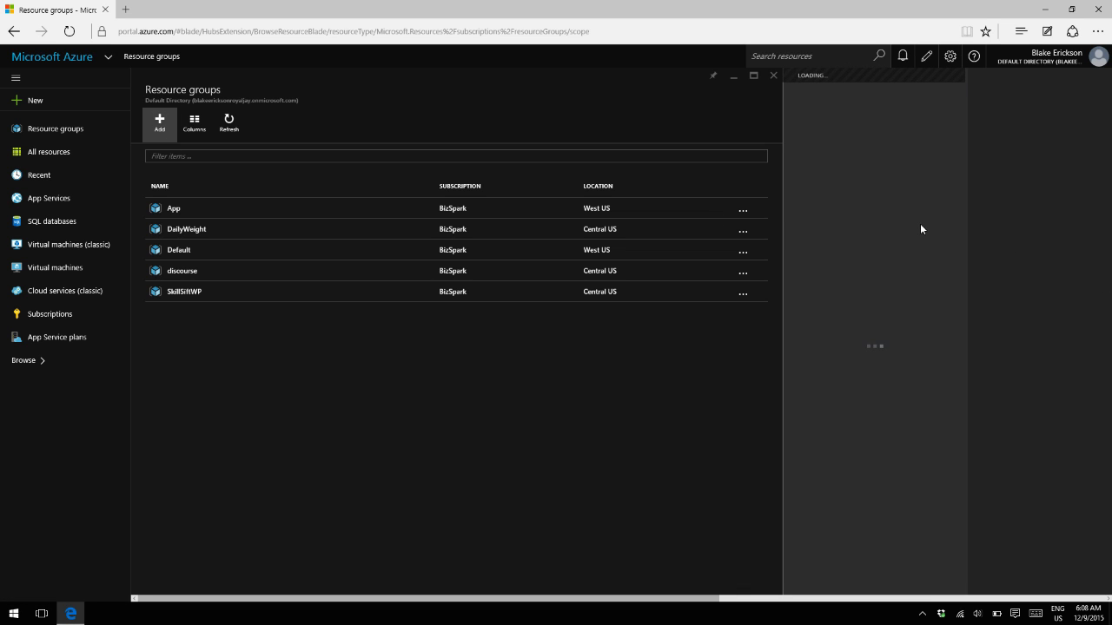
left_click(160, 123)
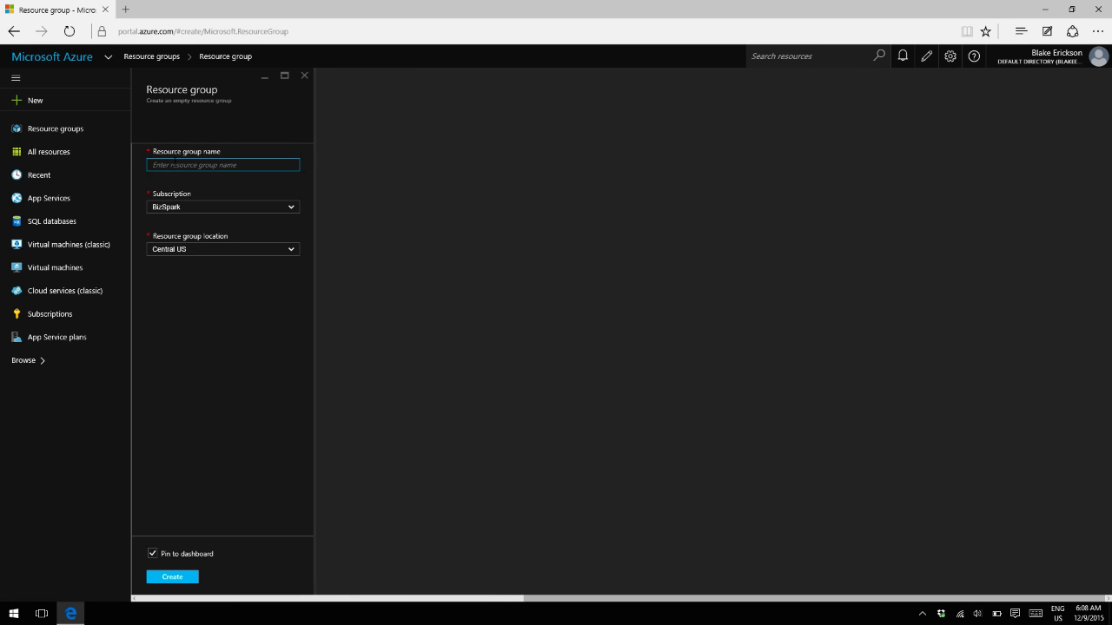
type("20151209-groub-a")
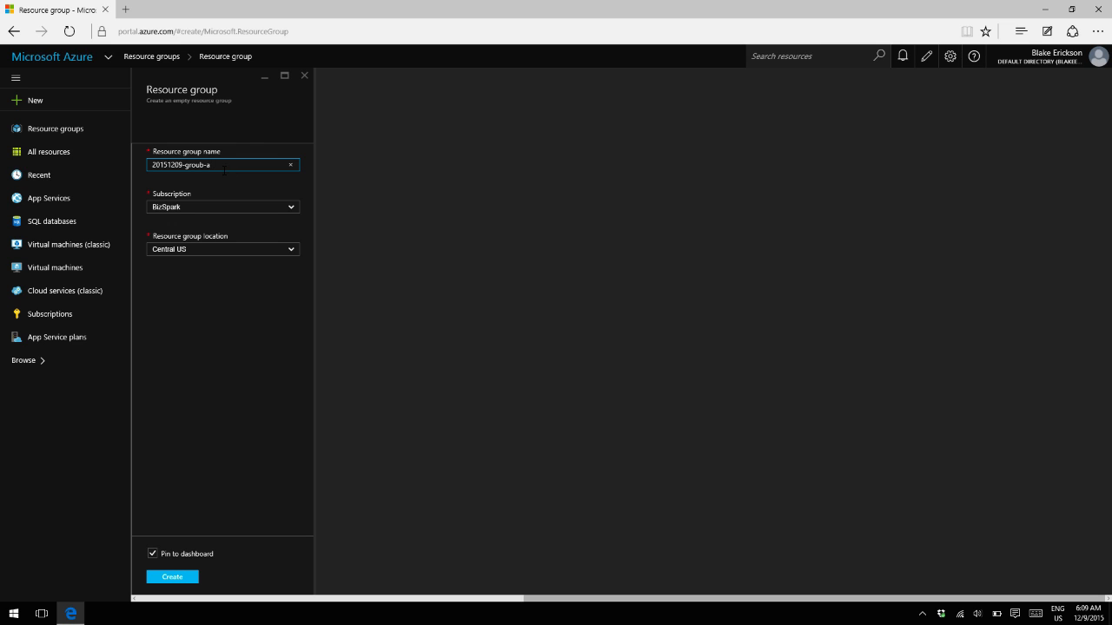
mouse_move(269, 188)
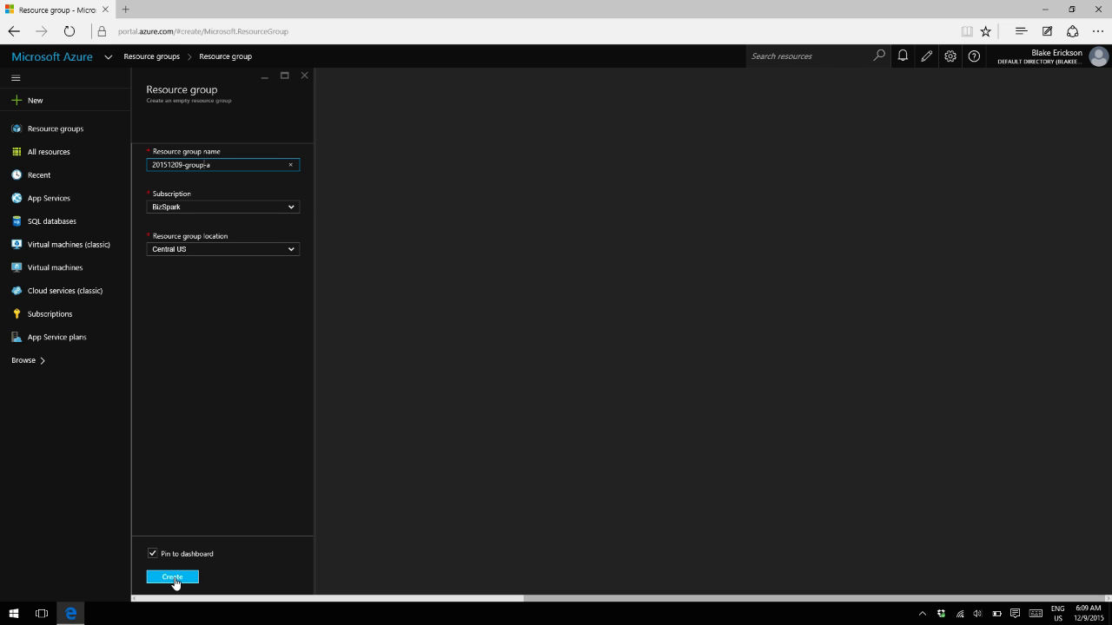
left_click(153, 552)
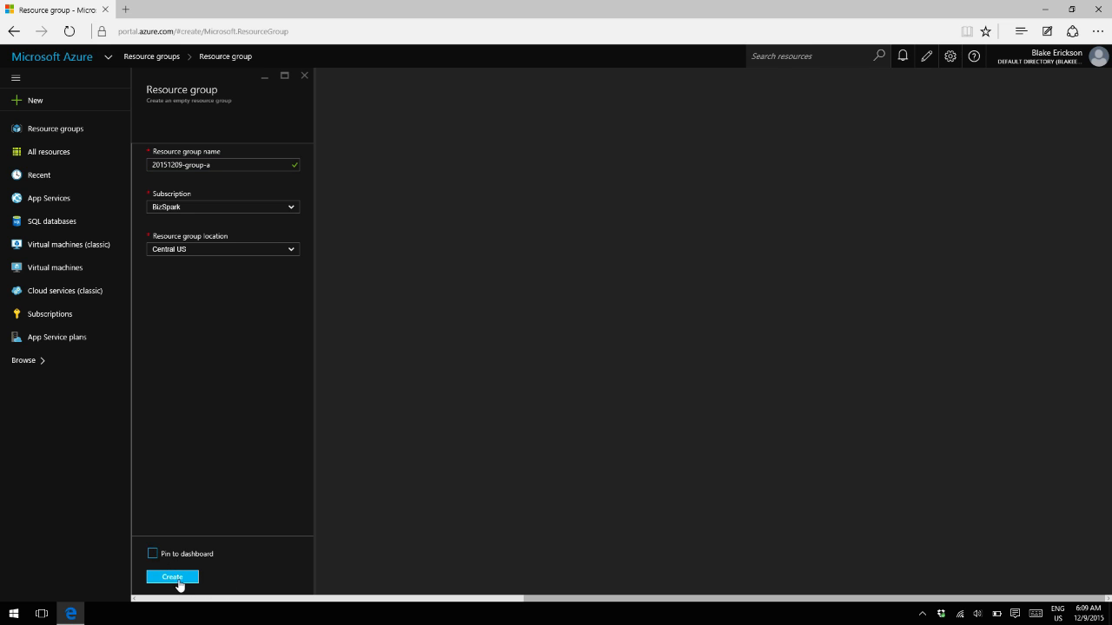
left_click(172, 577)
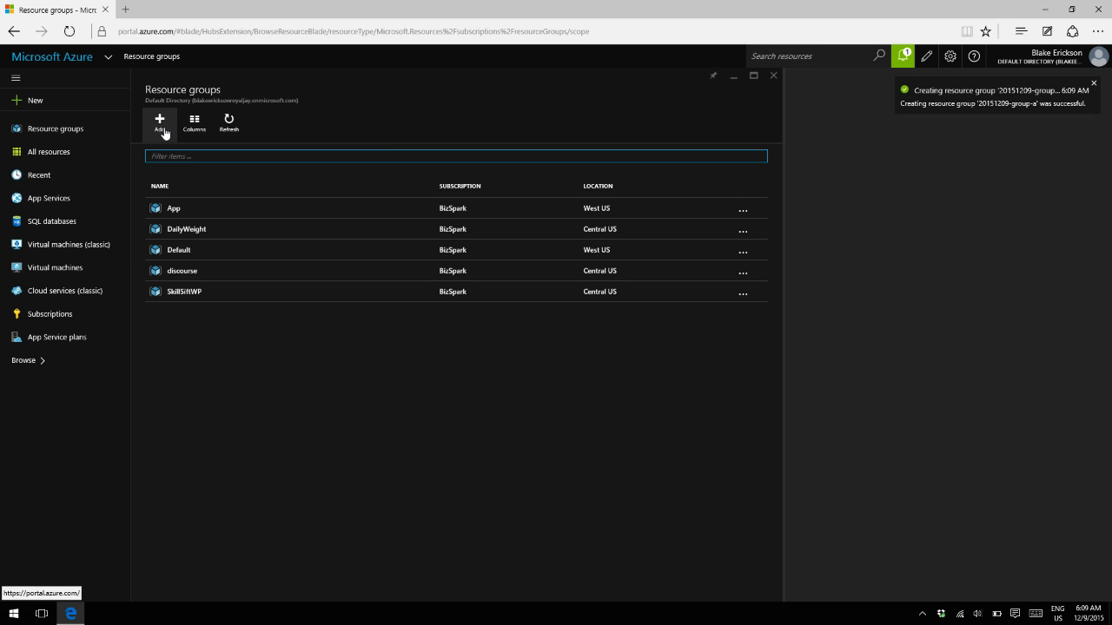
Step: Add resource group 20151209-group-b, leaving Pin to dashboard checked, and create it
left_click(159, 124)
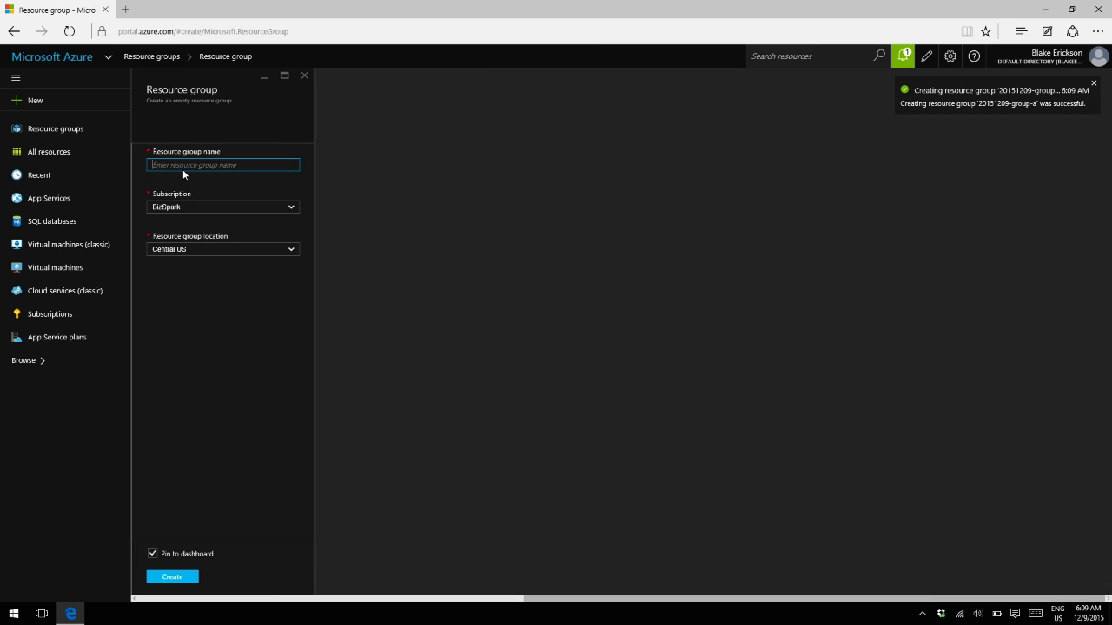
type("20")
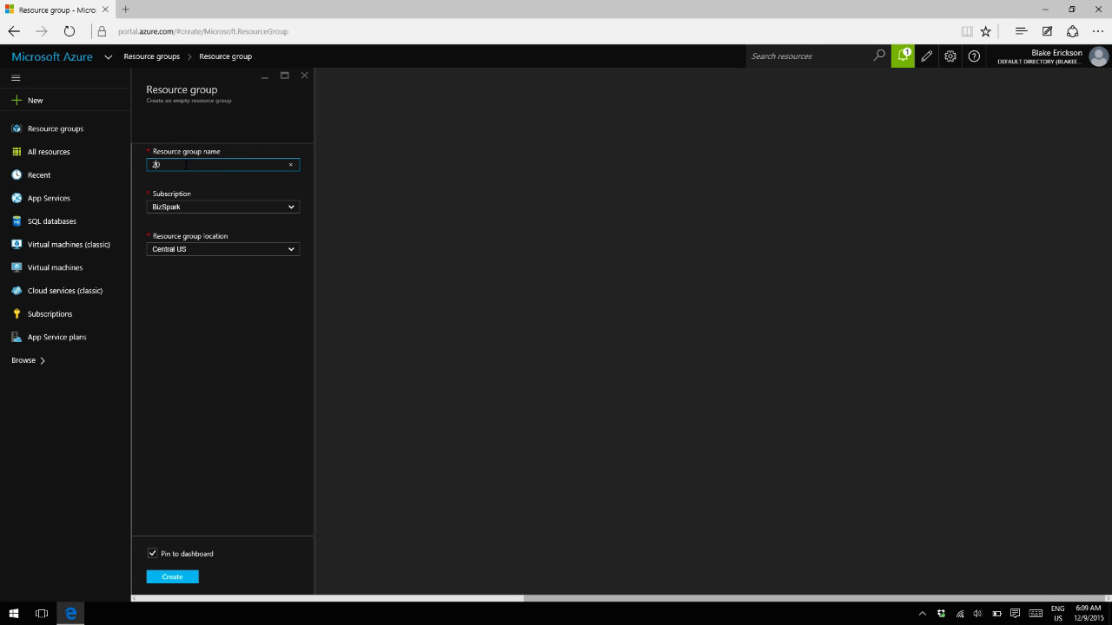
type("0151209-group-b")
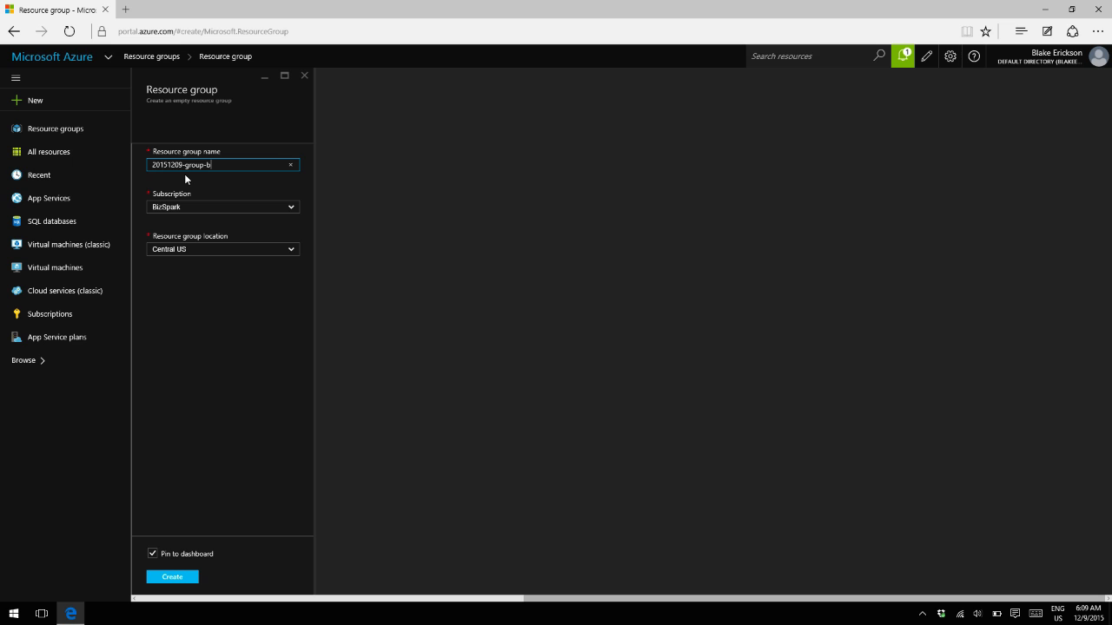
mouse_move(208, 563)
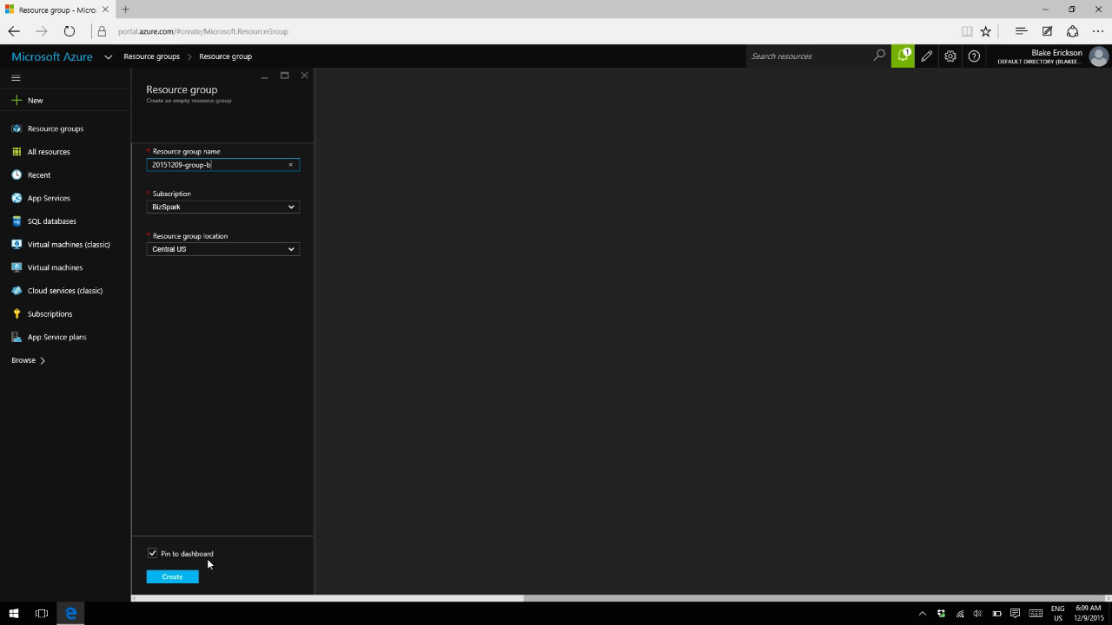
left_click(172, 577)
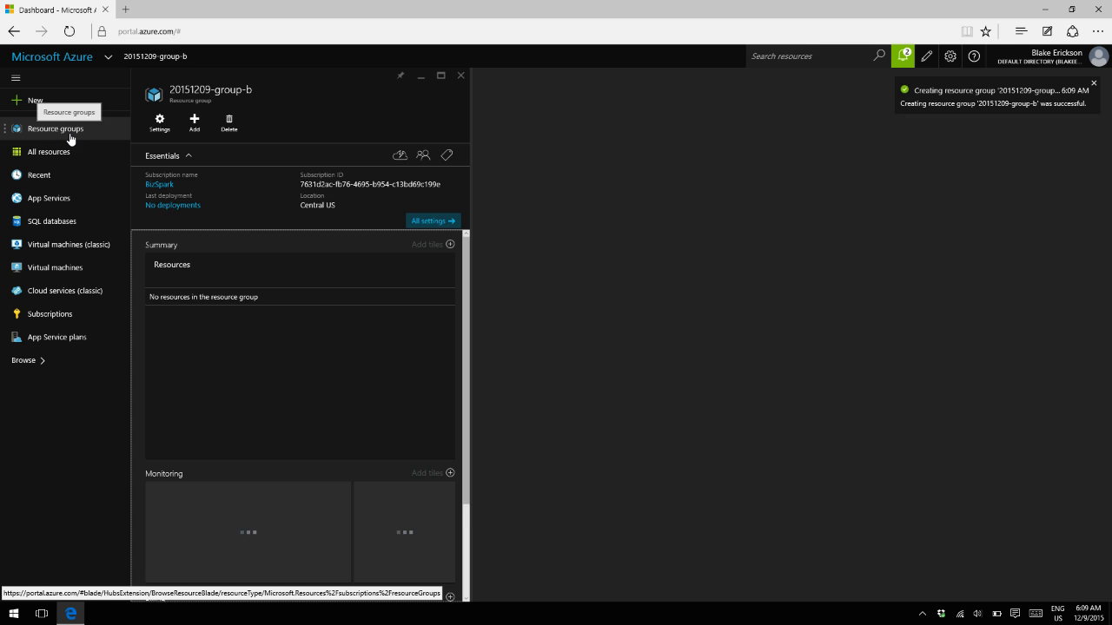
Step: Show the Resource groups list to confirm group-a and group-b appear
left_click(56, 128)
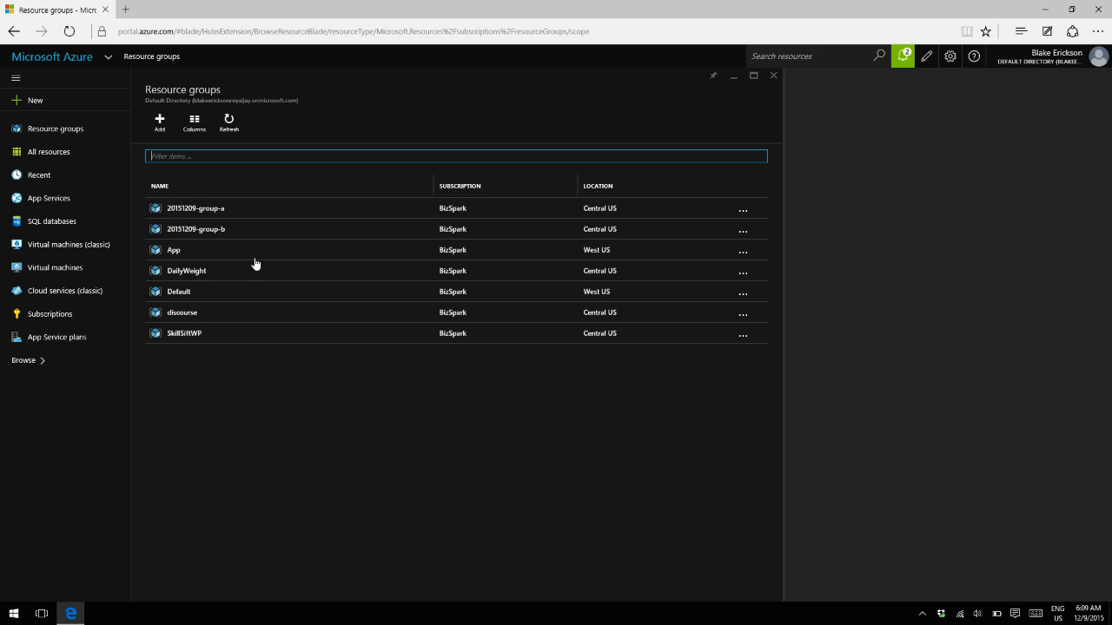
mouse_move(246, 229)
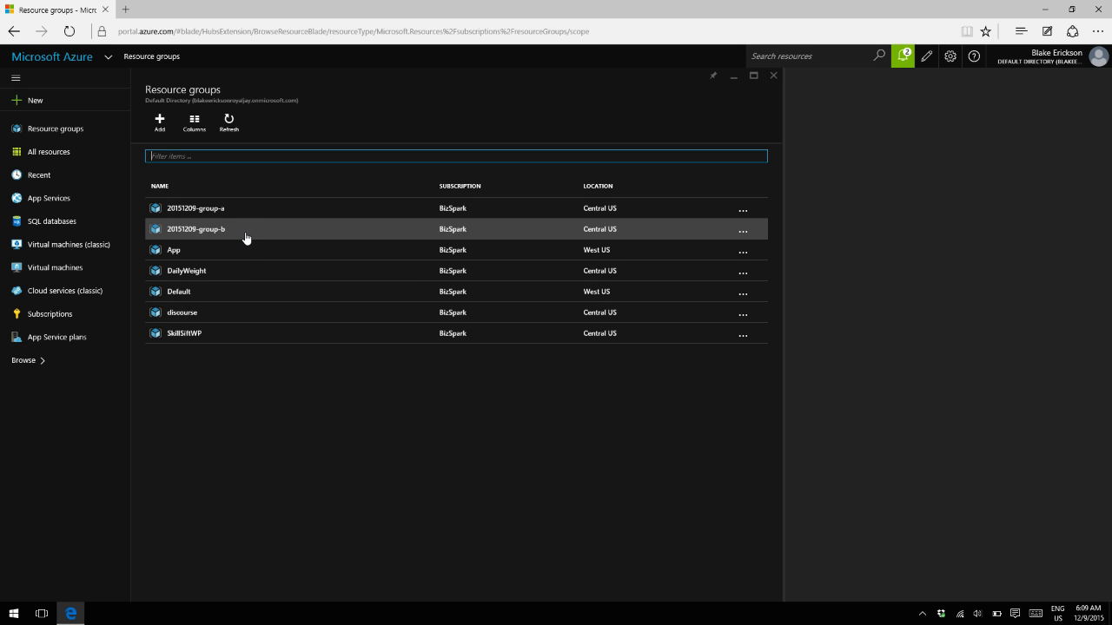
mouse_move(159, 237)
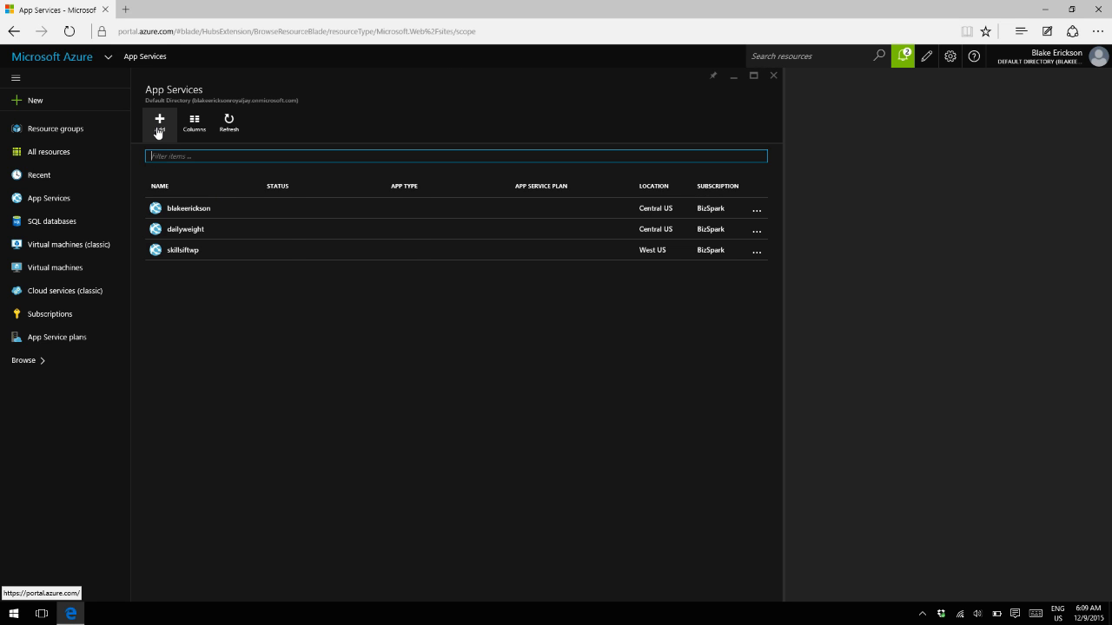
Step: Start a new web app named 20151209-webapp assigned to resource group 20151209-group-a
left_click(160, 122)
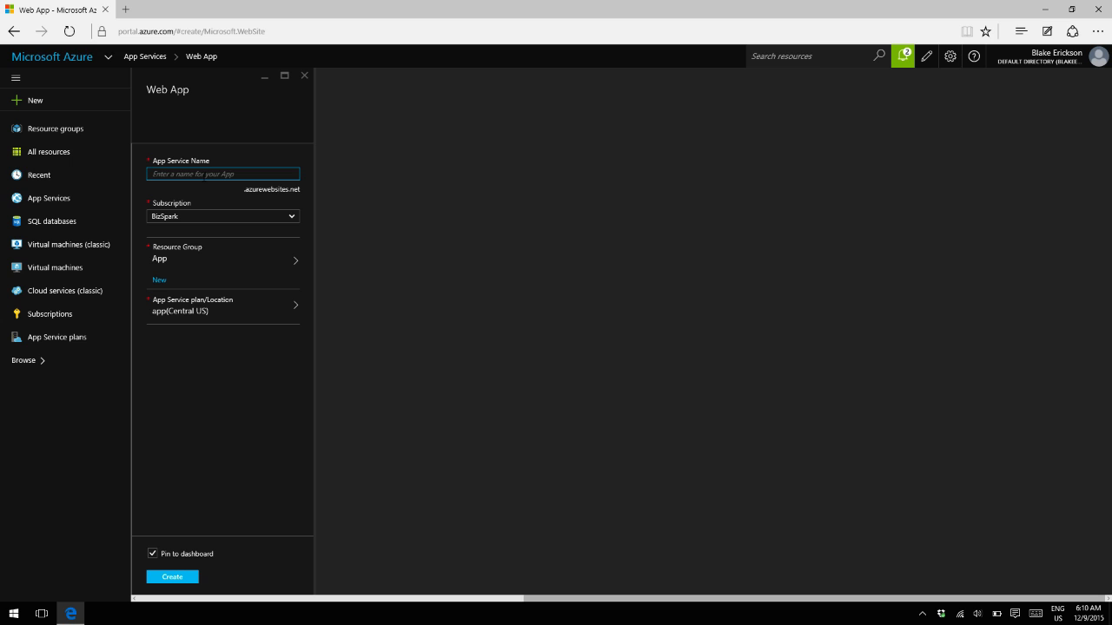
type("20151209")
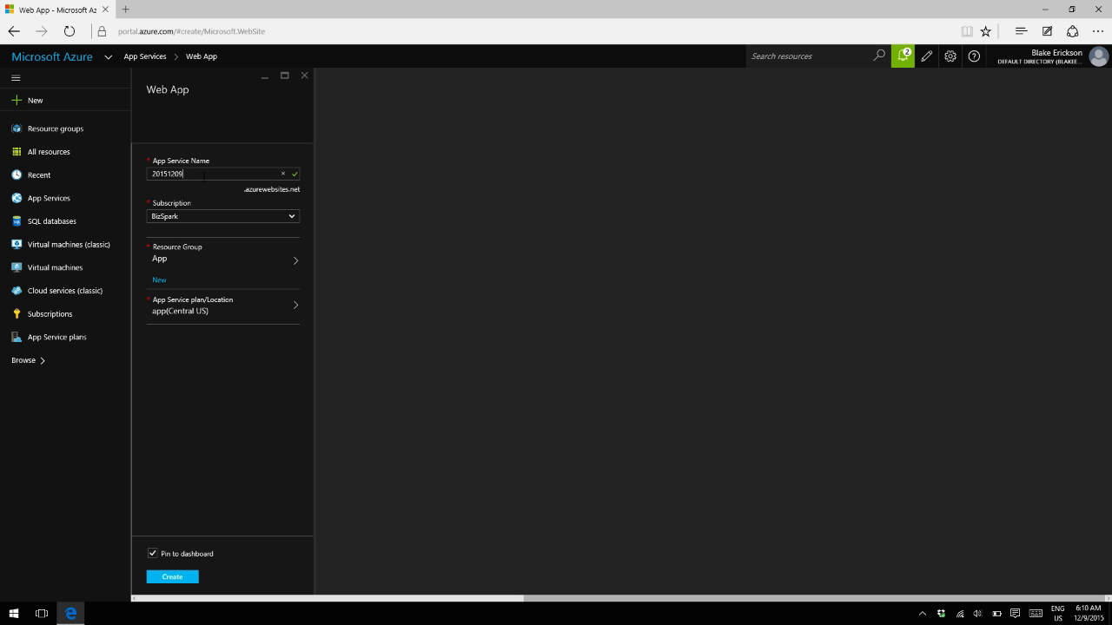
type("-webapp")
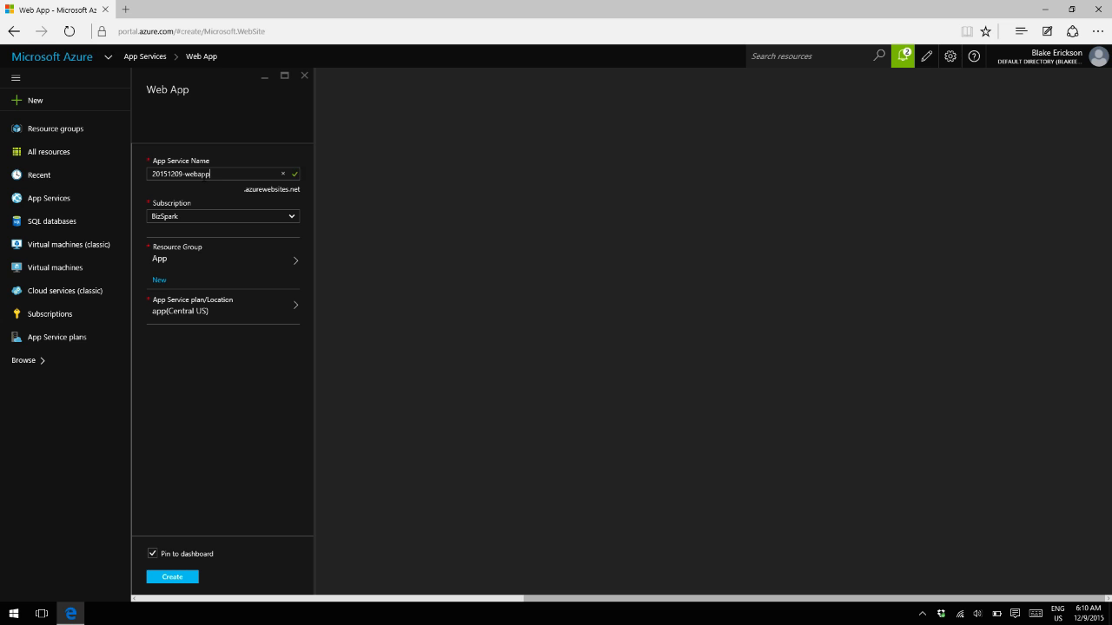
mouse_move(233, 215)
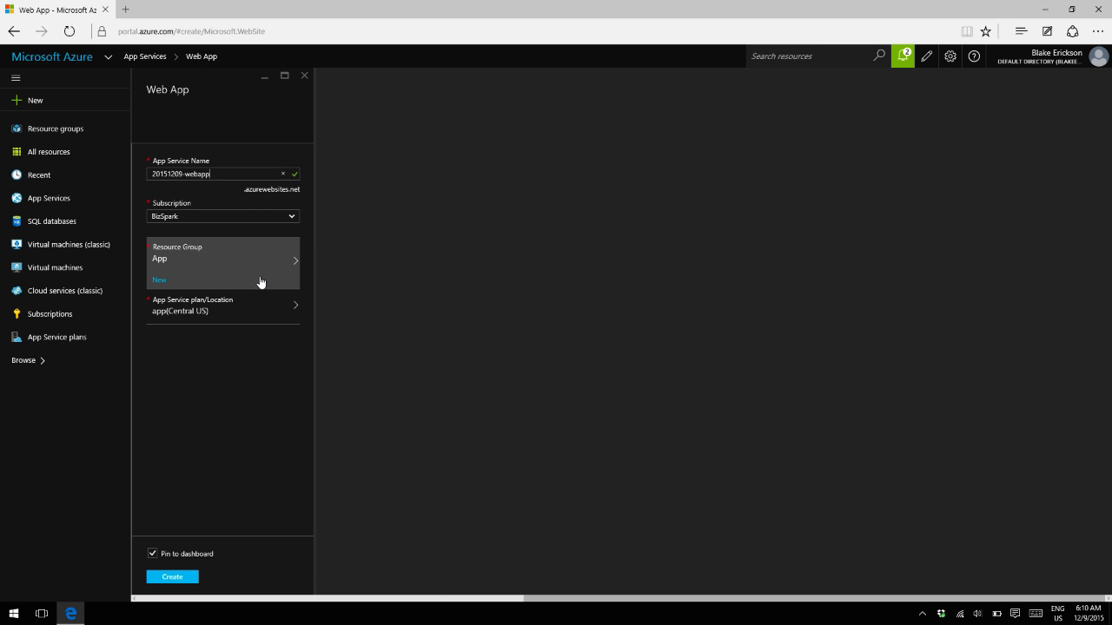
left_click(223, 260)
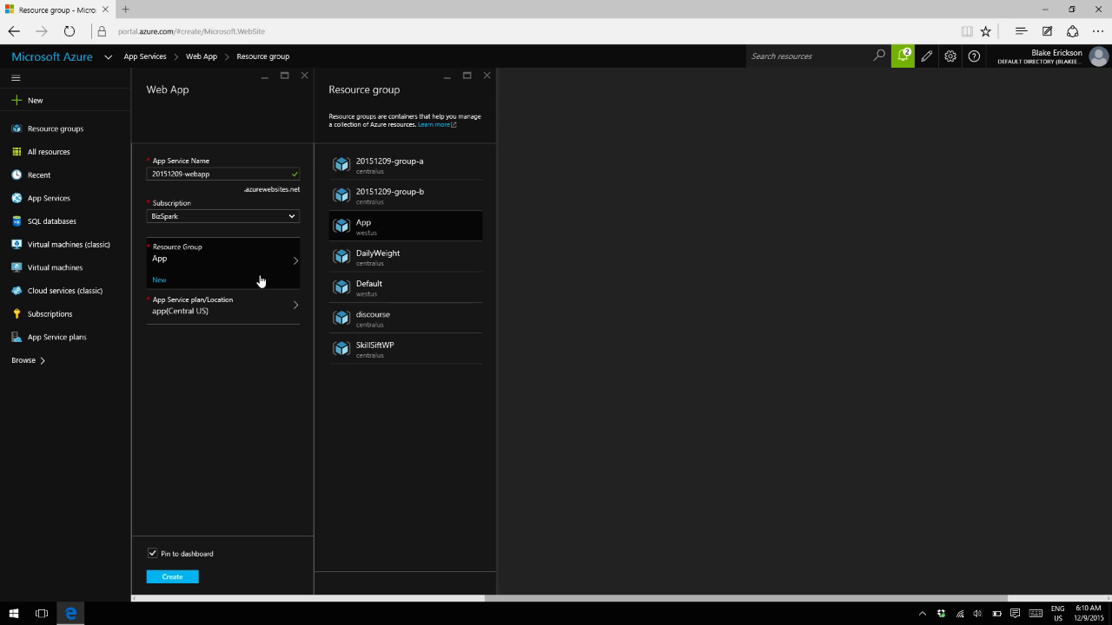
left_click(389, 164)
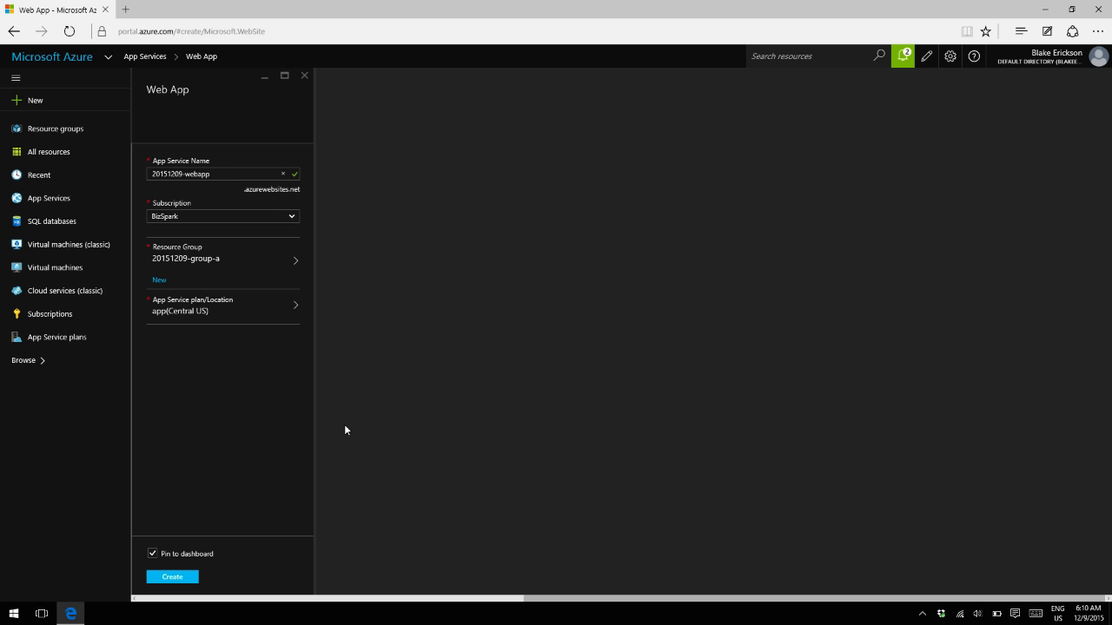
mouse_move(202, 348)
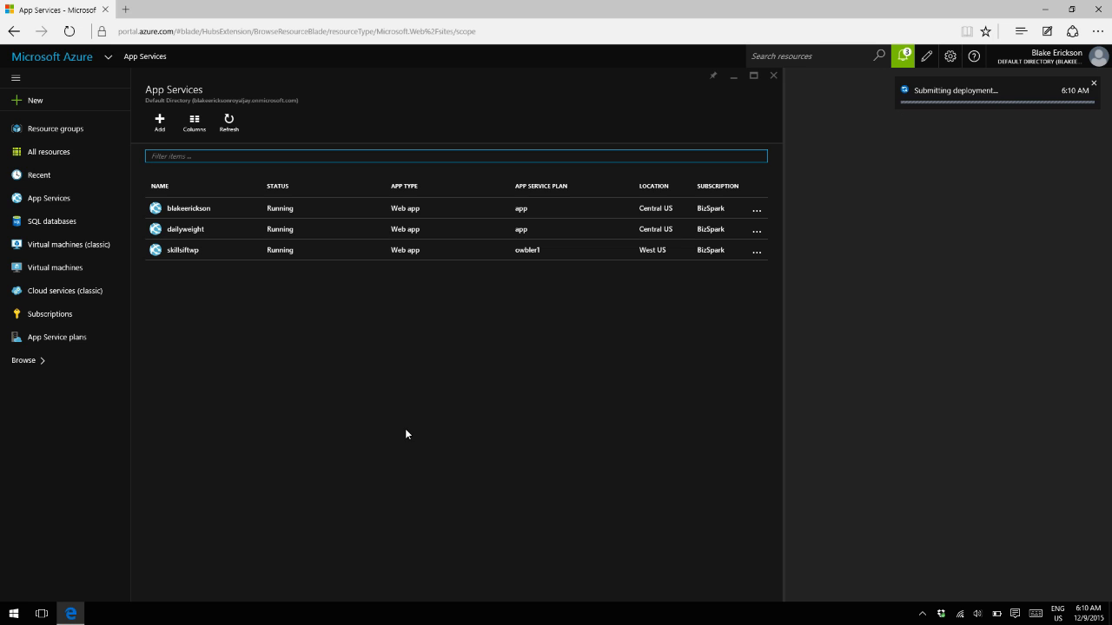
mouse_move(400, 293)
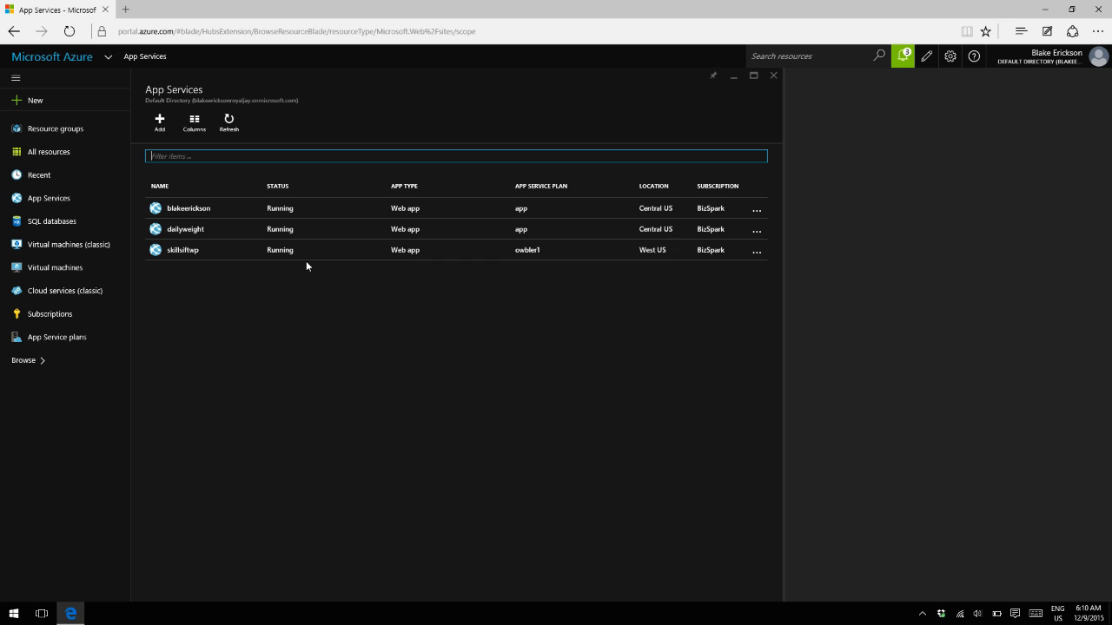
mouse_move(369, 480)
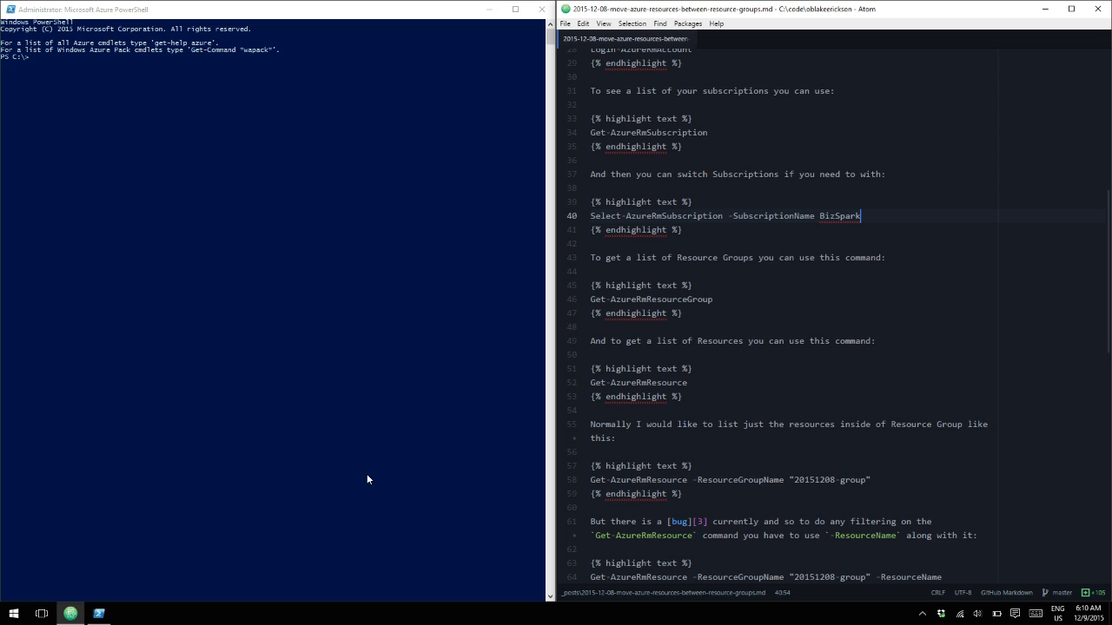
mouse_move(170, 84)
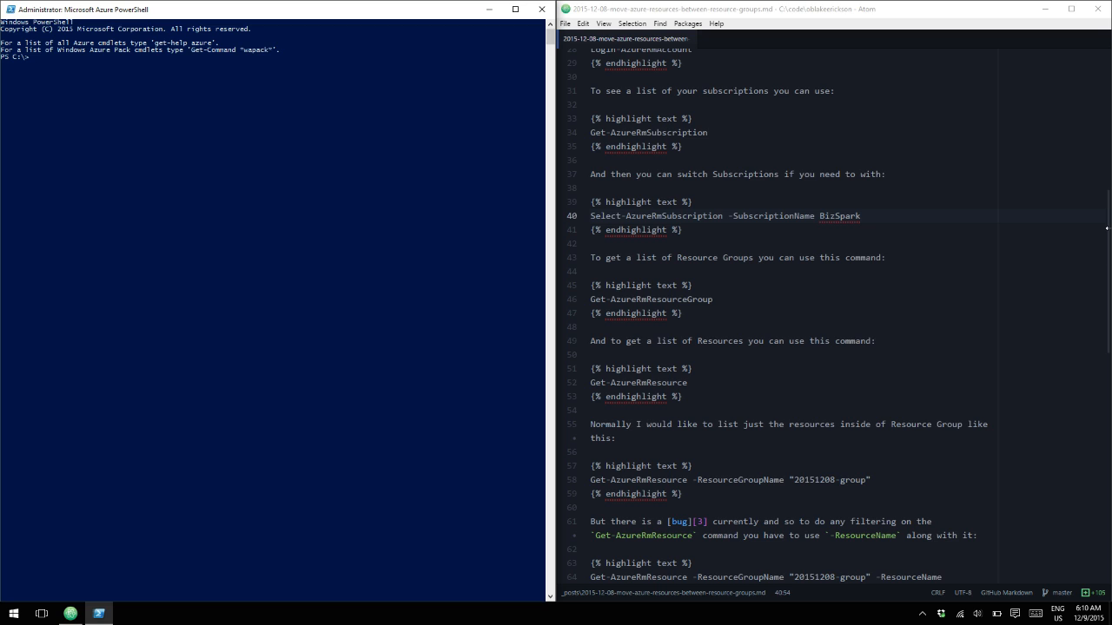
mouse_move(726, 319)
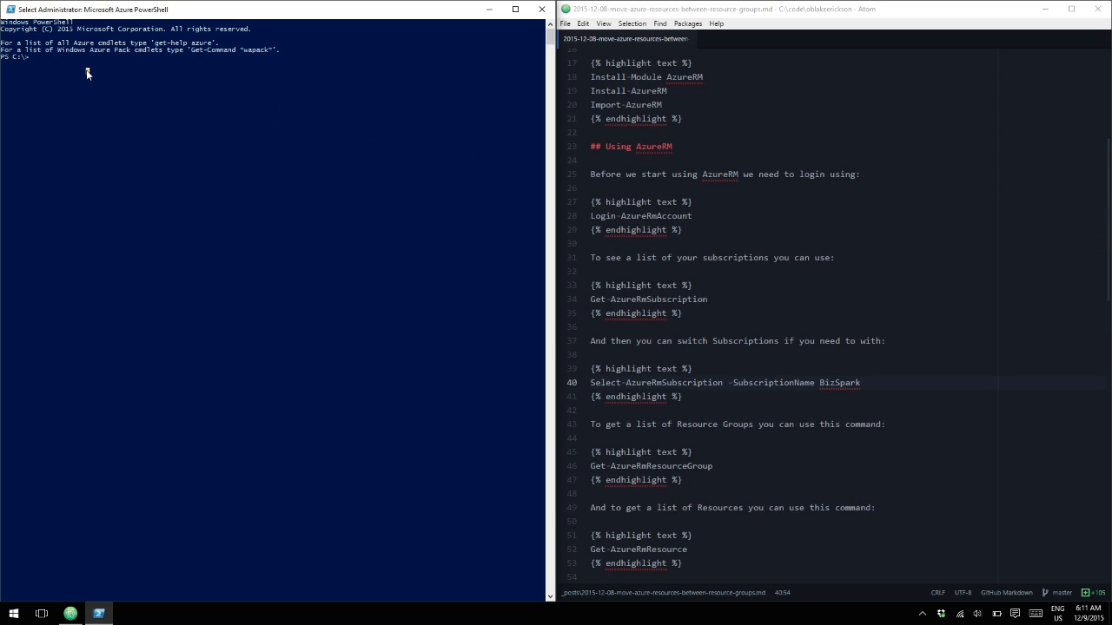
Step: Run Login-AzureRmAccount to bring up the Azure sign-in dialog
type("Login")
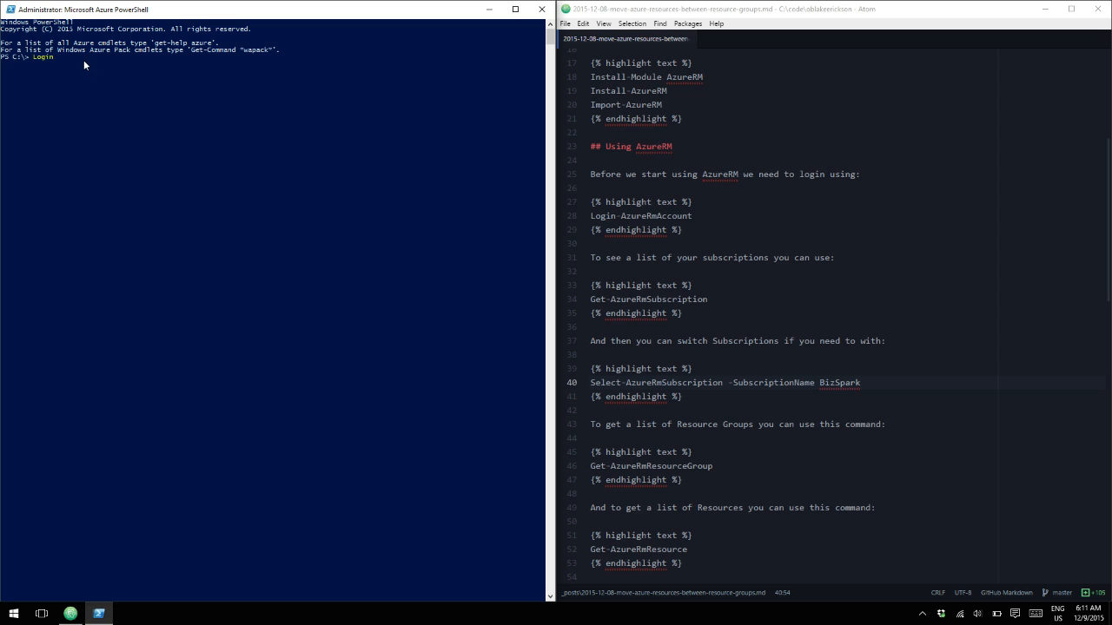
type("-AzureRmAcc")
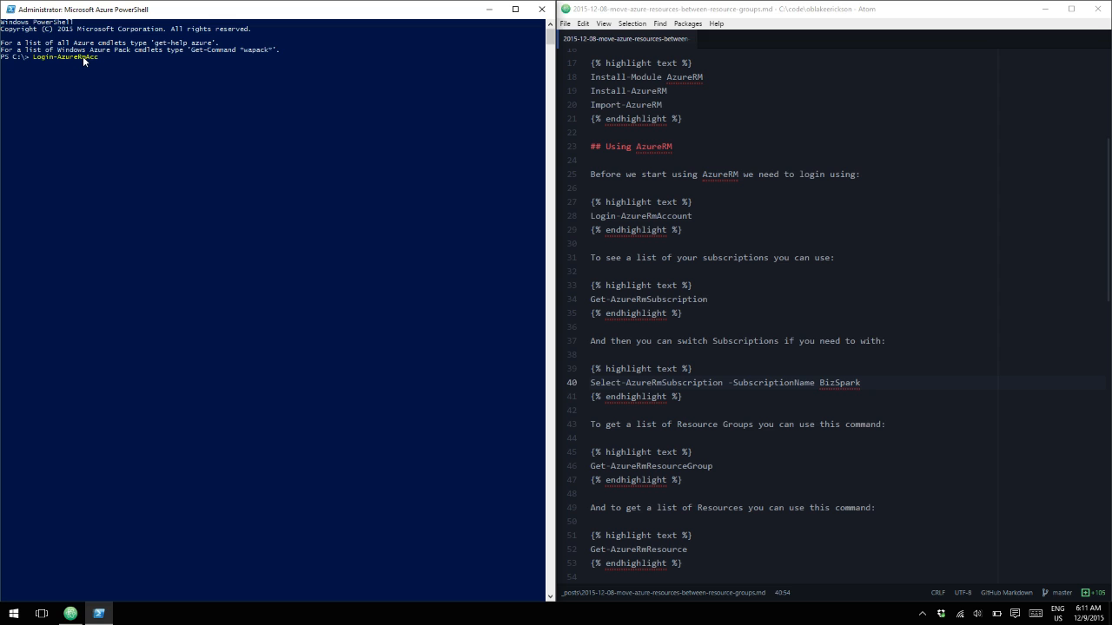
type("ount")
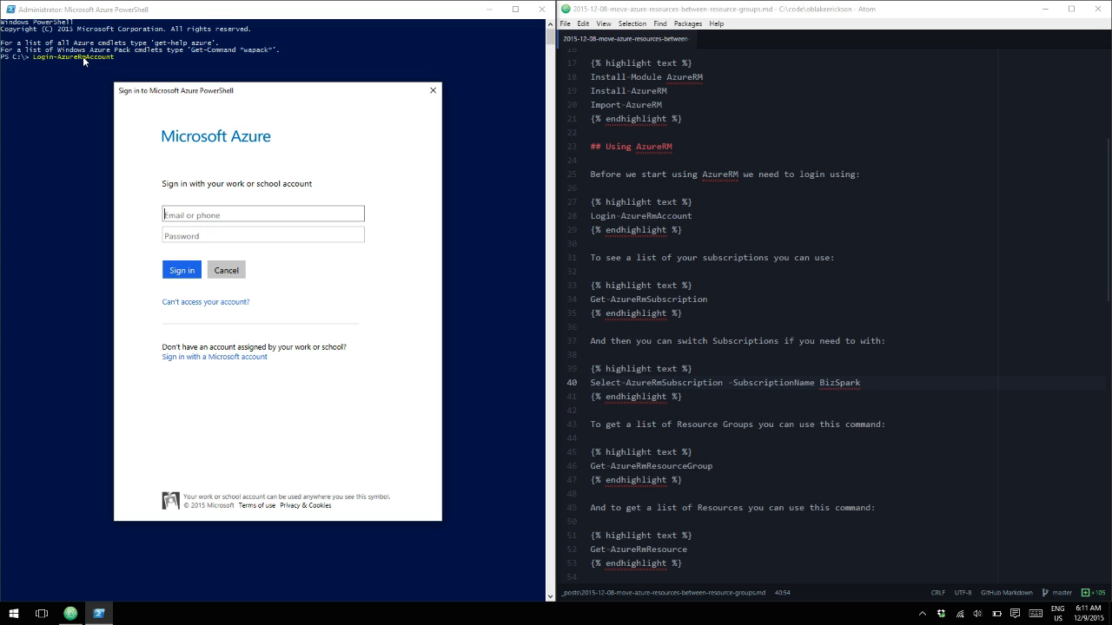
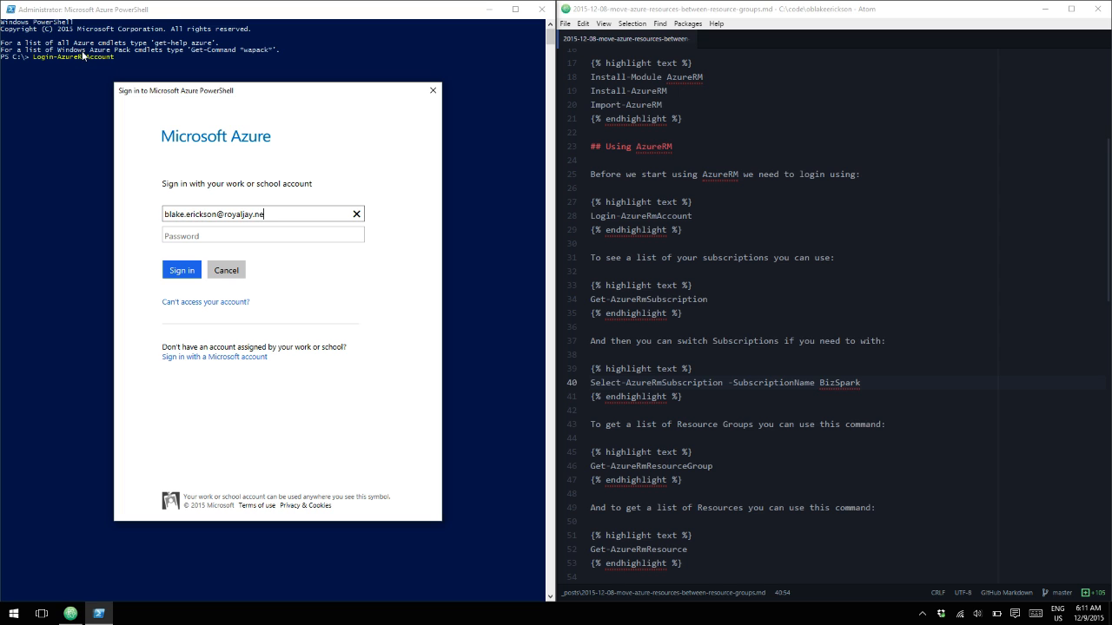
Step: Sign in with the royaljay.net email as a personal Microsoft account and its password
left_click(181, 271)
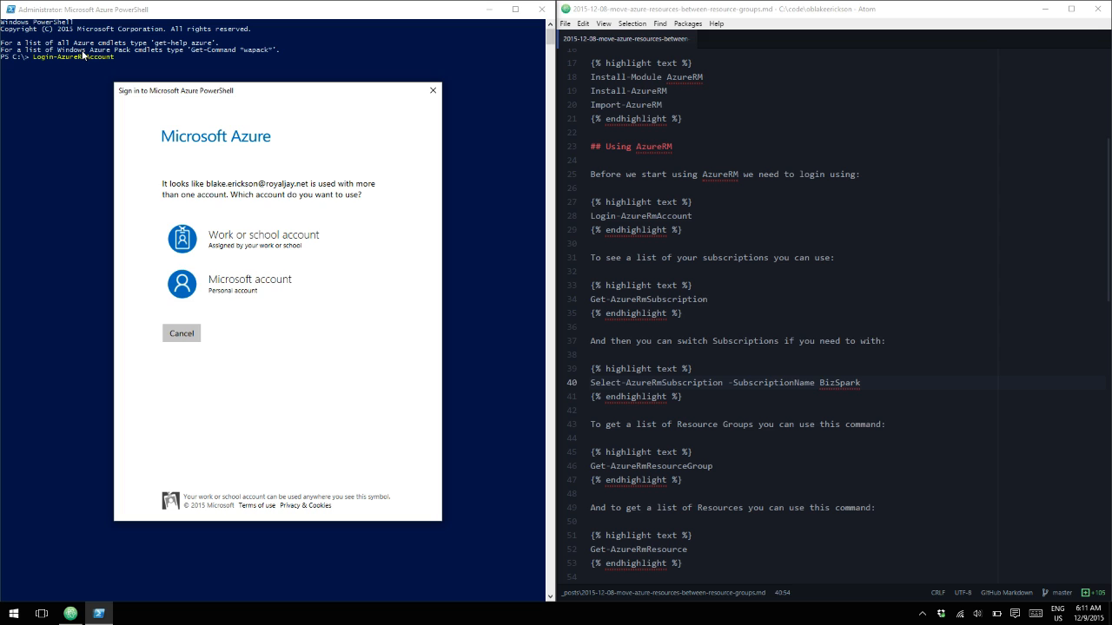
left_click(250, 285)
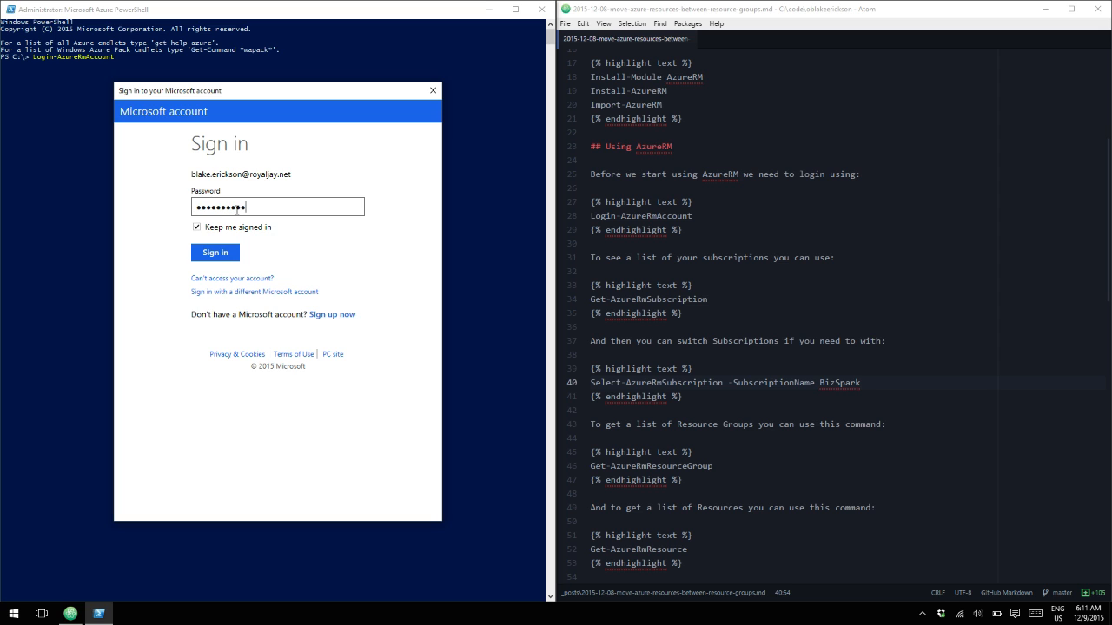
type("••")
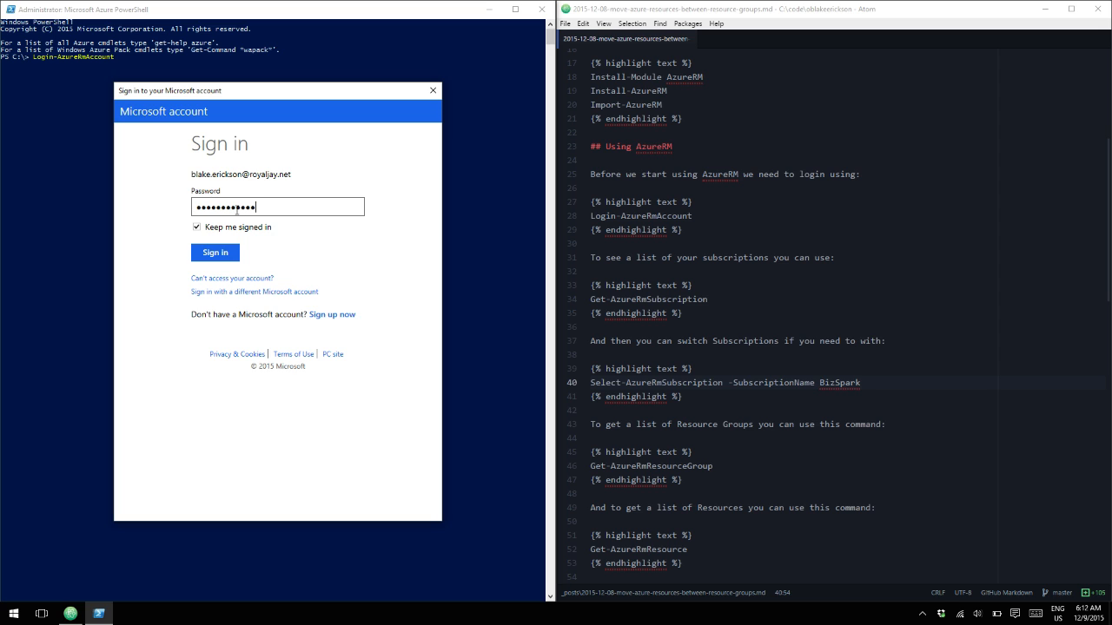
left_click(216, 254)
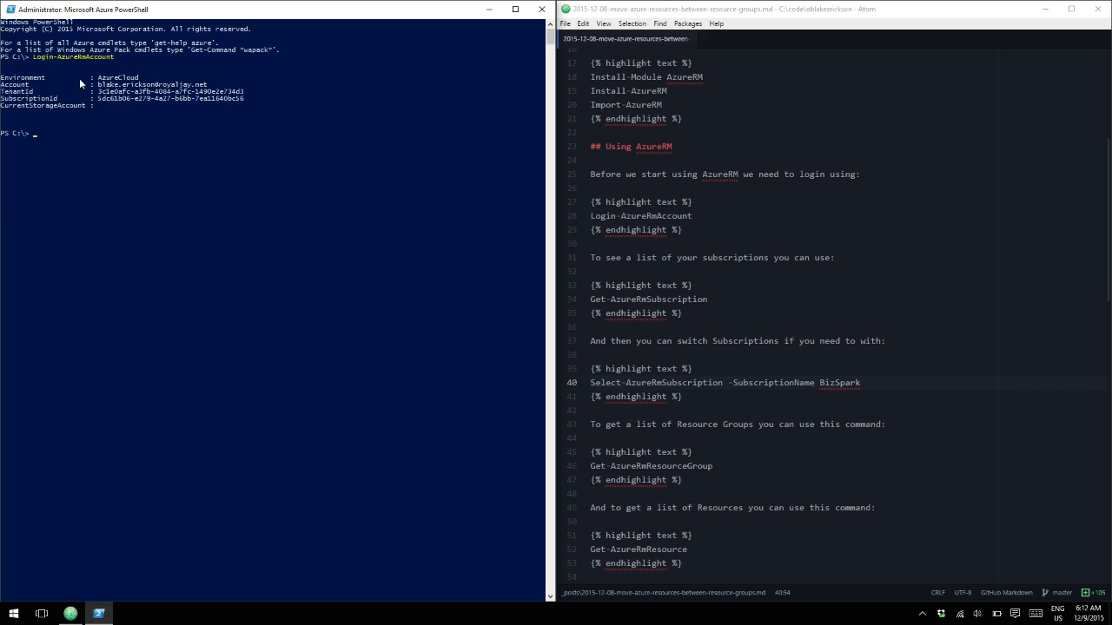
mouse_move(83, 131)
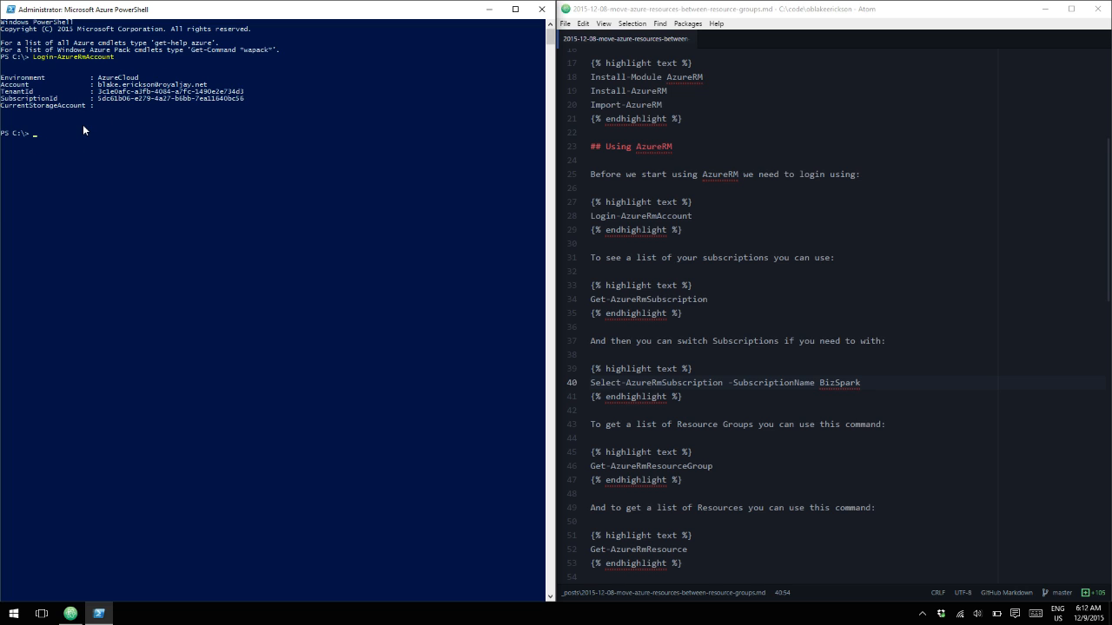
Step: Run Select-AzureRmSubscription -SubscriptionName BizSpark to activate the BizSpark subscription
type("Select-AzureRmSubsc")
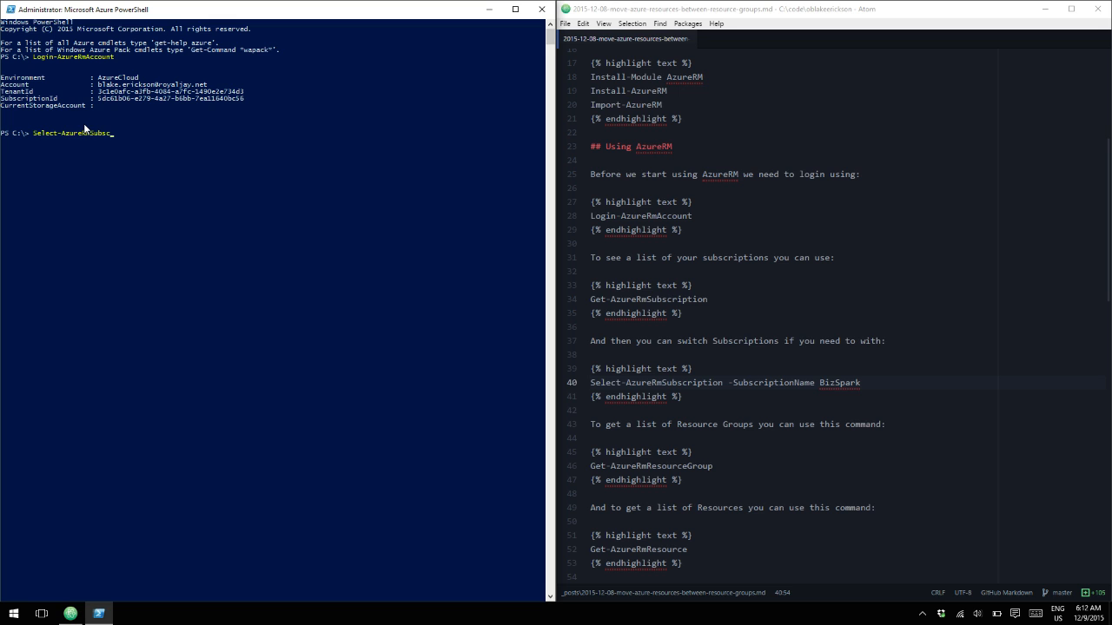
type("ription -S")
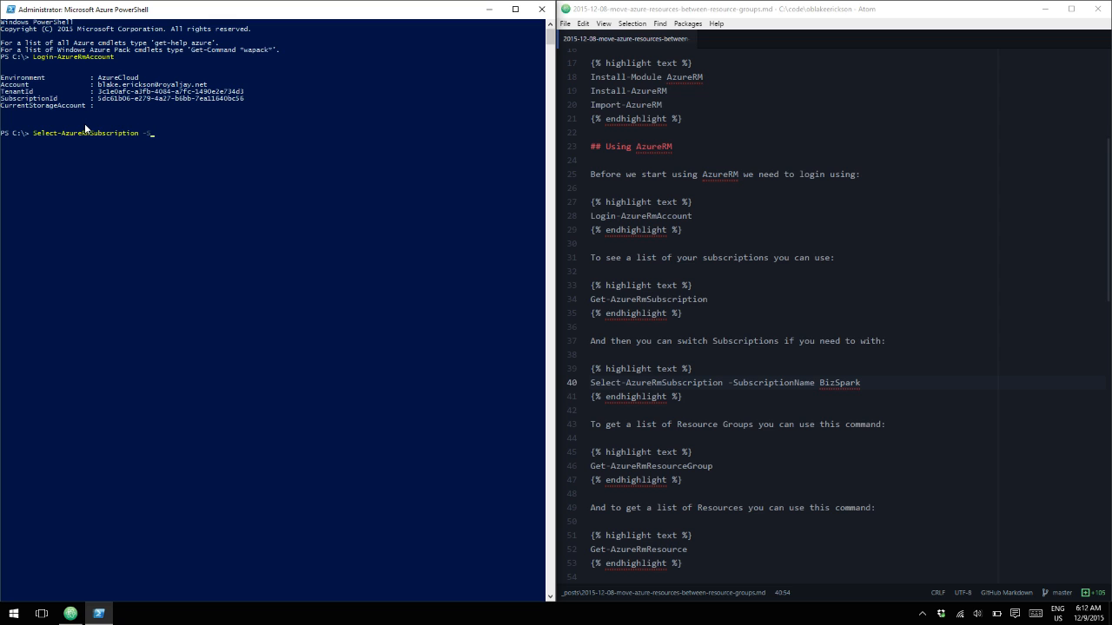
type("SubscriptionName")
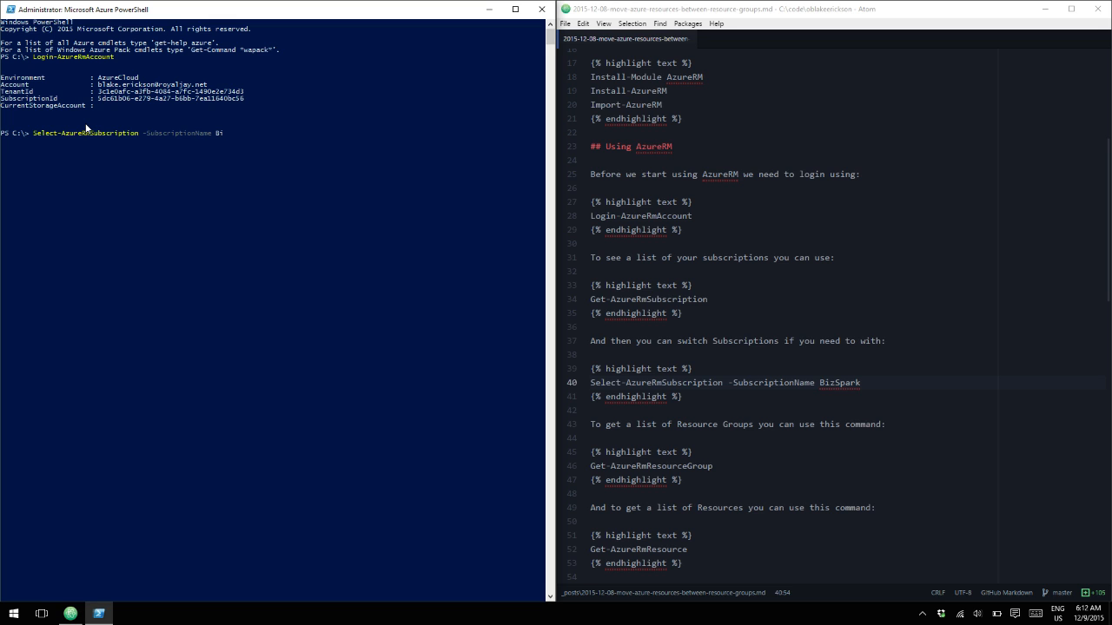
type("BizSpark")
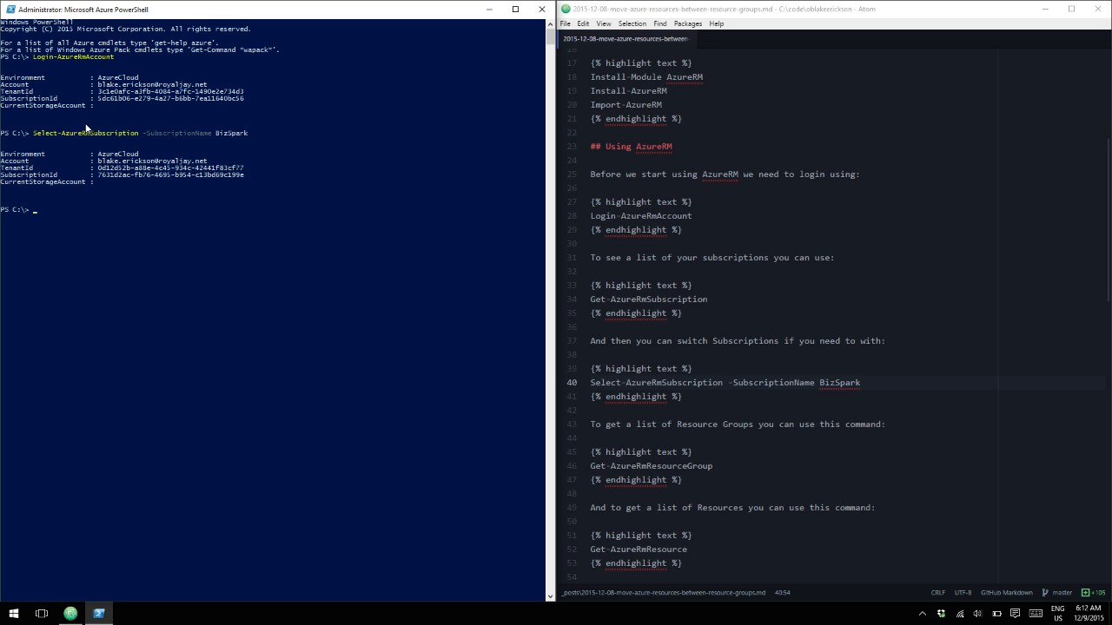
Step: Run Get-AzureRmResourceGroup to list all resource groups in the subscription
type("Get-Azur")
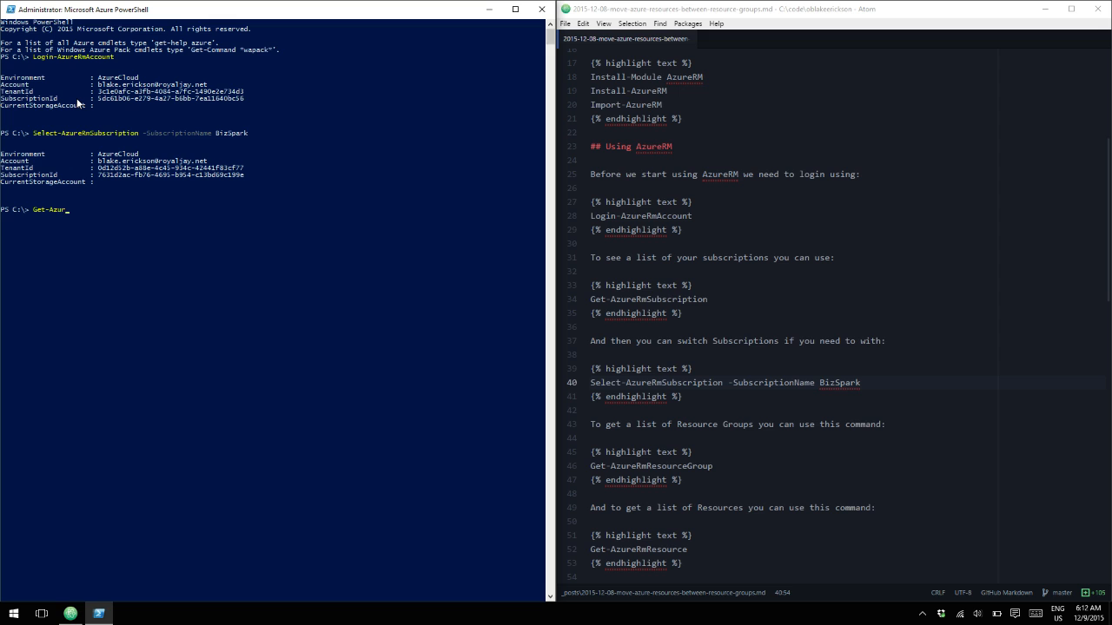
type("RmResourceGroup")
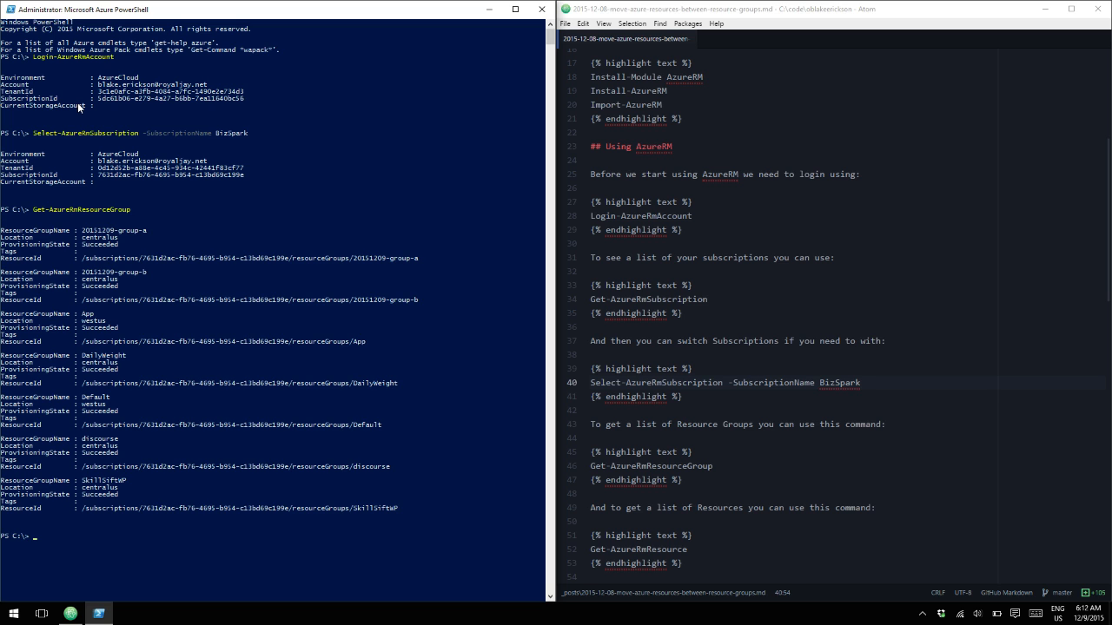
mouse_move(171, 259)
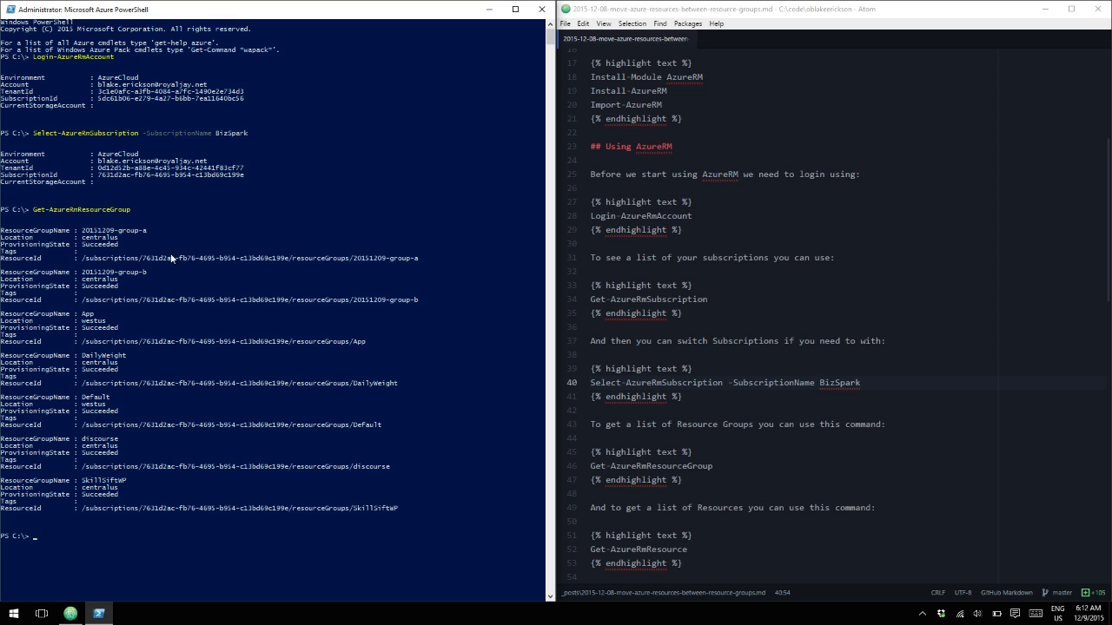
mouse_move(531, 340)
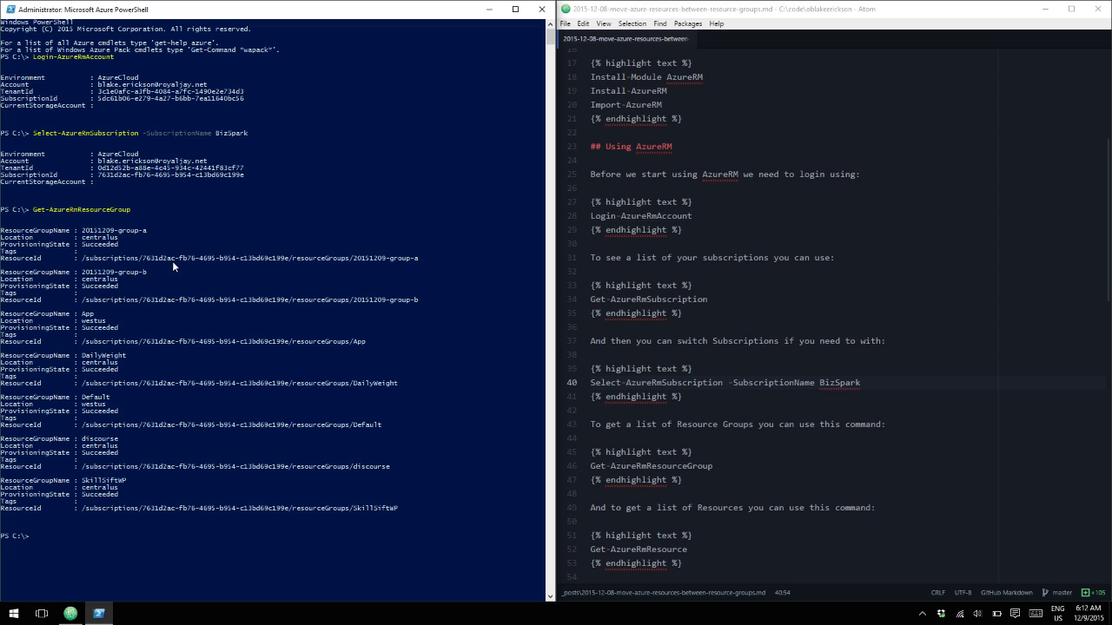
mouse_move(188, 309)
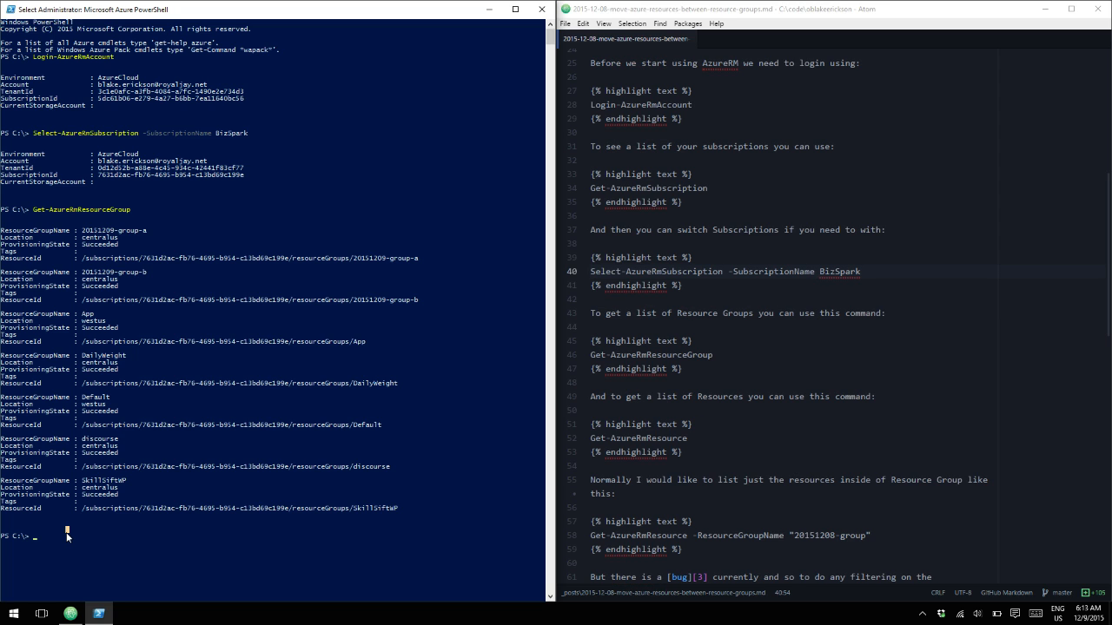
Step: Run Get-AzureRmResource to list every resource in the subscription
type("Get-AzureRmRe")
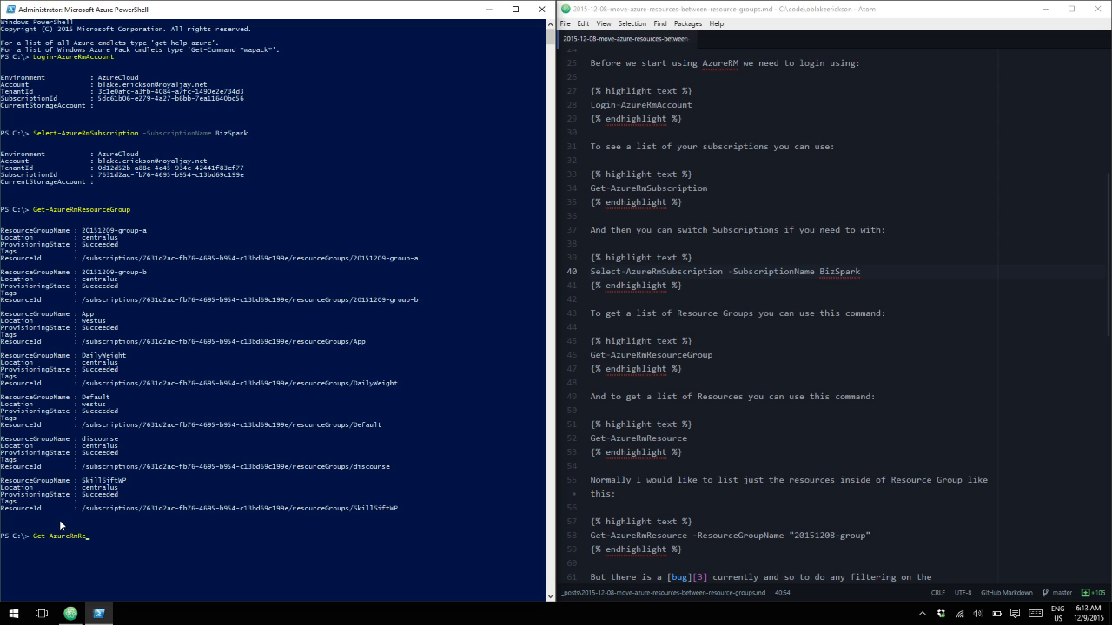
type("source")
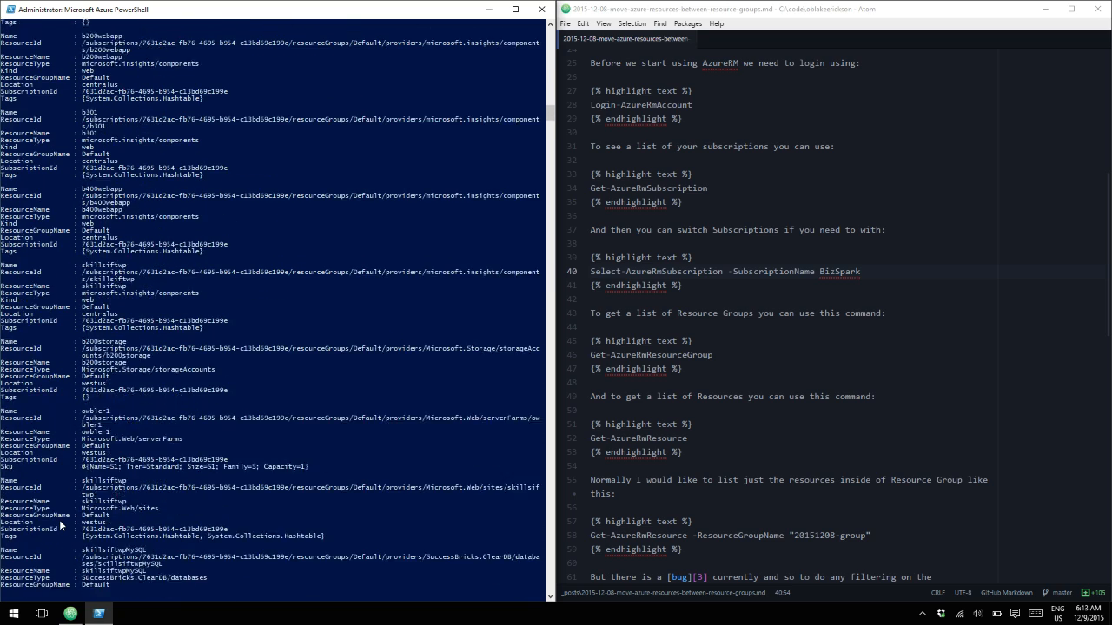
scroll("down", 3)
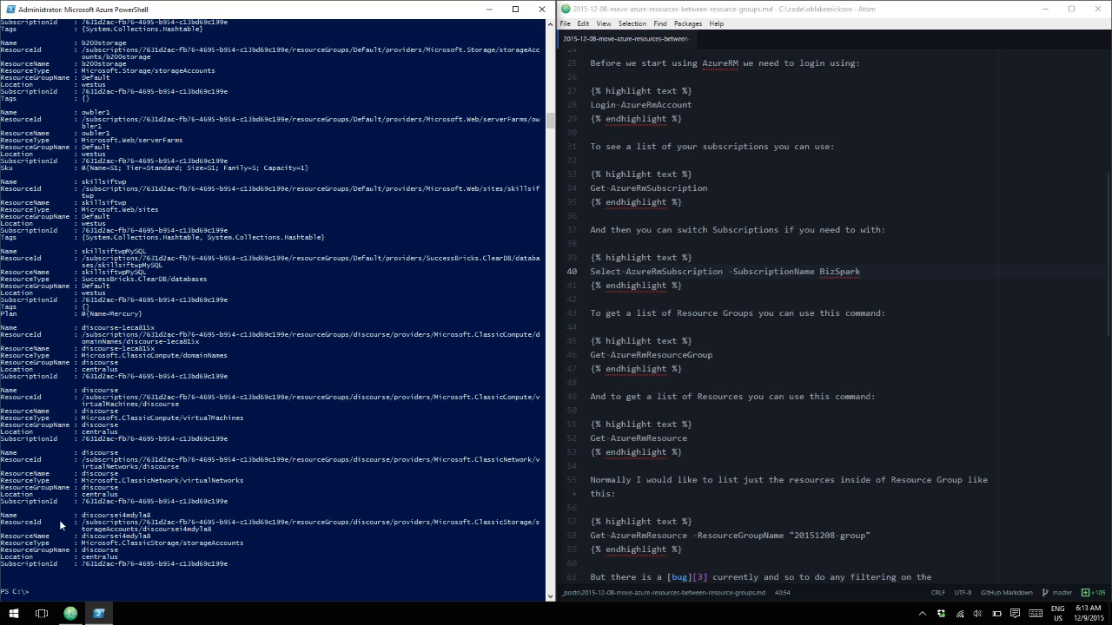
Step: Begin a Get-AzureRmResource query filtered with -ResourceGroupName
type("Get-AzureR")
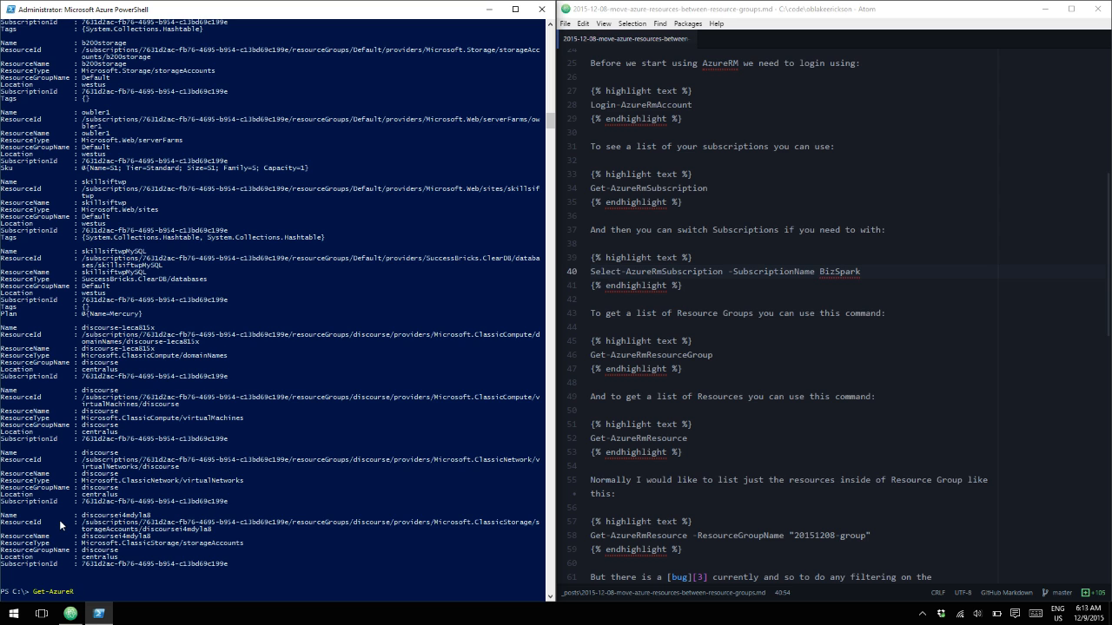
type("mResource")
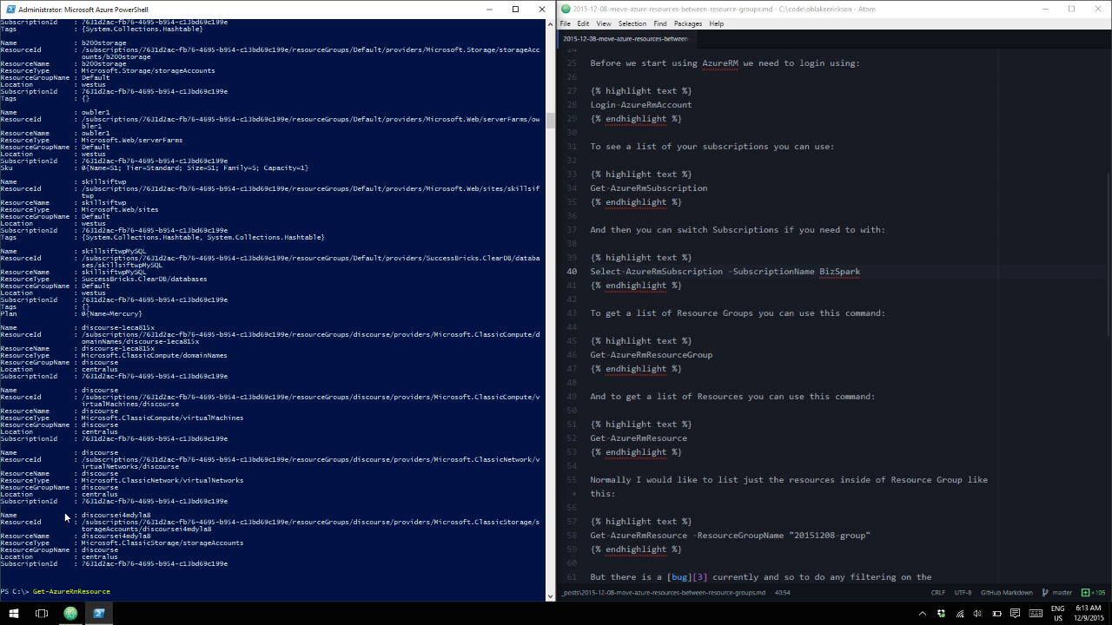
type("-ResourceGroupName \"")
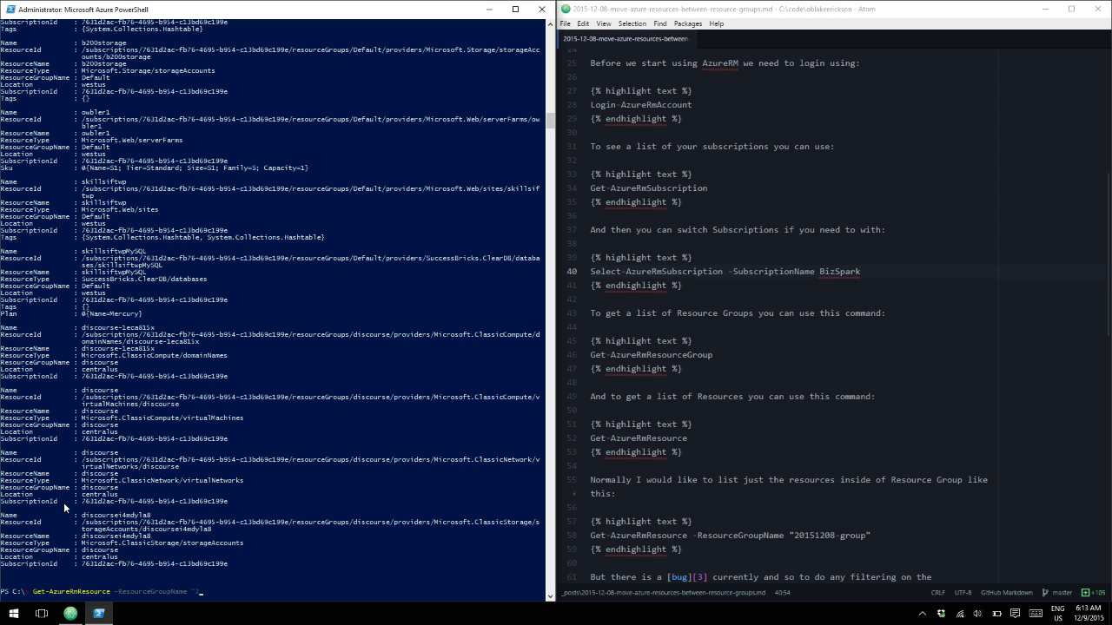
Step: Run the -ResourceGroupName query for group-a, which returns an error
type("20151208-gro")
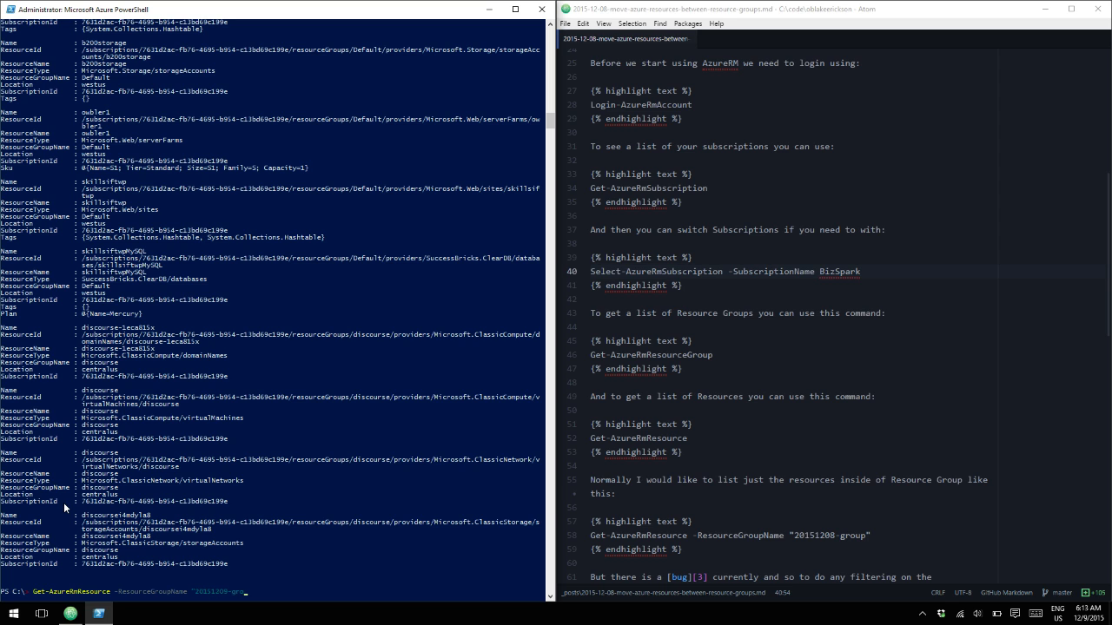
type("-a\"")
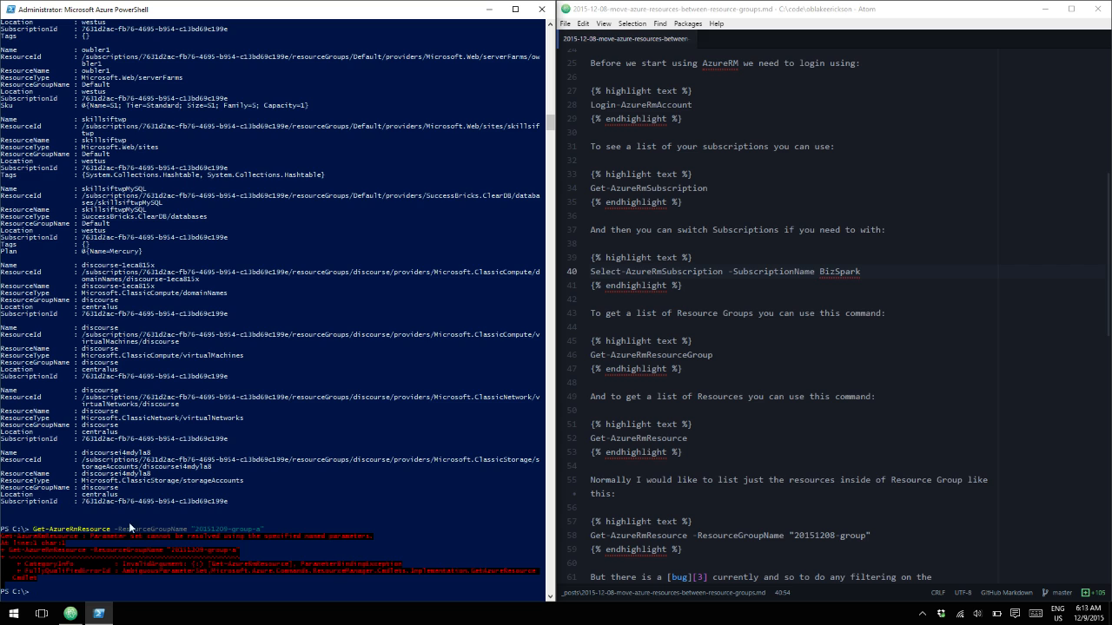
mouse_move(180, 560)
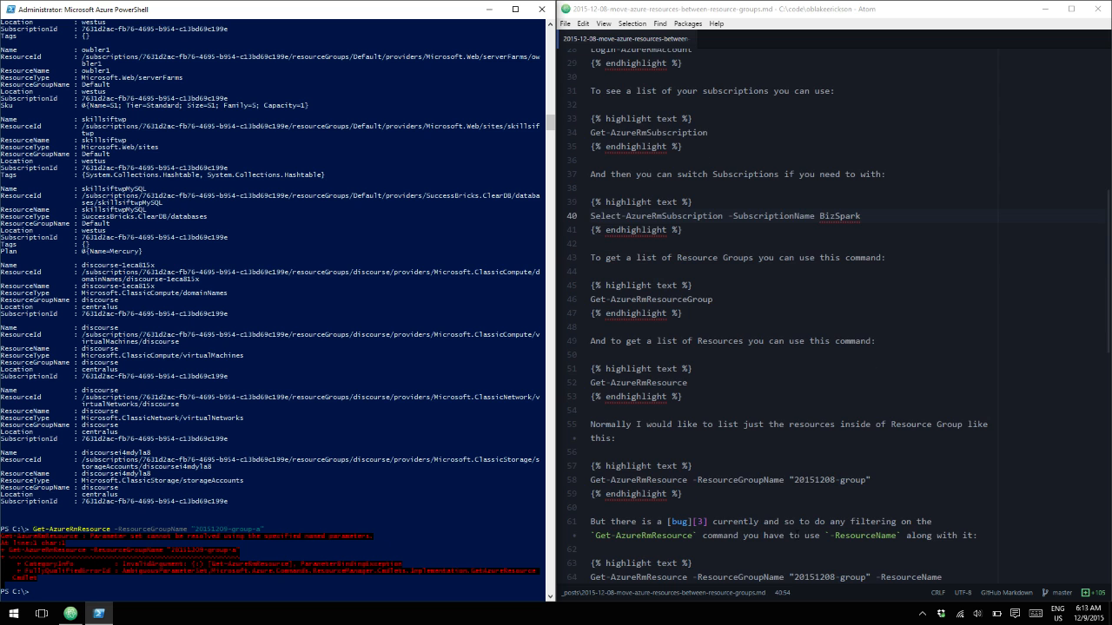
scroll("down", 3)
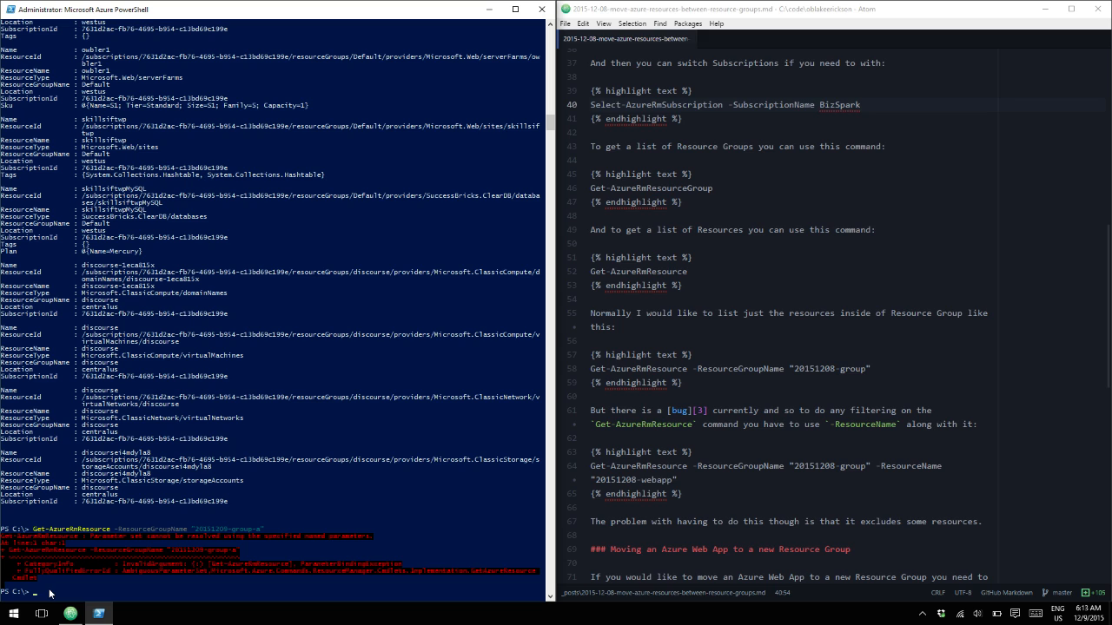
Step: Retype Get-AzureRmResource -ResourceGroupName "20151208-group-a" and begin adding -ResourceName
type("Get-AzureRmResource -ResourceGroupName \"20151208-group-a\"")
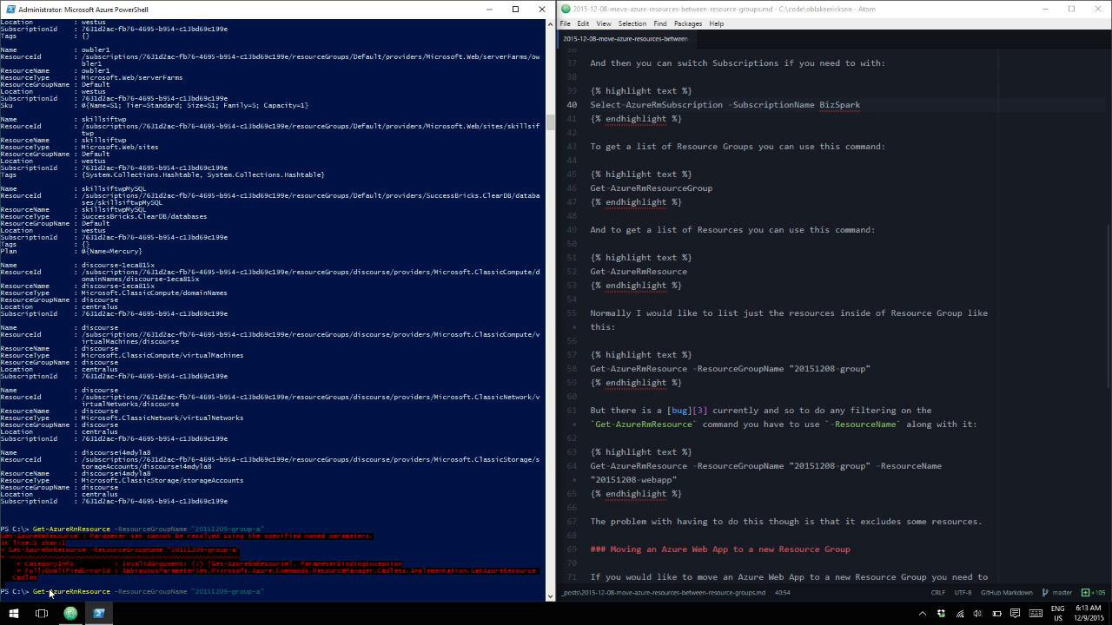
type("-ResourceName \"20151208-")
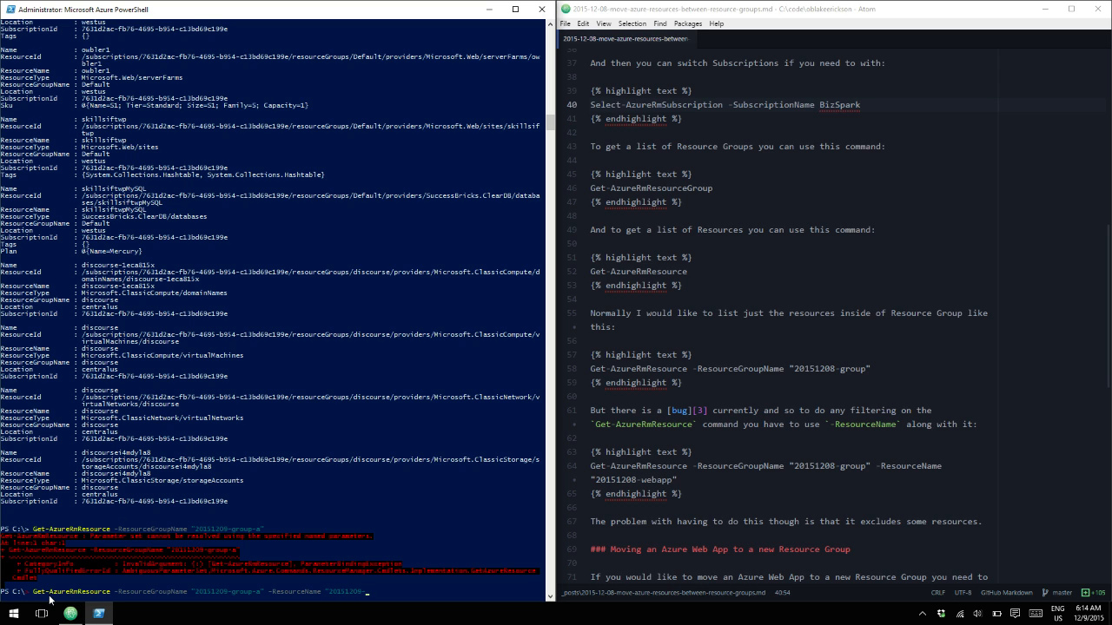
Step: Fetch the 20151209-webapp resource of type Microsoft.Web/sites with Get-AzureRmResource into $r
type("webapp\"")
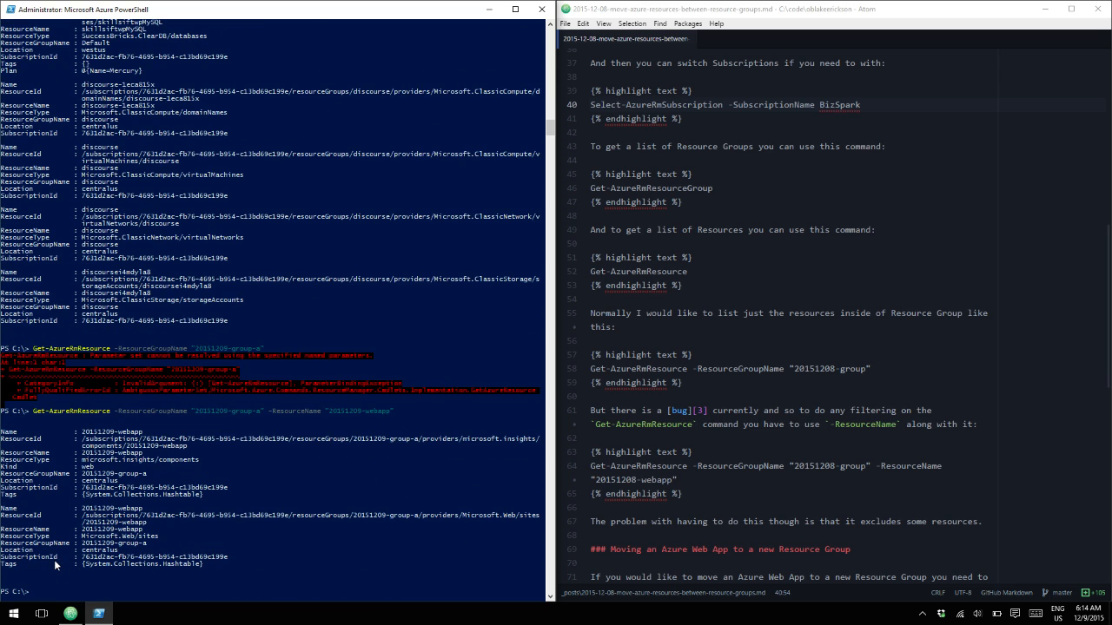
mouse_move(216, 507)
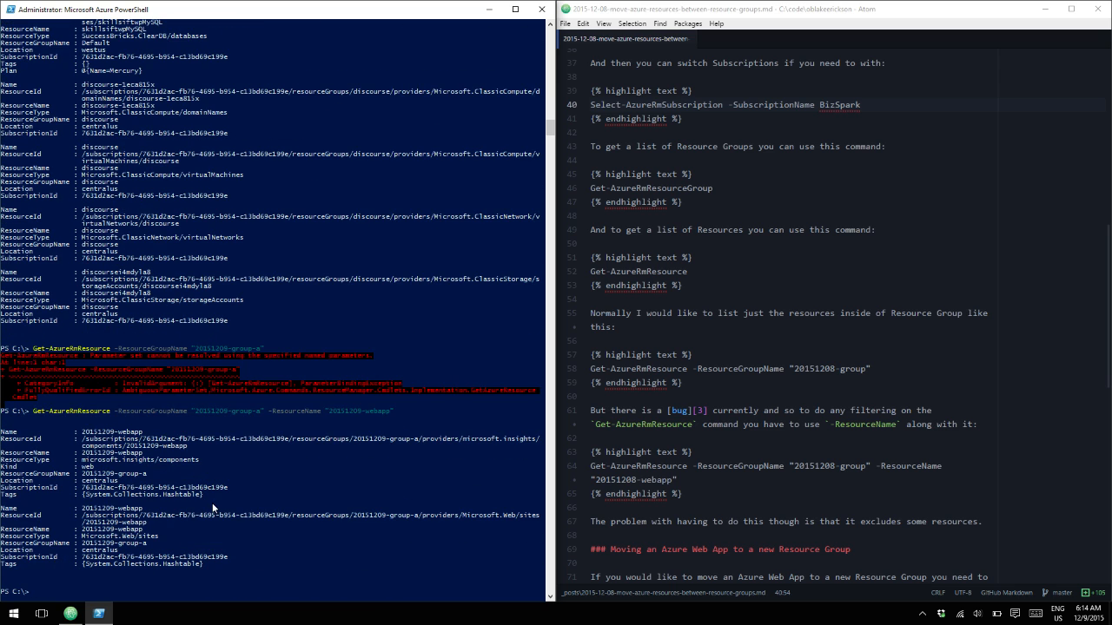
mouse_move(306, 450)
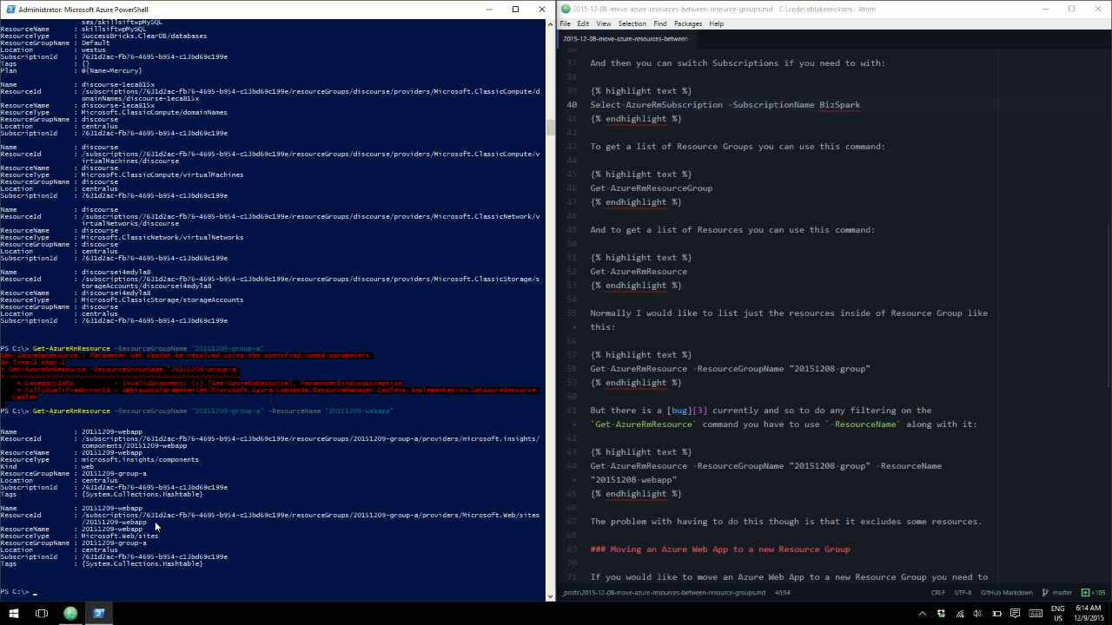
mouse_move(156, 511)
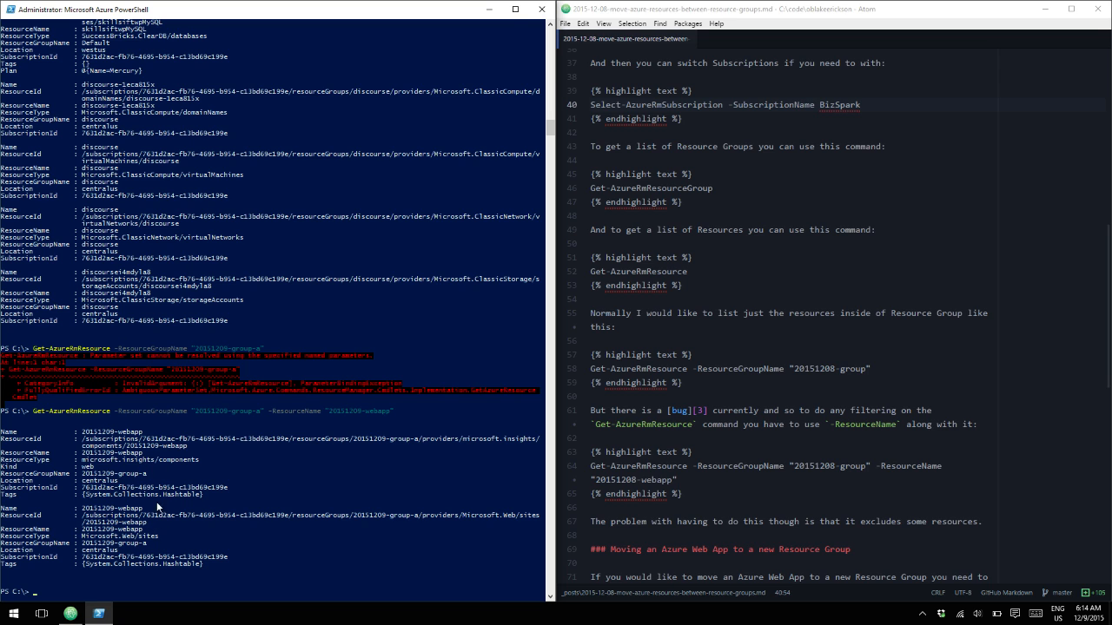
mouse_move(142, 558)
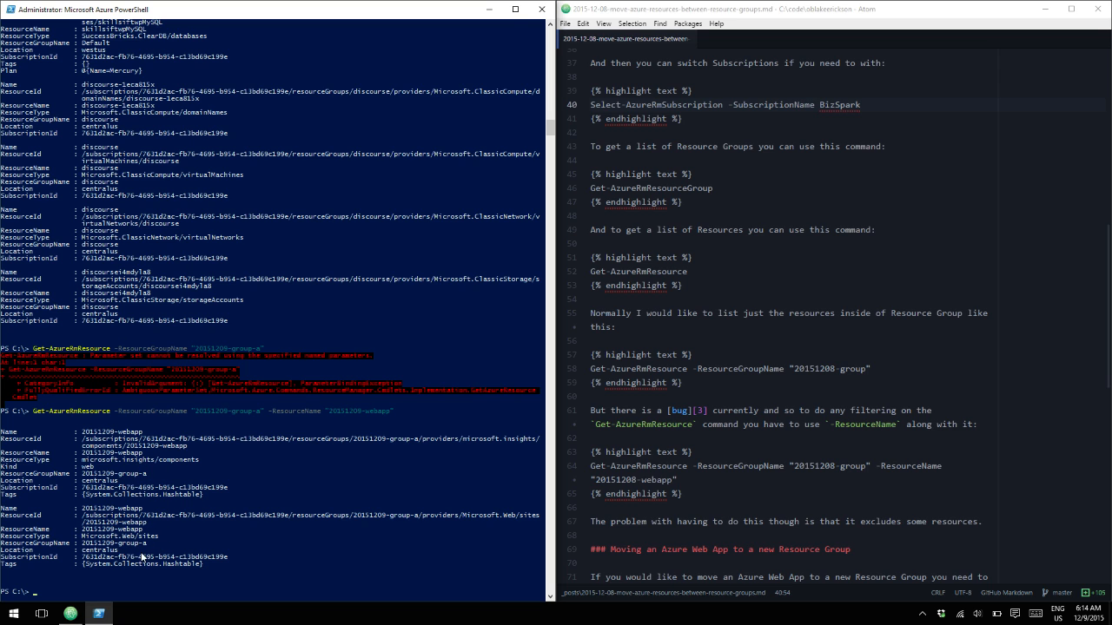
mouse_move(27, 552)
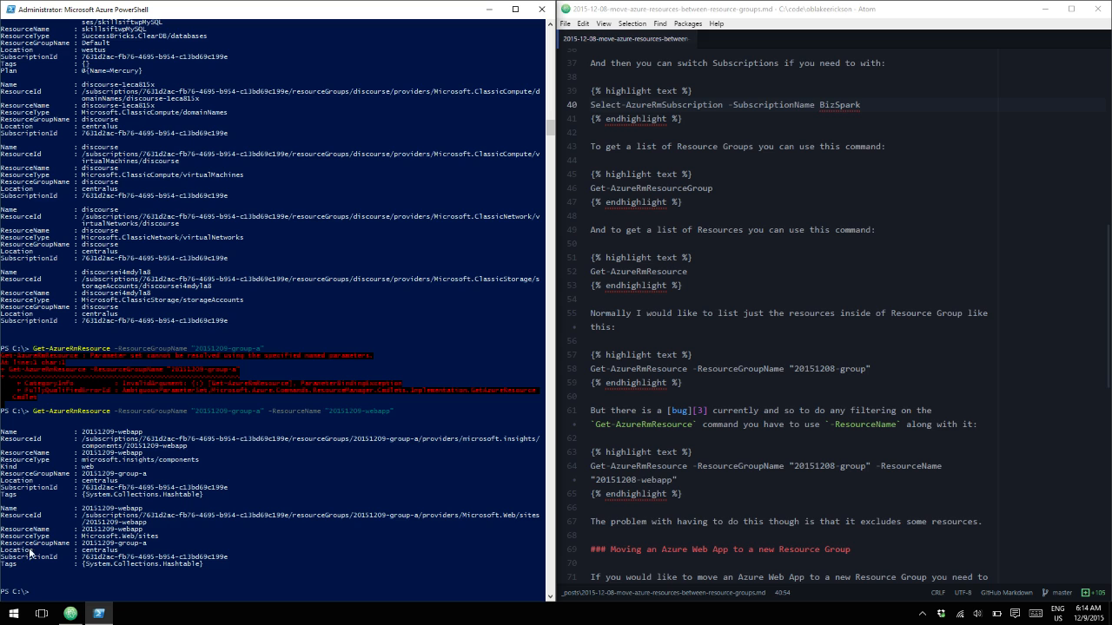
mouse_move(85, 540)
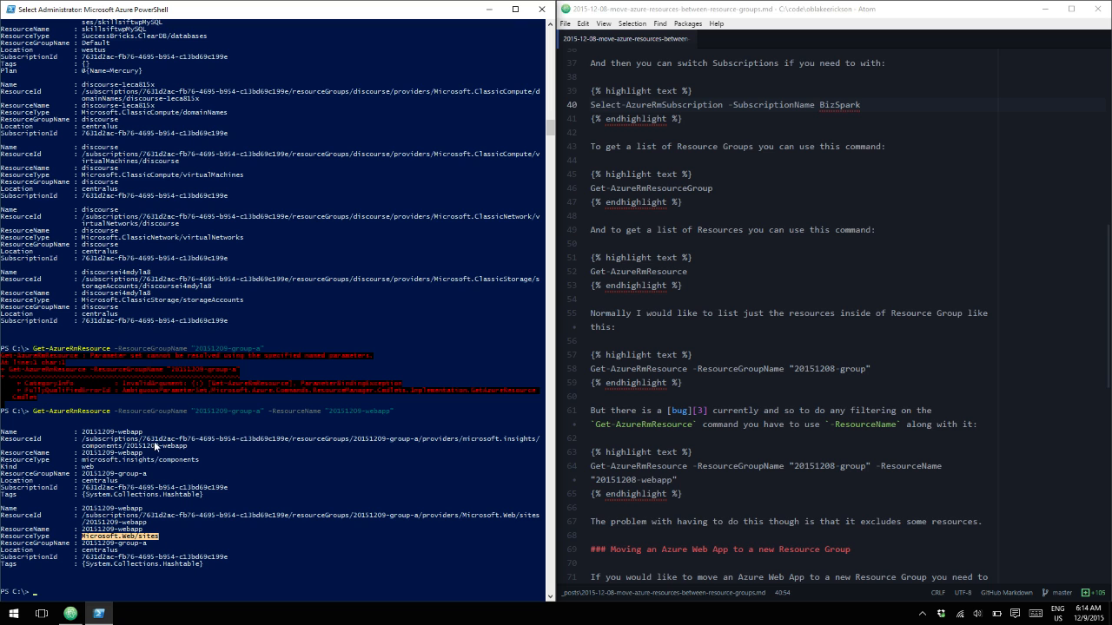
mouse_move(197, 479)
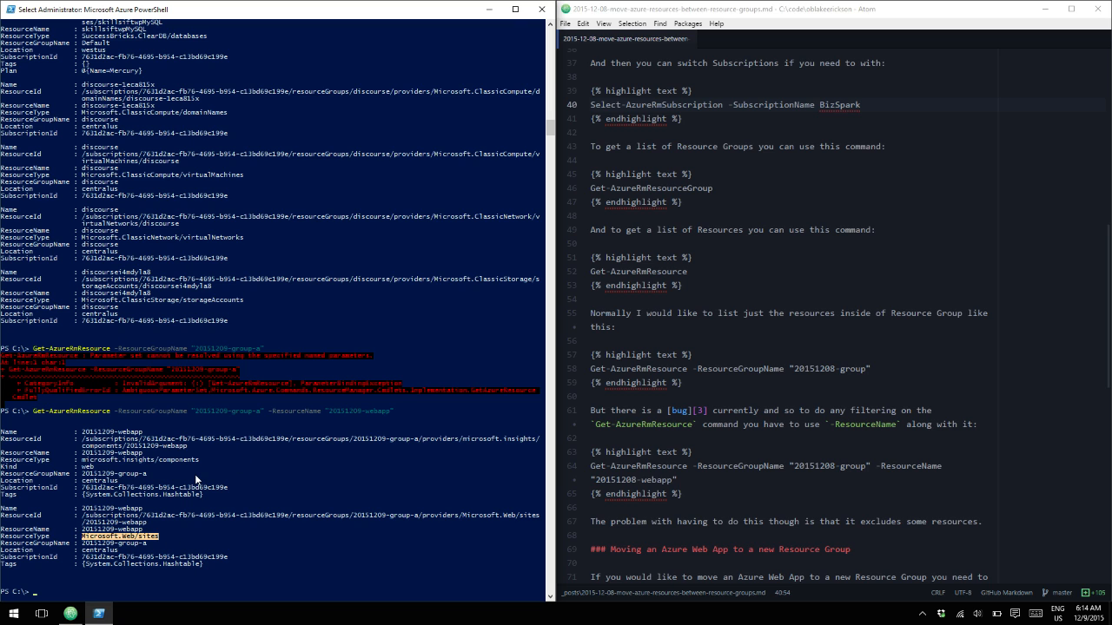
mouse_move(215, 480)
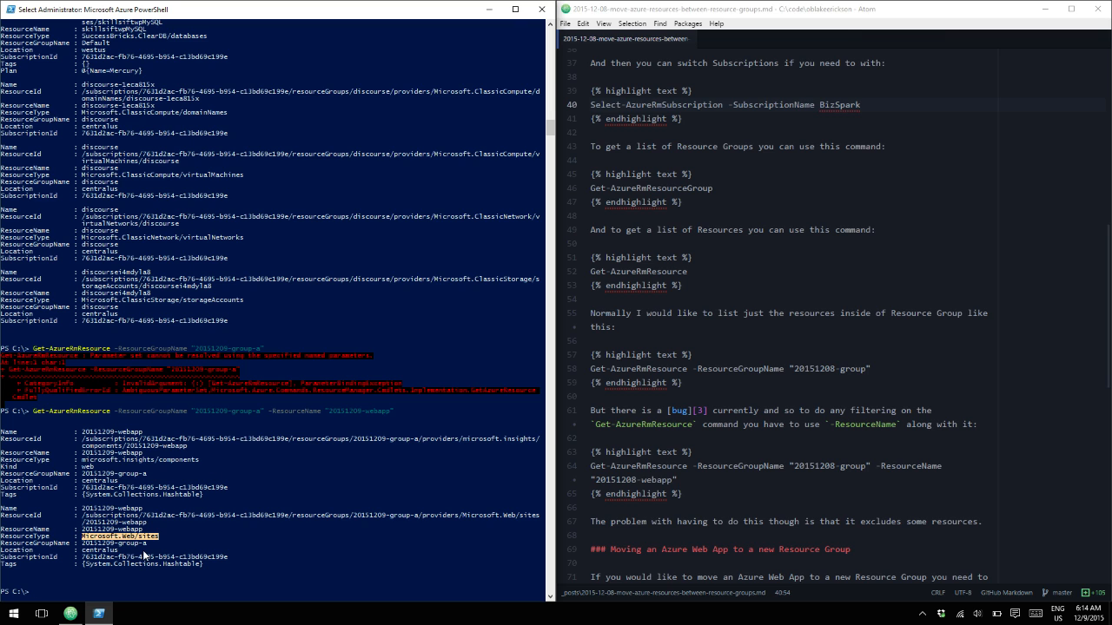
mouse_move(143, 553)
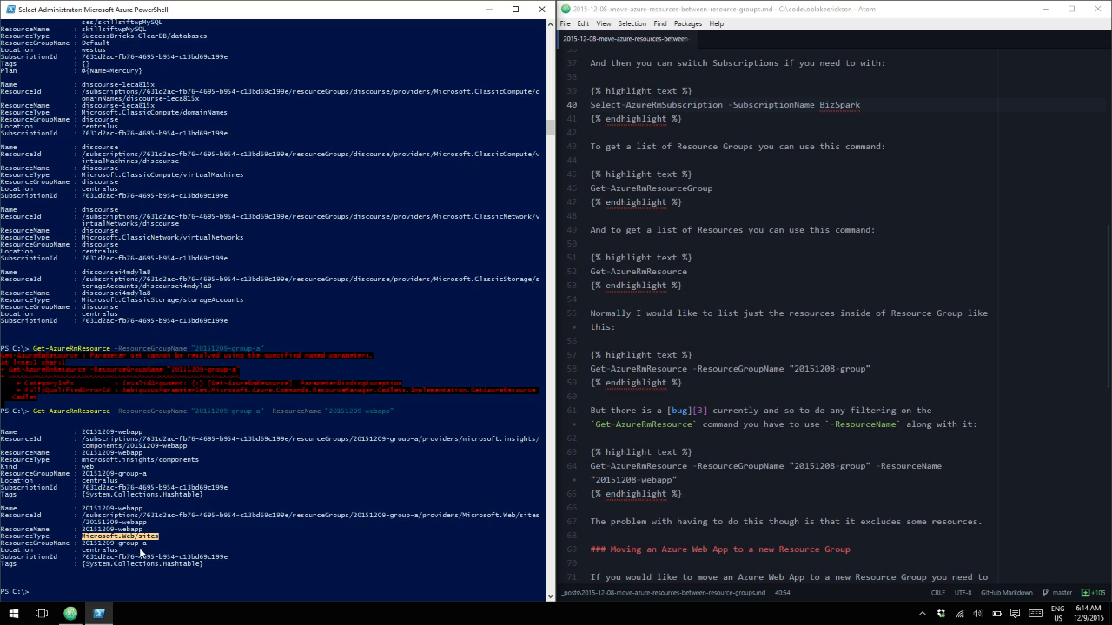
mouse_move(348, 556)
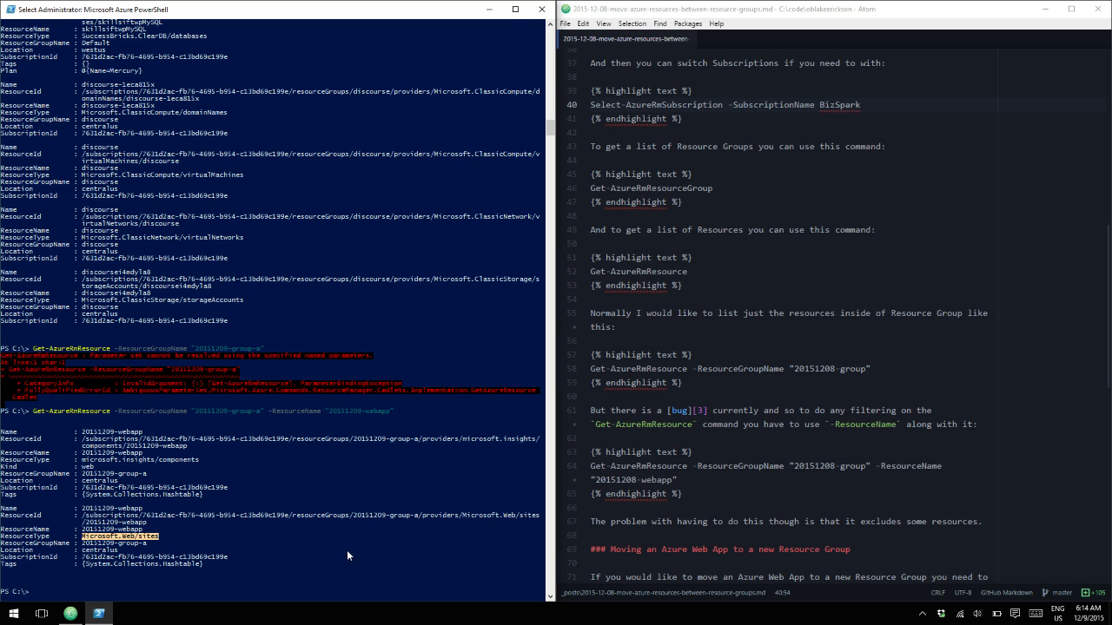
mouse_move(243, 556)
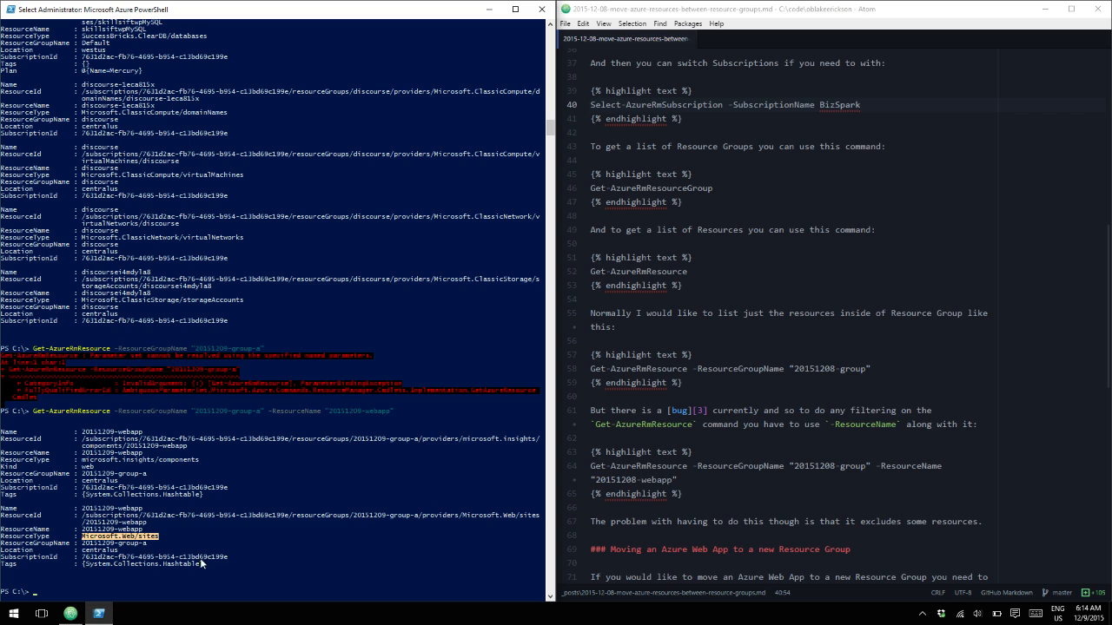
mouse_move(38, 596)
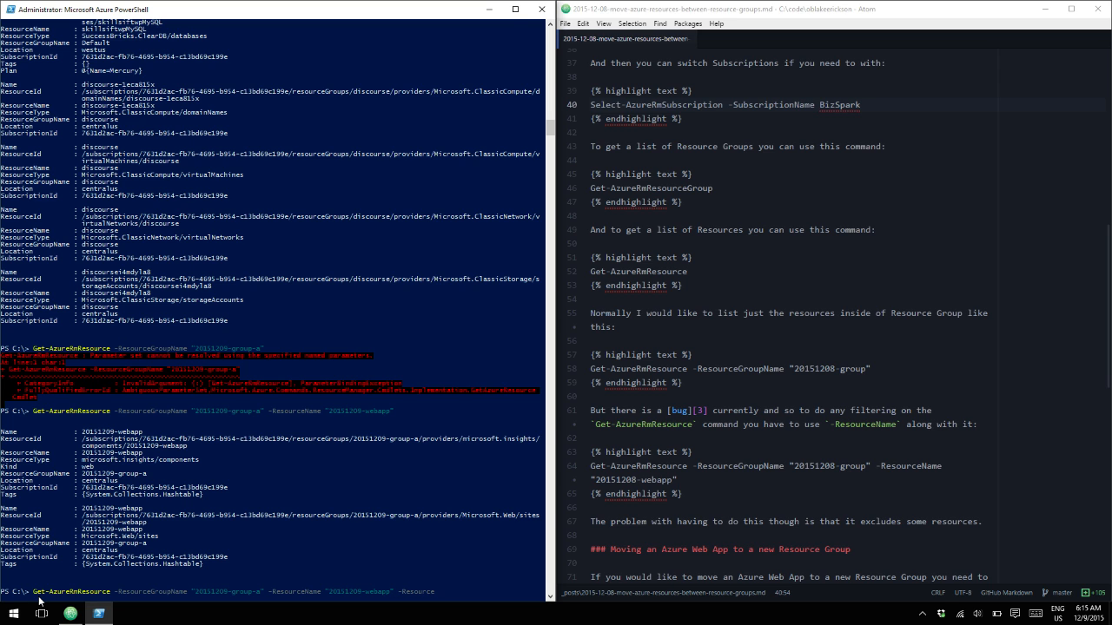
type("Type \"")
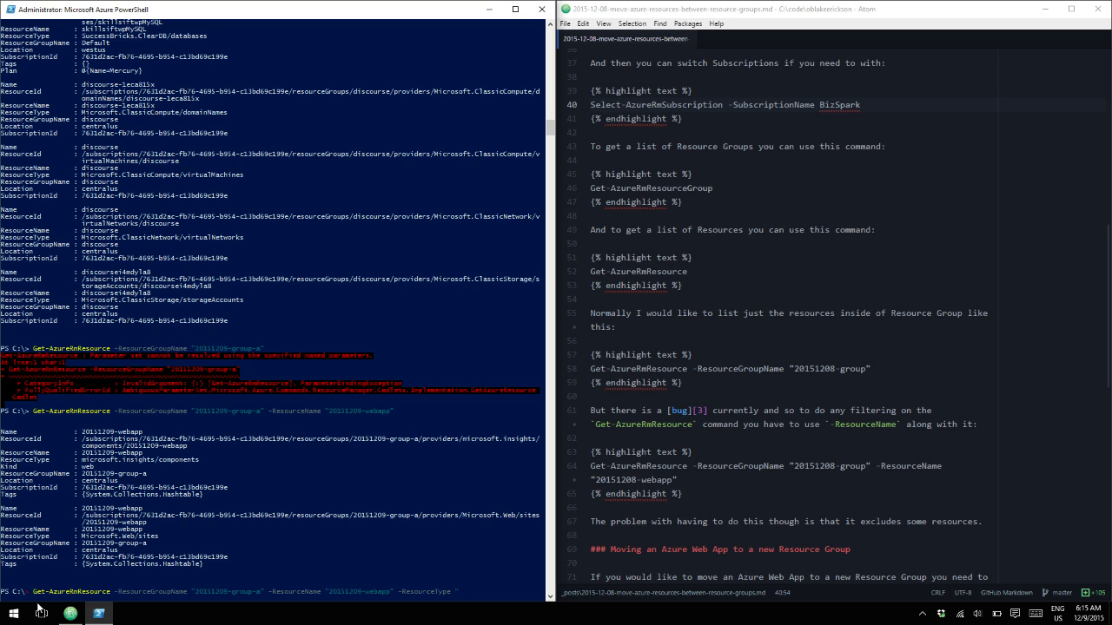
mouse_move(466, 597)
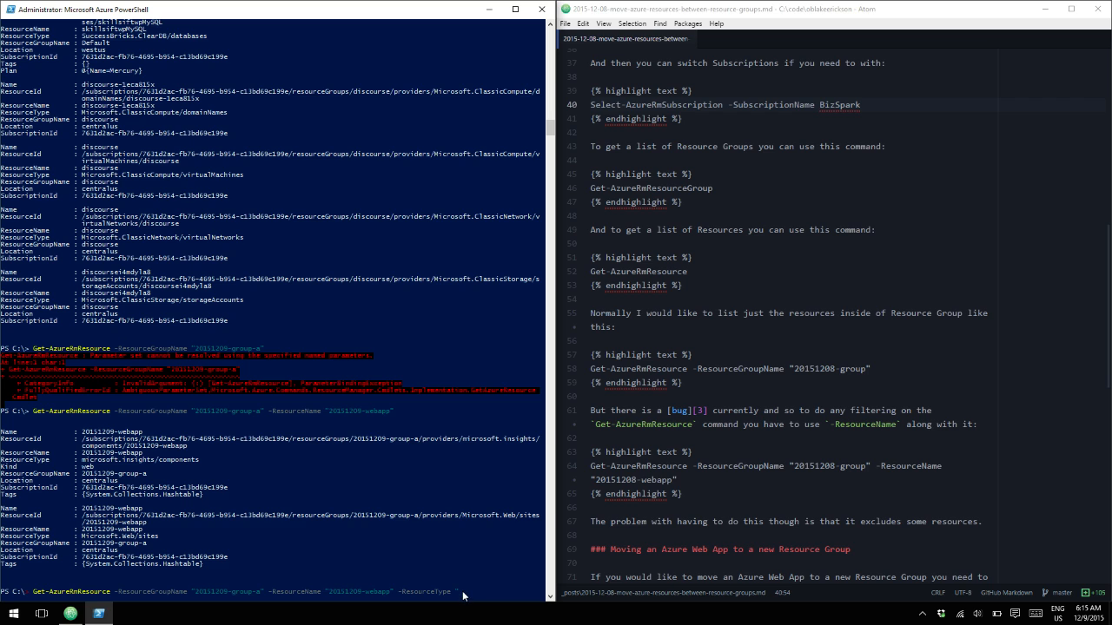
mouse_move(467, 597)
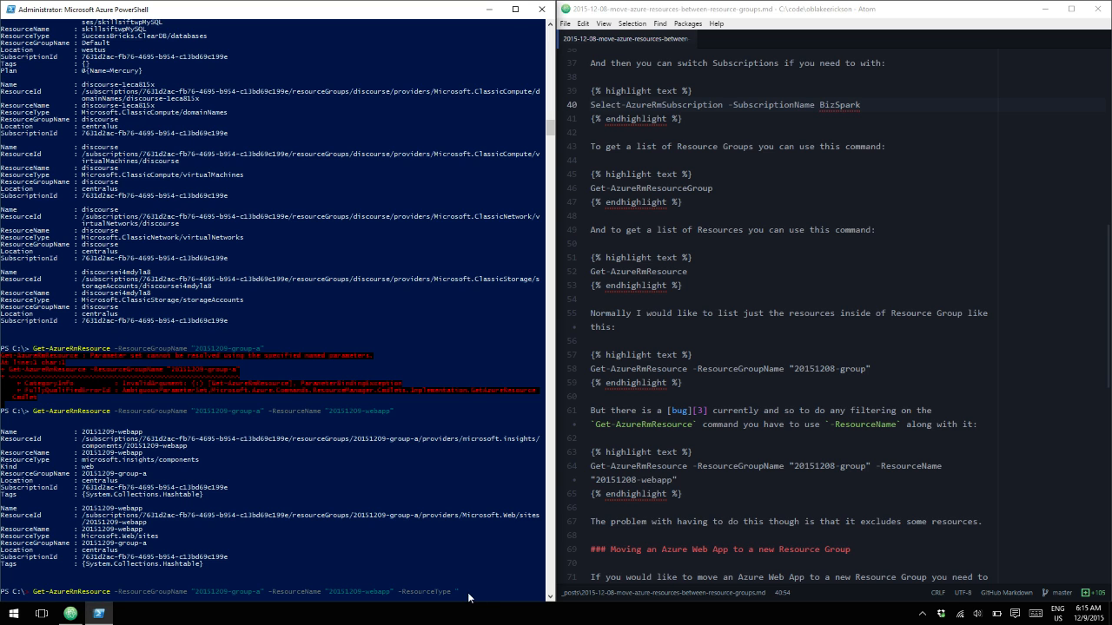
mouse_move(85, 554)
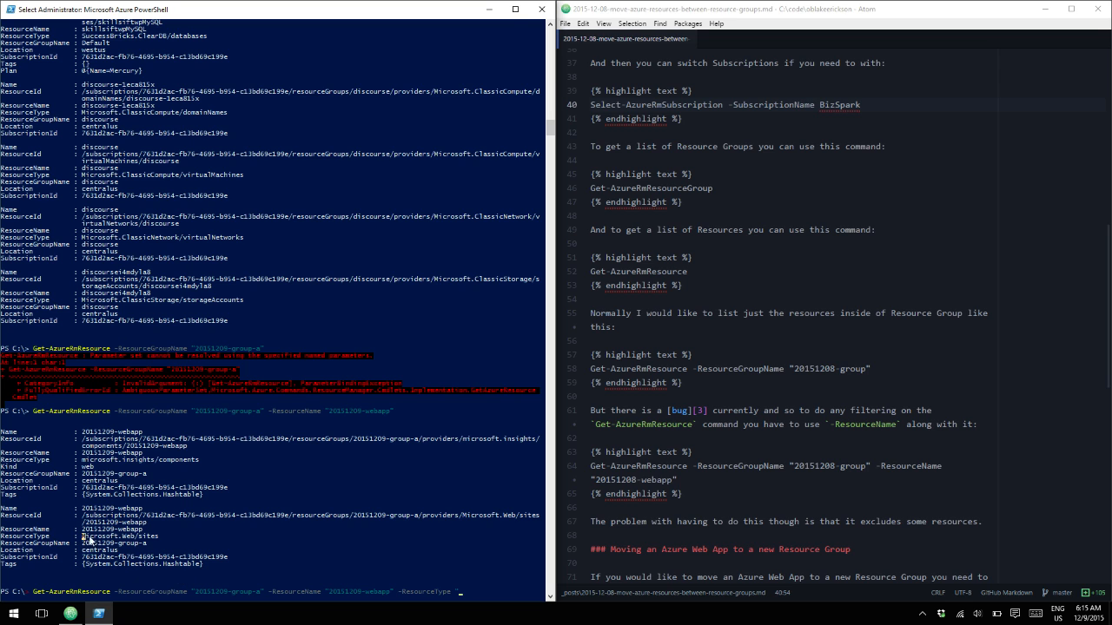
double_click(118, 535)
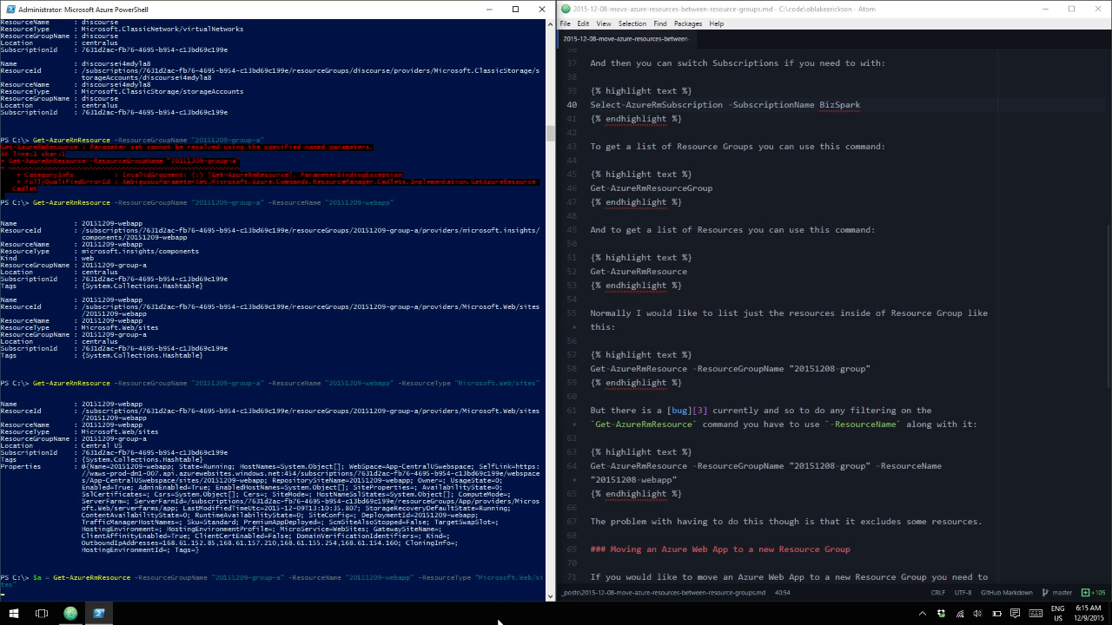
mouse_move(462, 526)
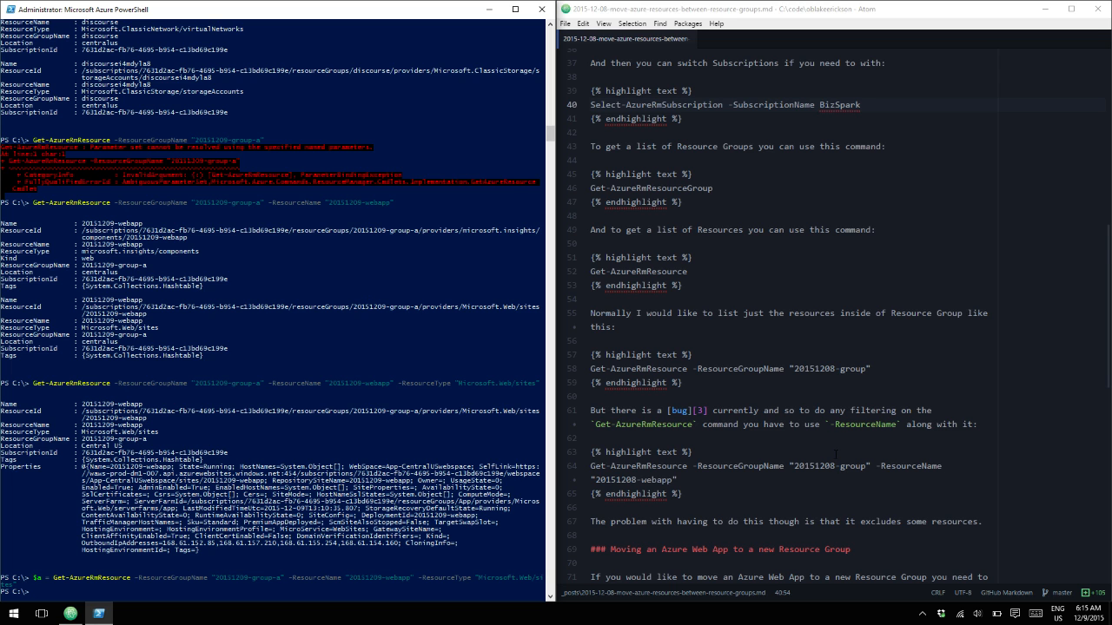
scroll("down", 3)
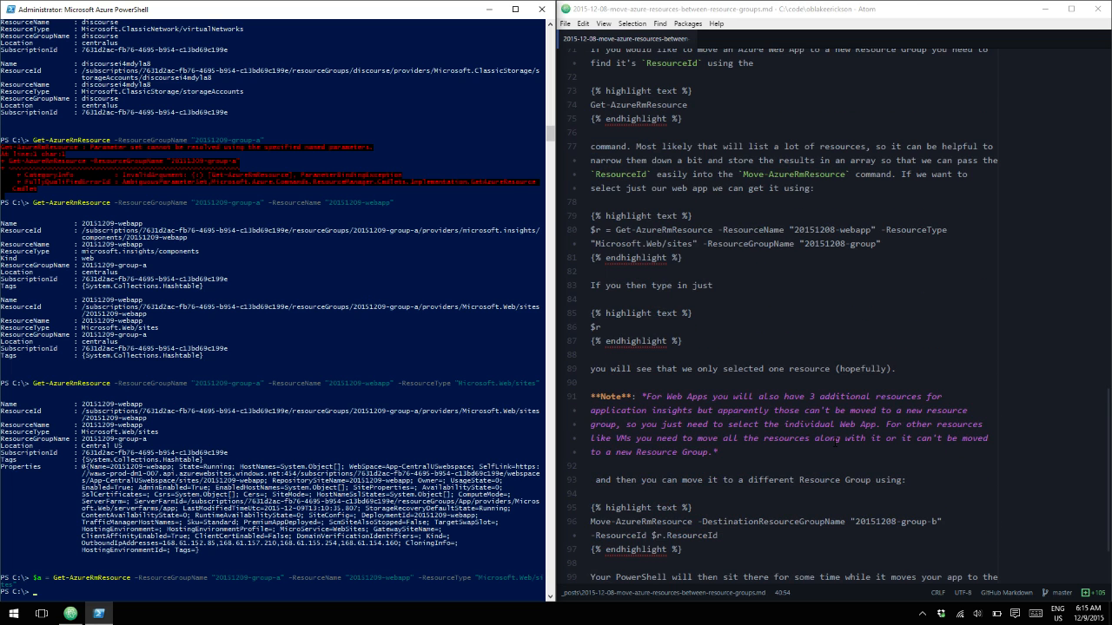
scroll("down", 3)
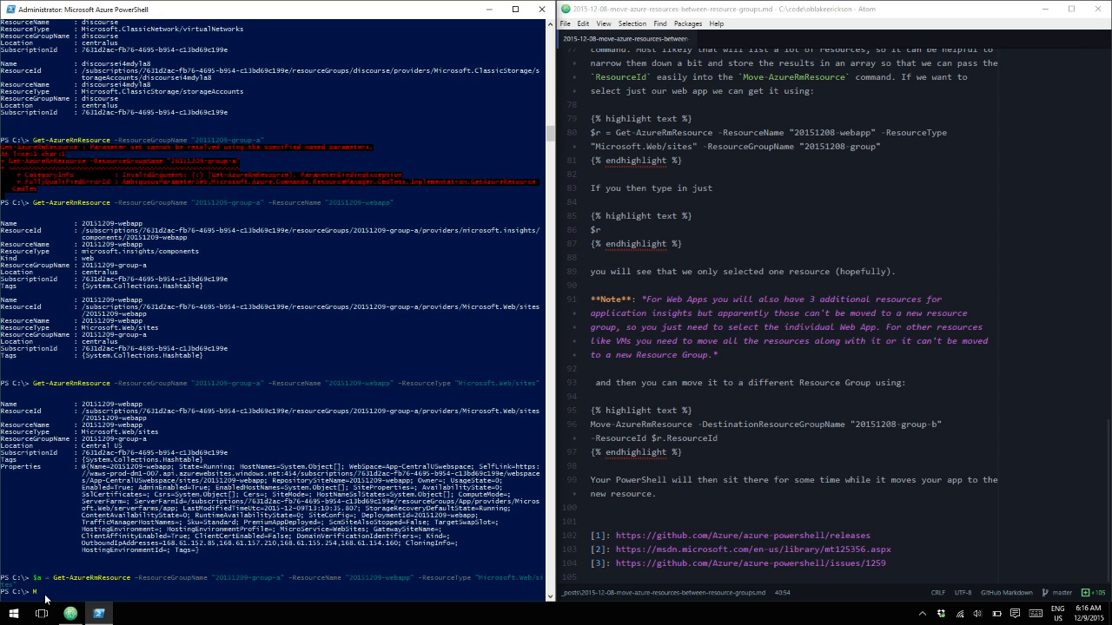
Step: Run Move-AzureRmResource with destination 20151209-group-b and -ResourceId $r.ResourceId
type("Move-AzureRmResource")
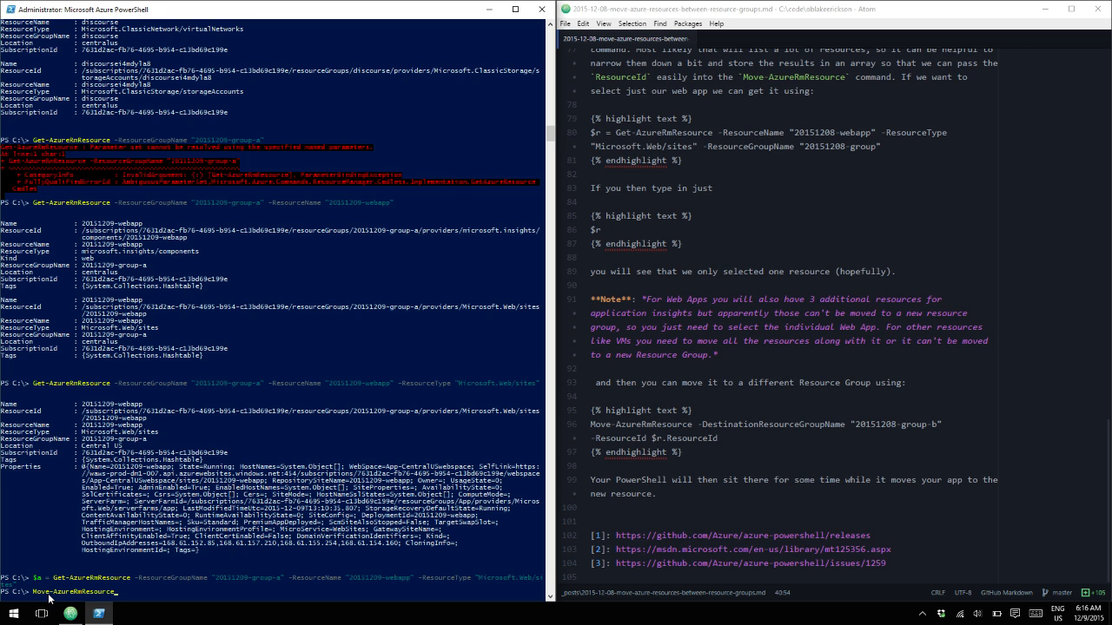
type("-Destination")
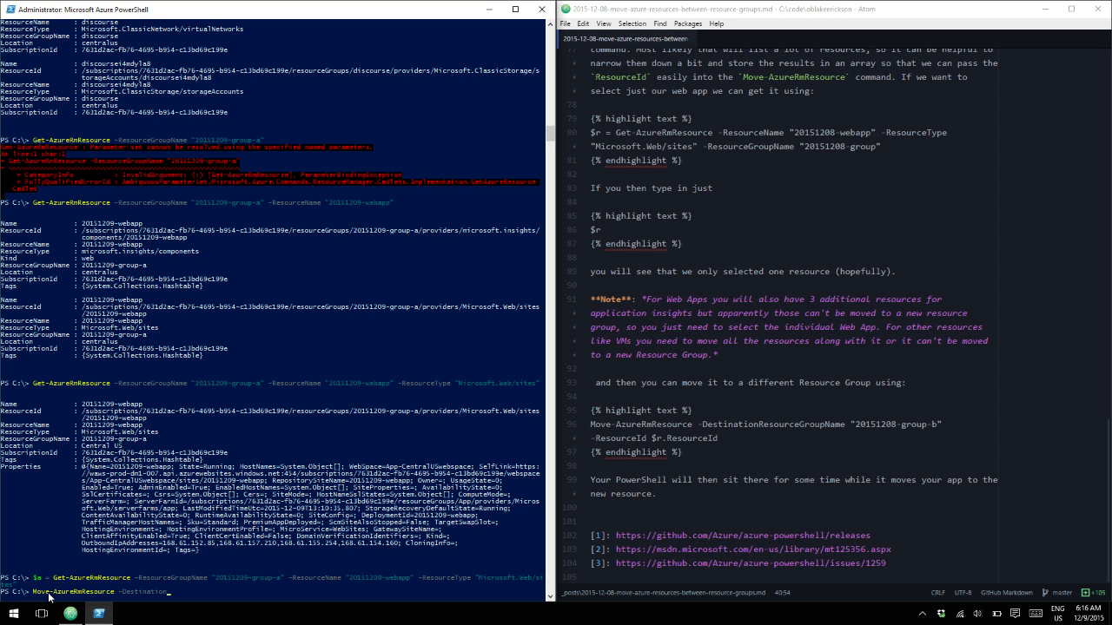
type("Resourc")
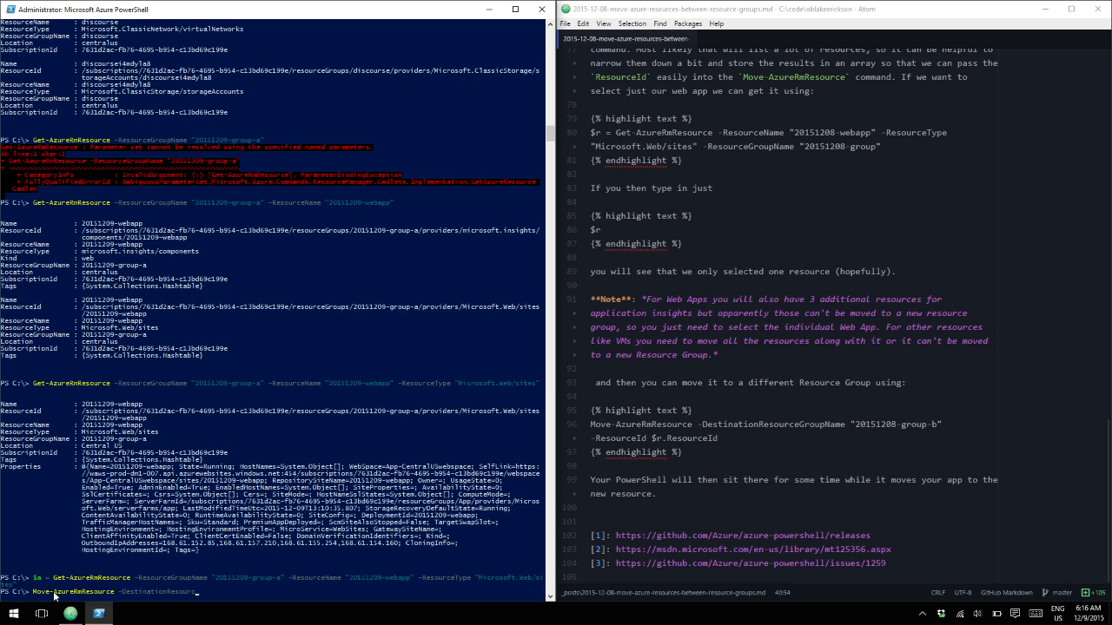
type("Group")
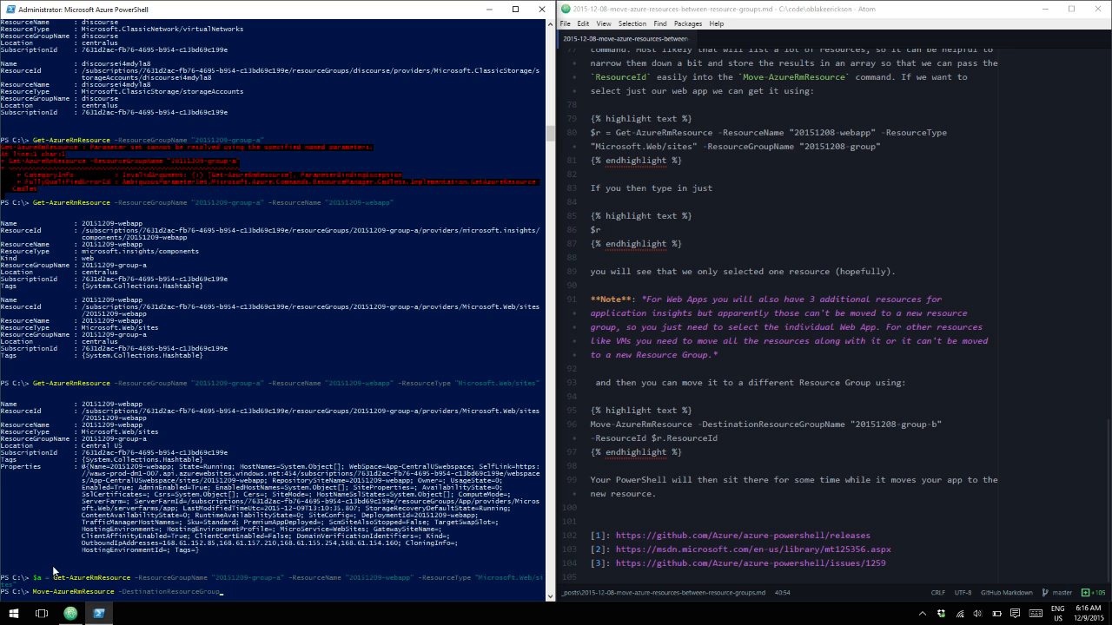
type("20151209-")
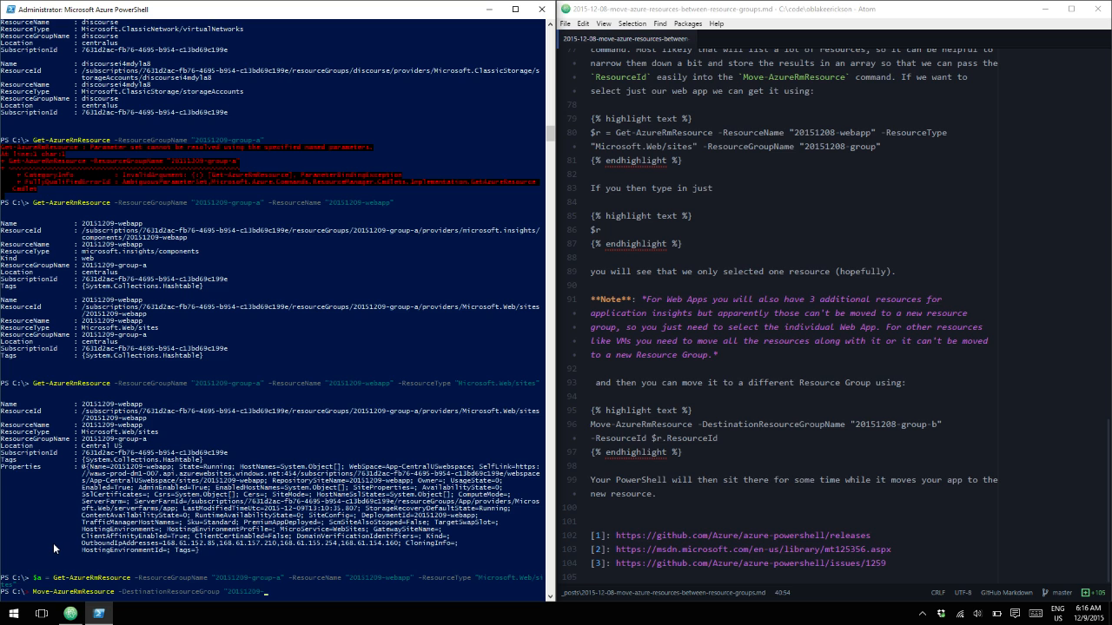
type("group-b\" -ResourceId $a")
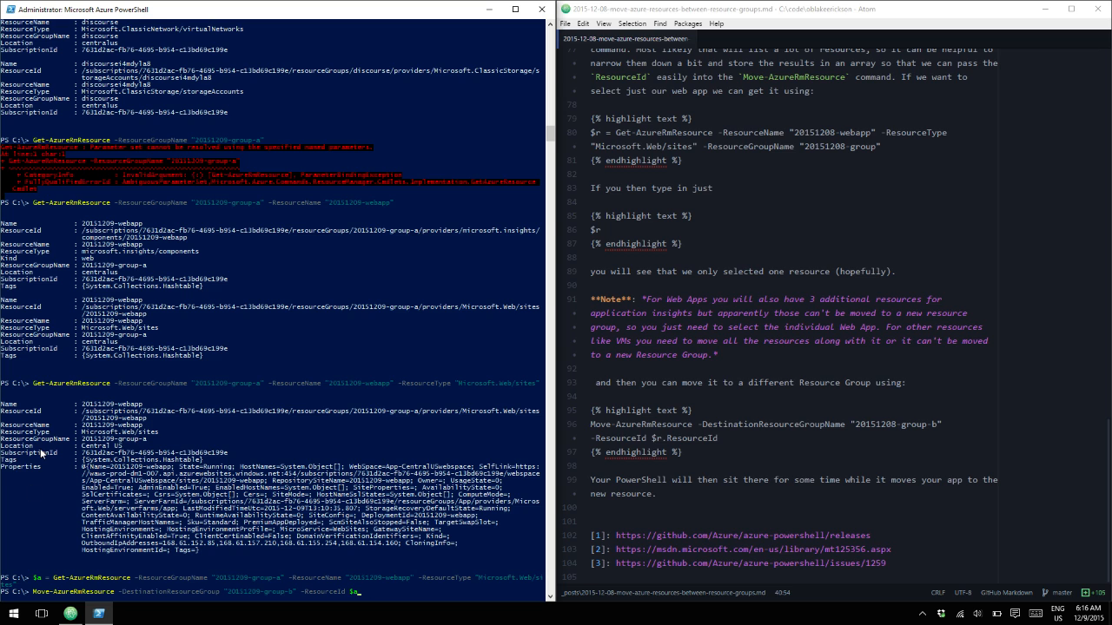
type(".ResourceId")
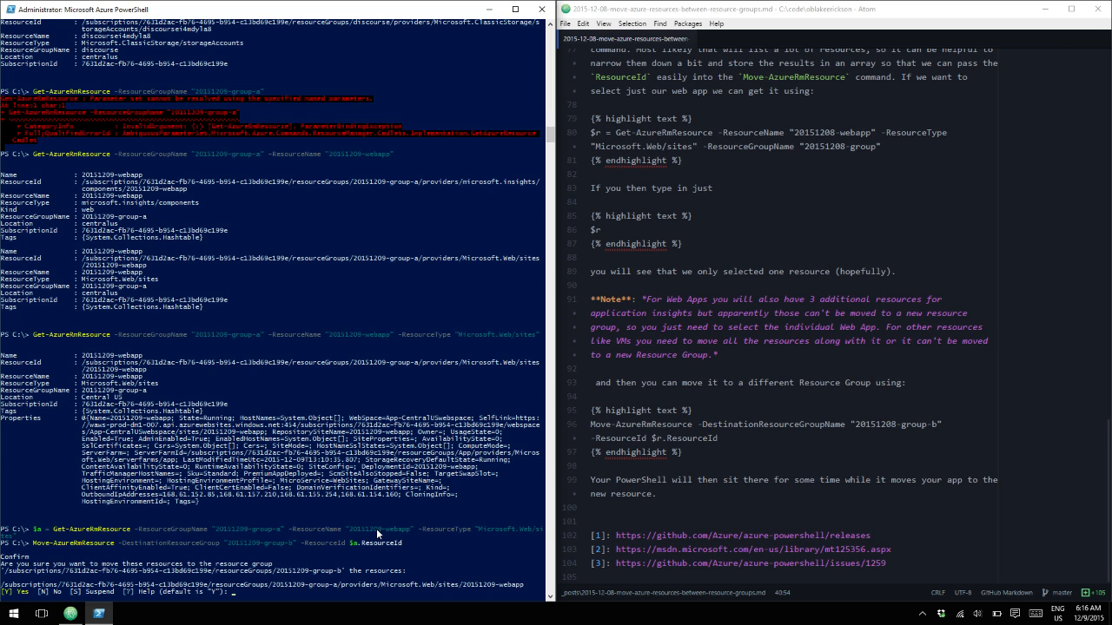
mouse_move(49, 590)
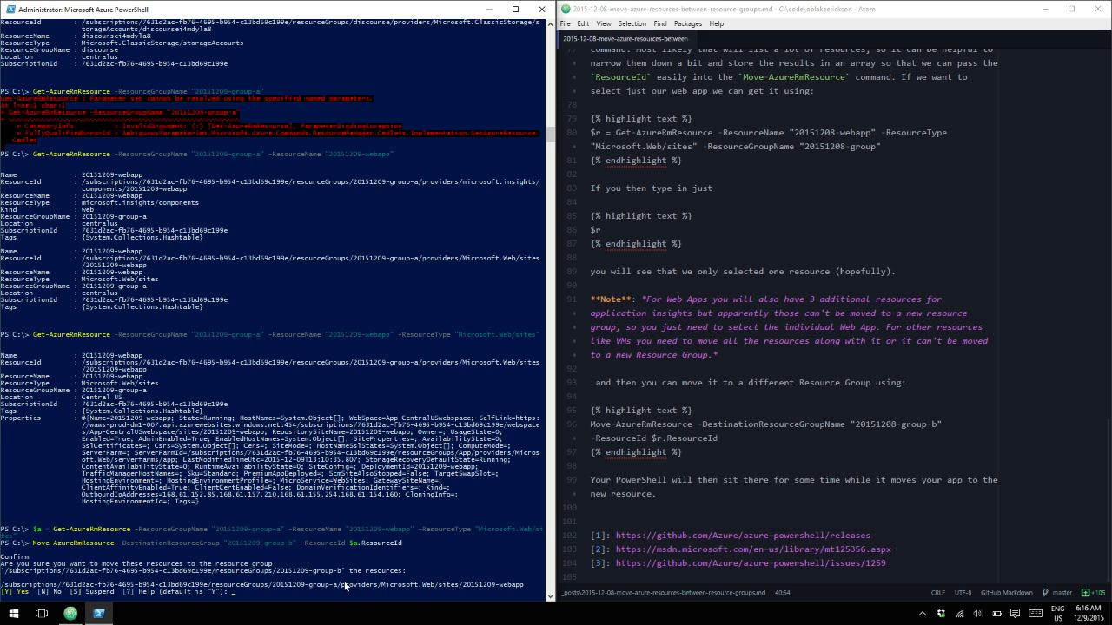
mouse_move(327, 450)
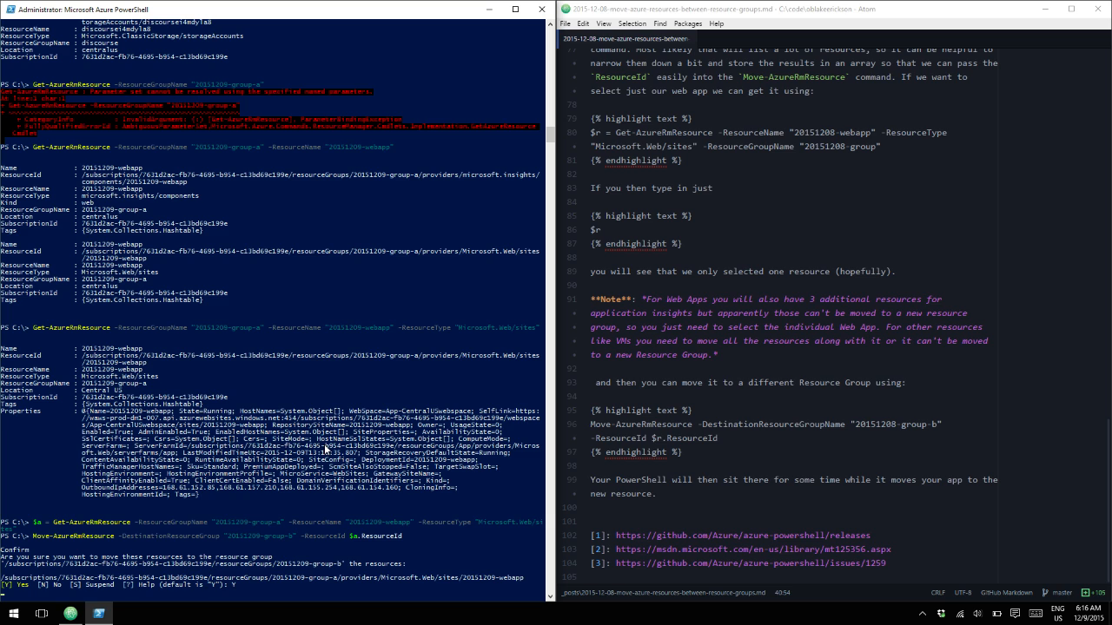
mouse_move(329, 445)
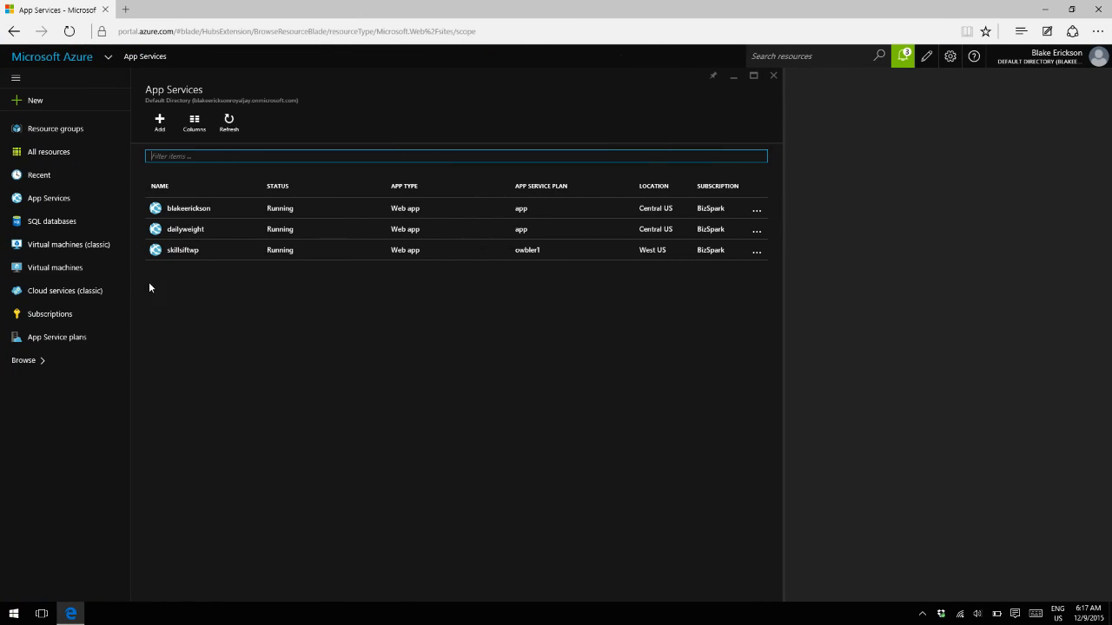
mouse_move(56, 128)
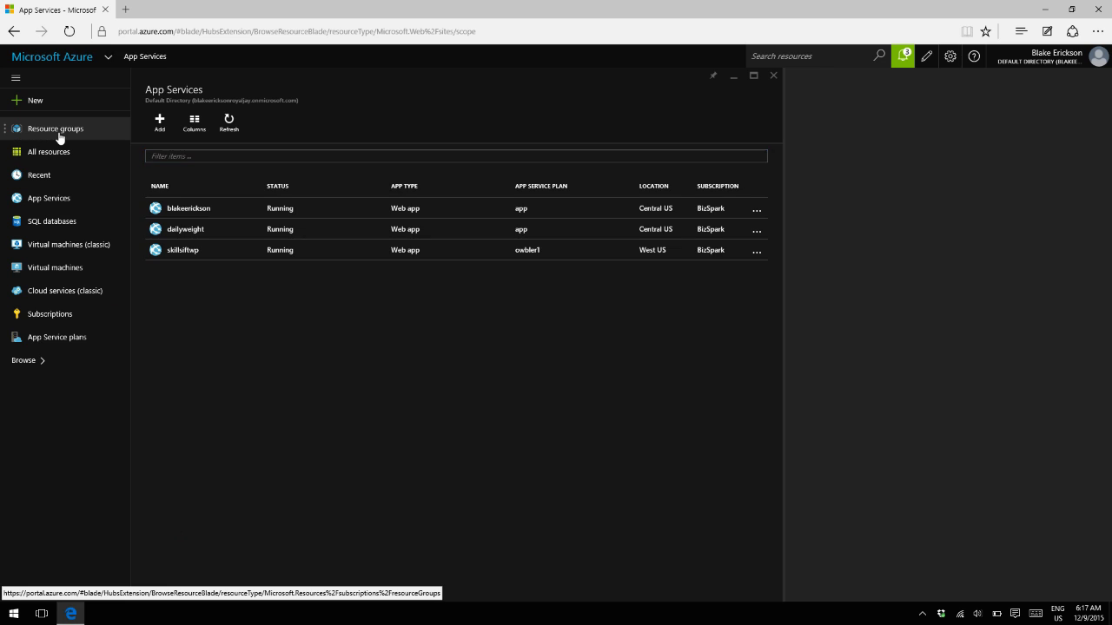
Step: View 20151209-group-a and 20151209-group-b, both showing the Moving Resources notice
left_click(56, 128)
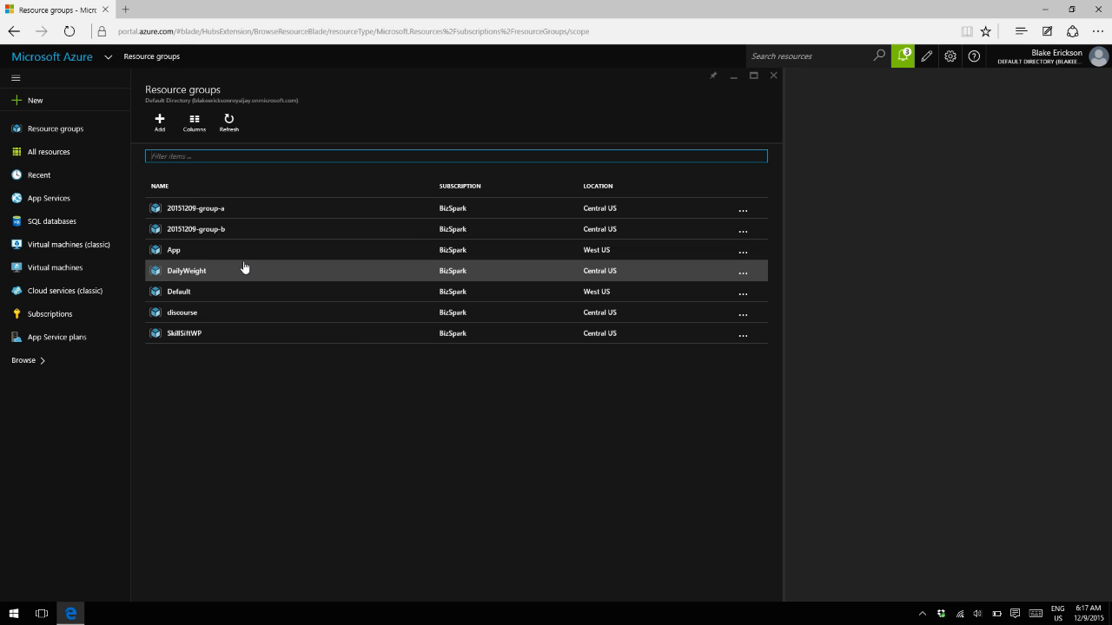
left_click(195, 208)
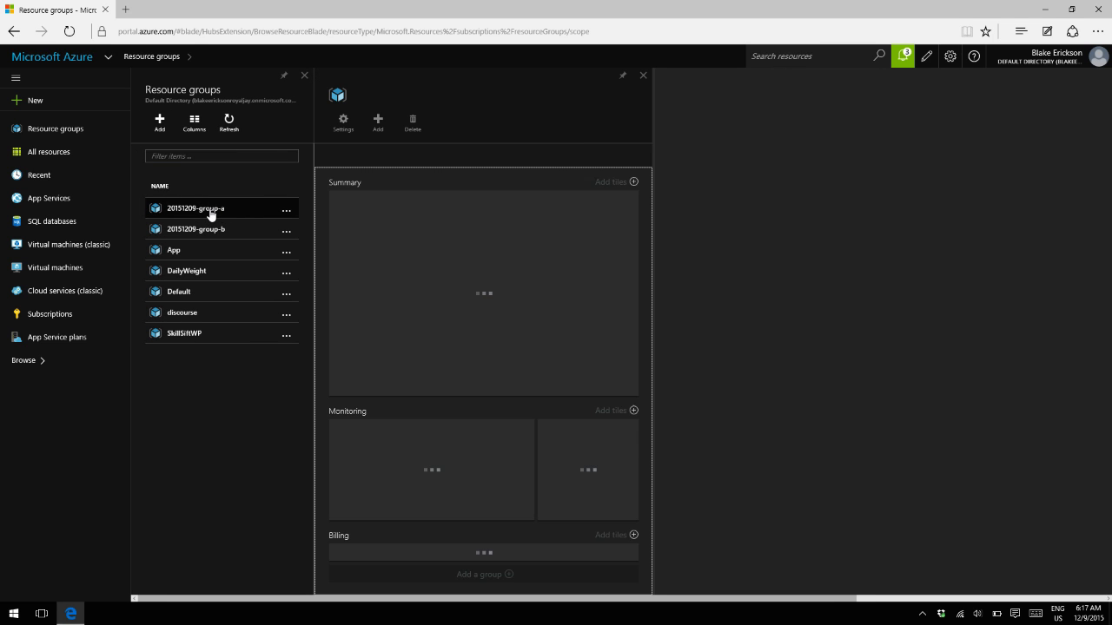
left_click(194, 208)
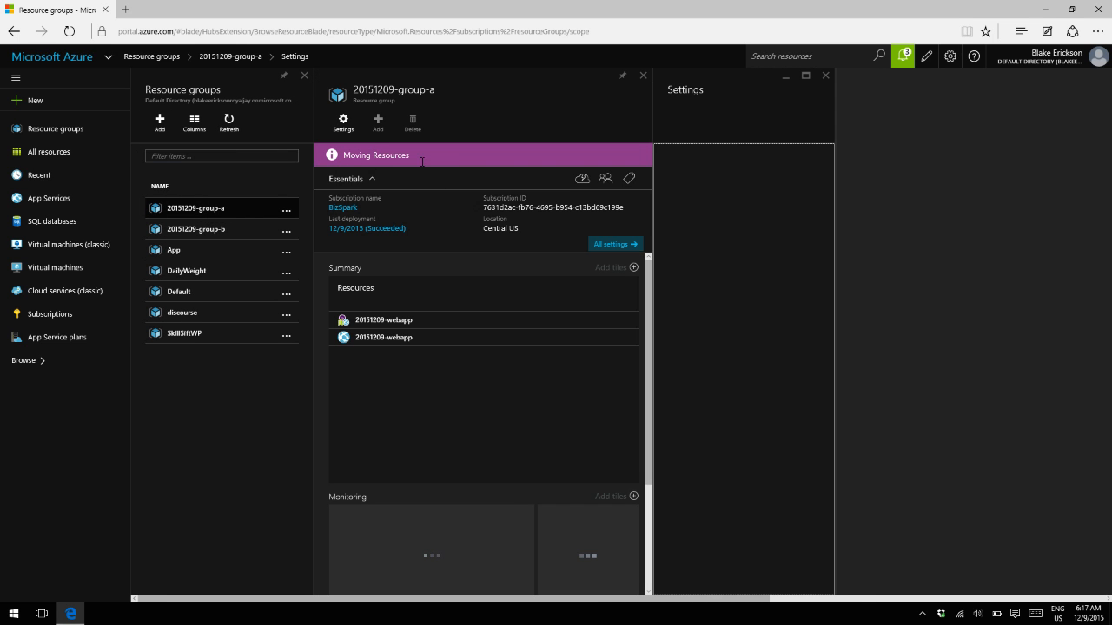
left_click(344, 122)
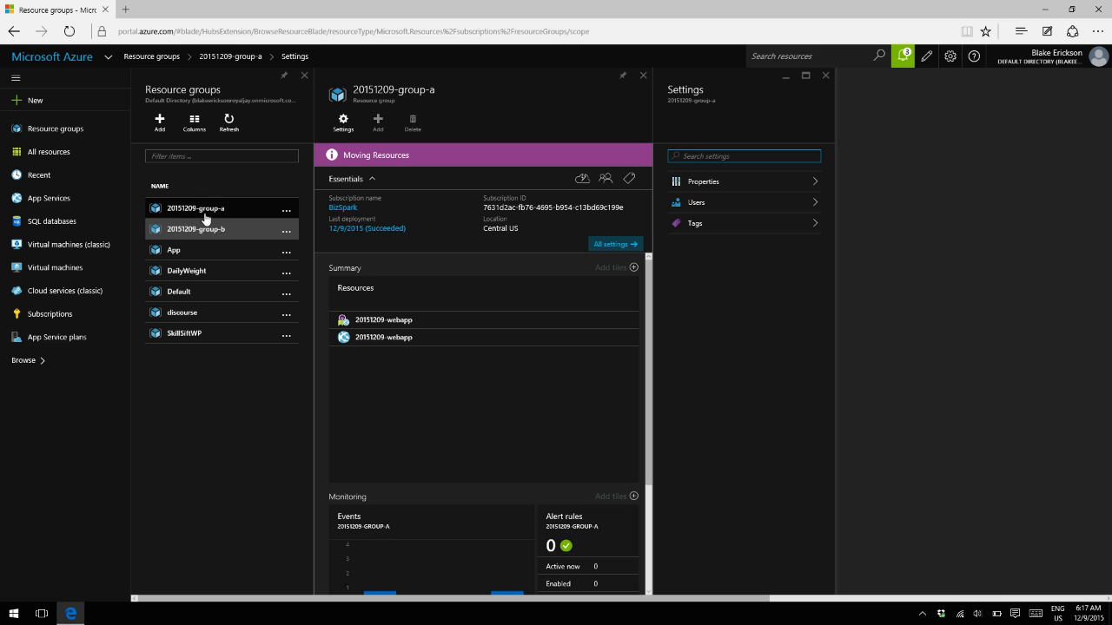
left_click(643, 77)
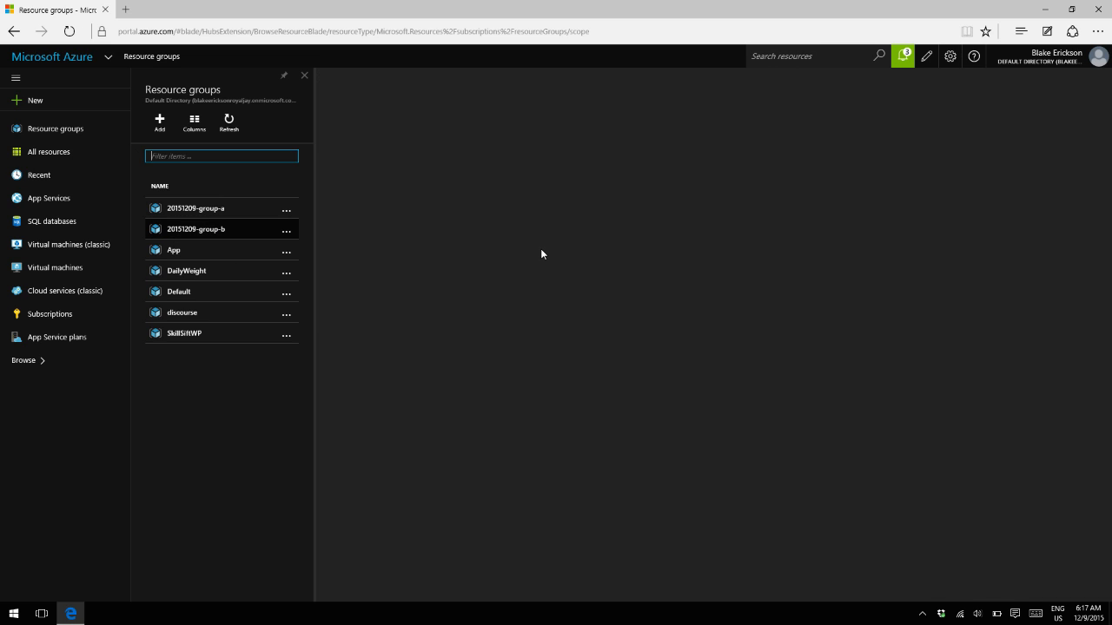
left_click(194, 230)
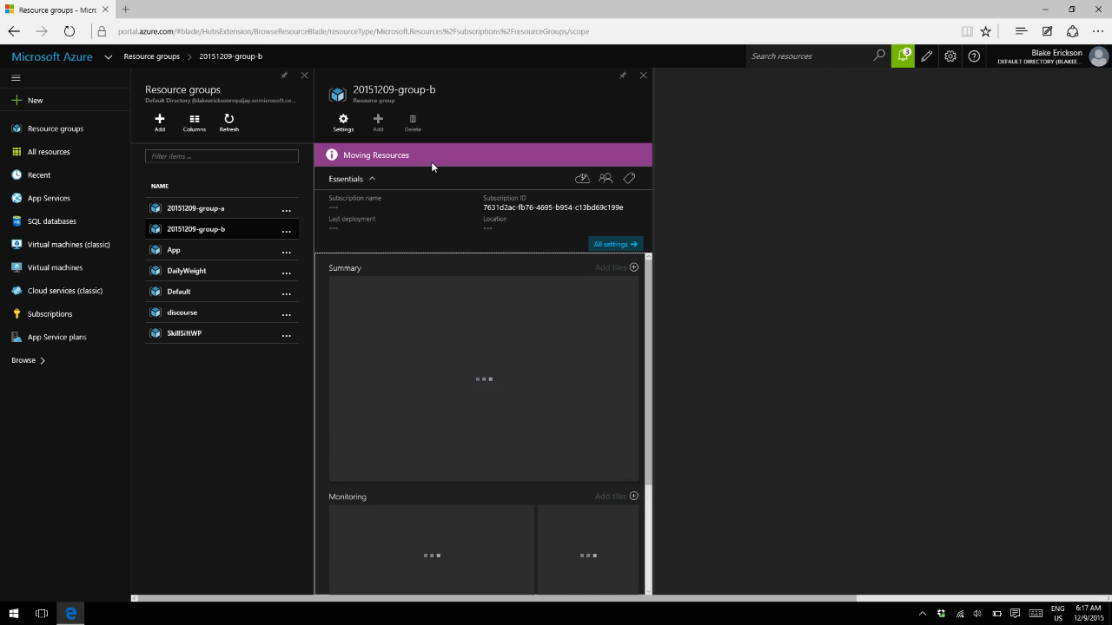
left_click(343, 121)
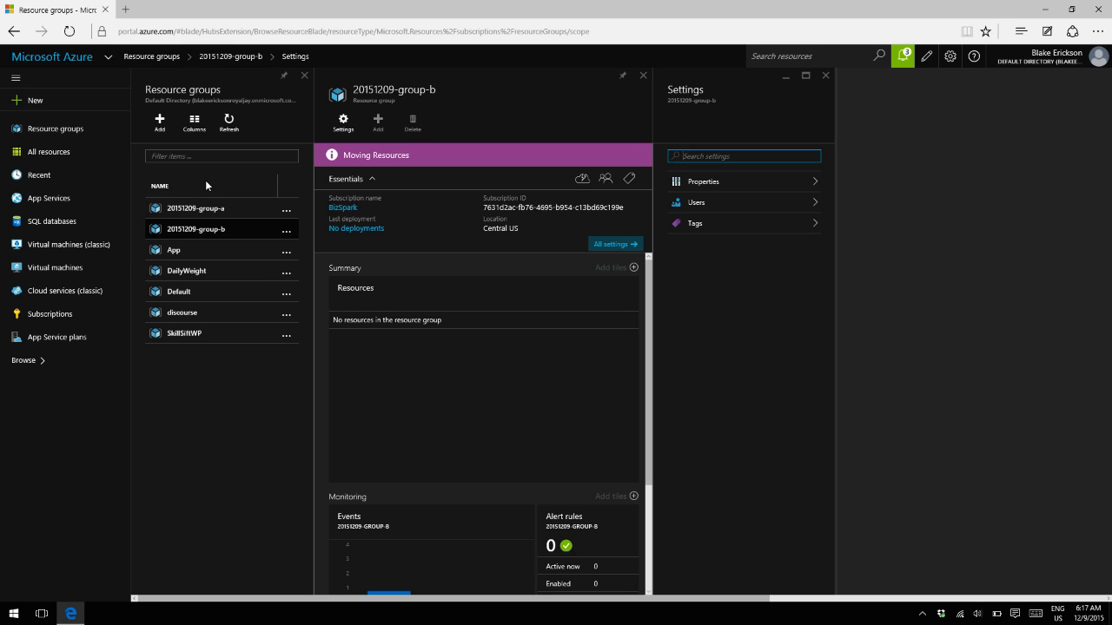
mouse_move(408, 369)
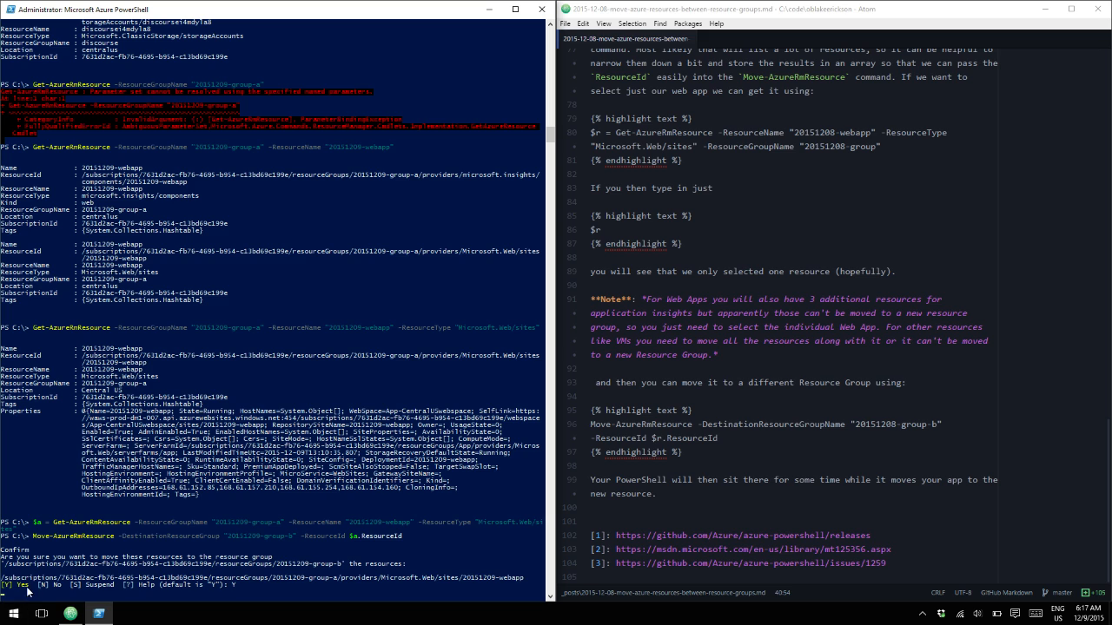
mouse_move(195, 549)
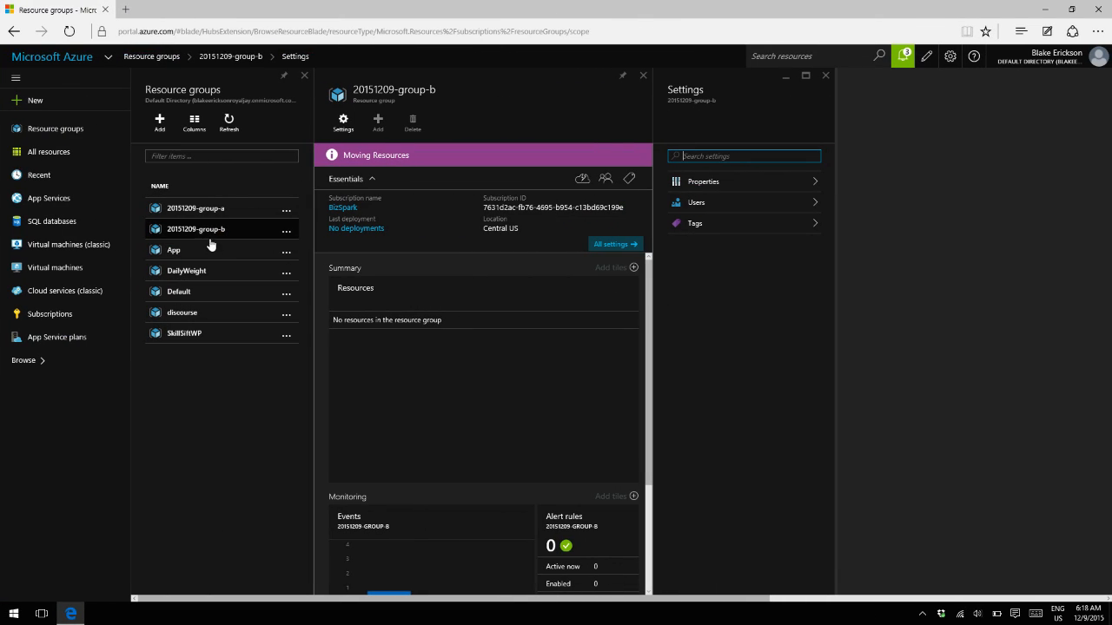
Step: Reopen group-a, then group-b, where the 20151209-webapp site now appears
left_click(195, 208)
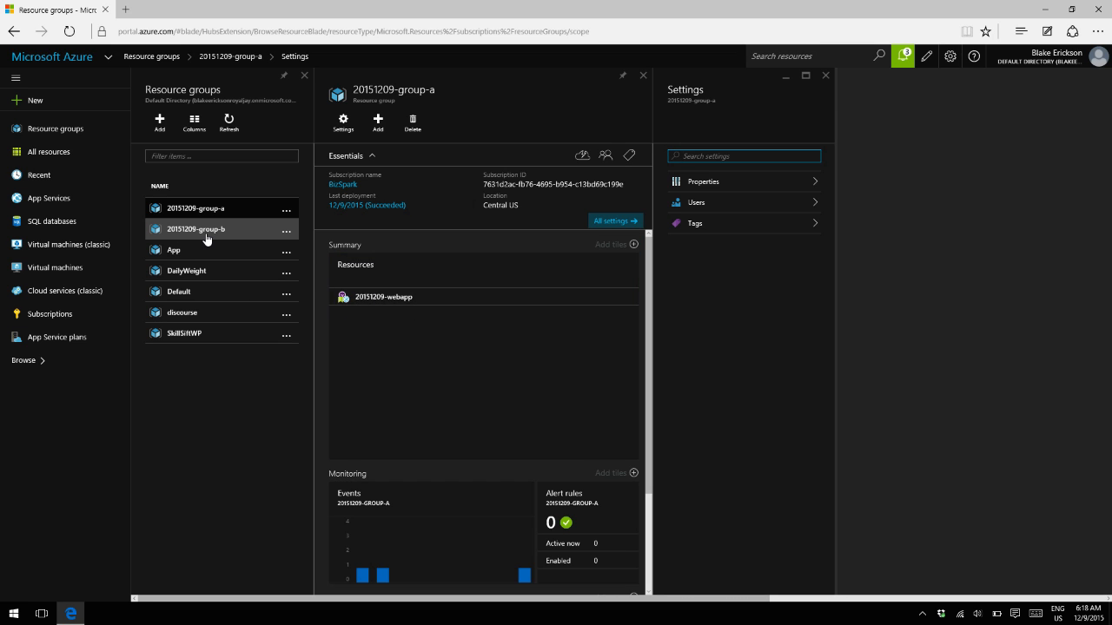
left_click(194, 229)
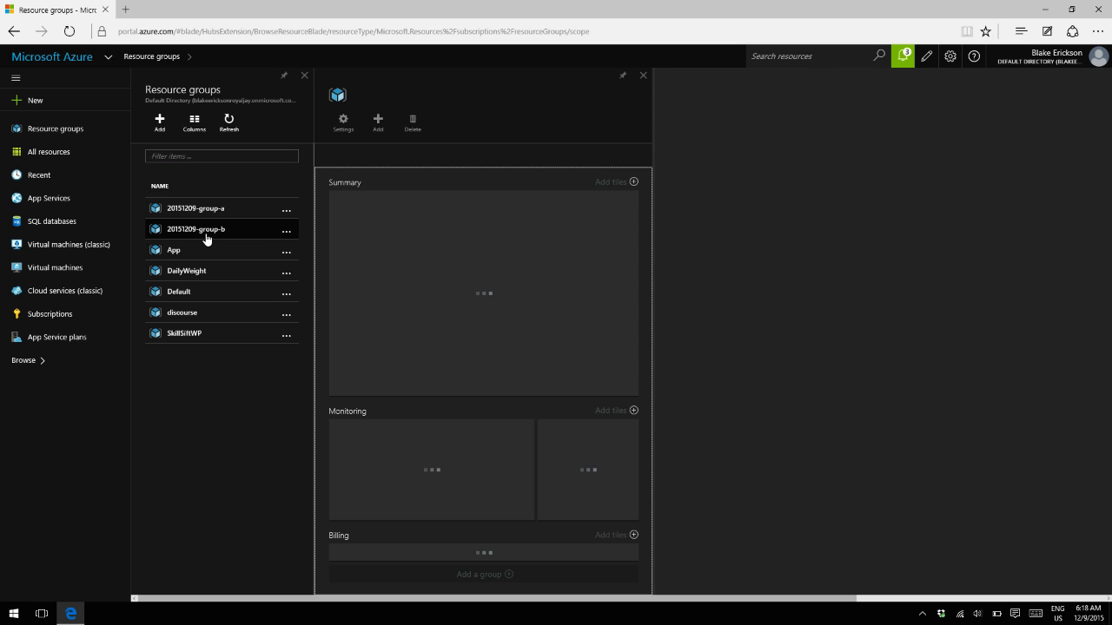
left_click(194, 230)
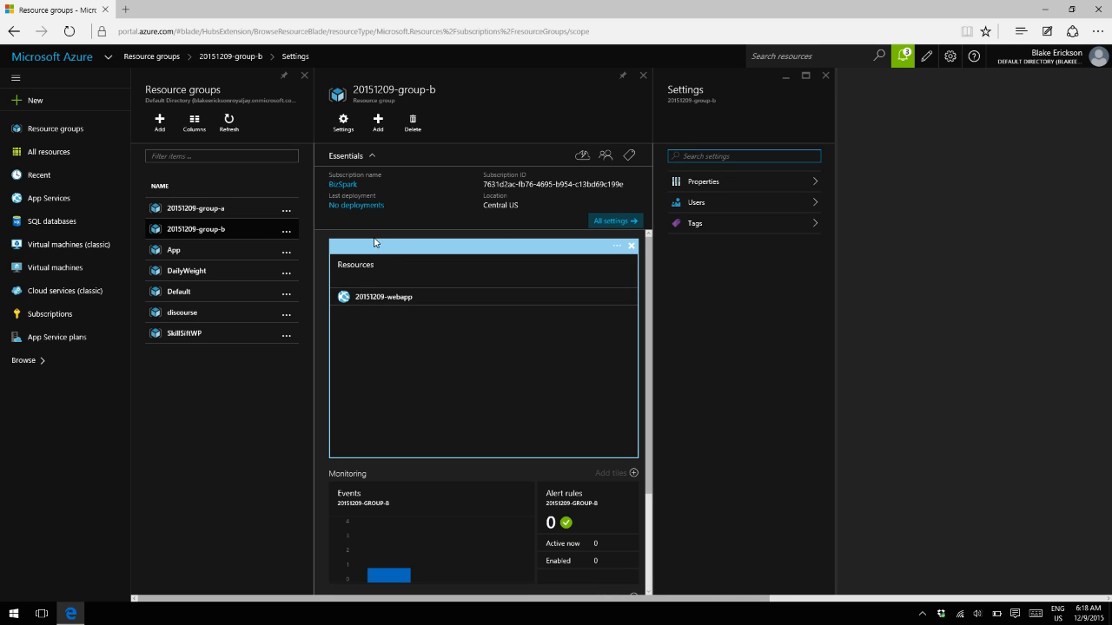
mouse_move(382, 297)
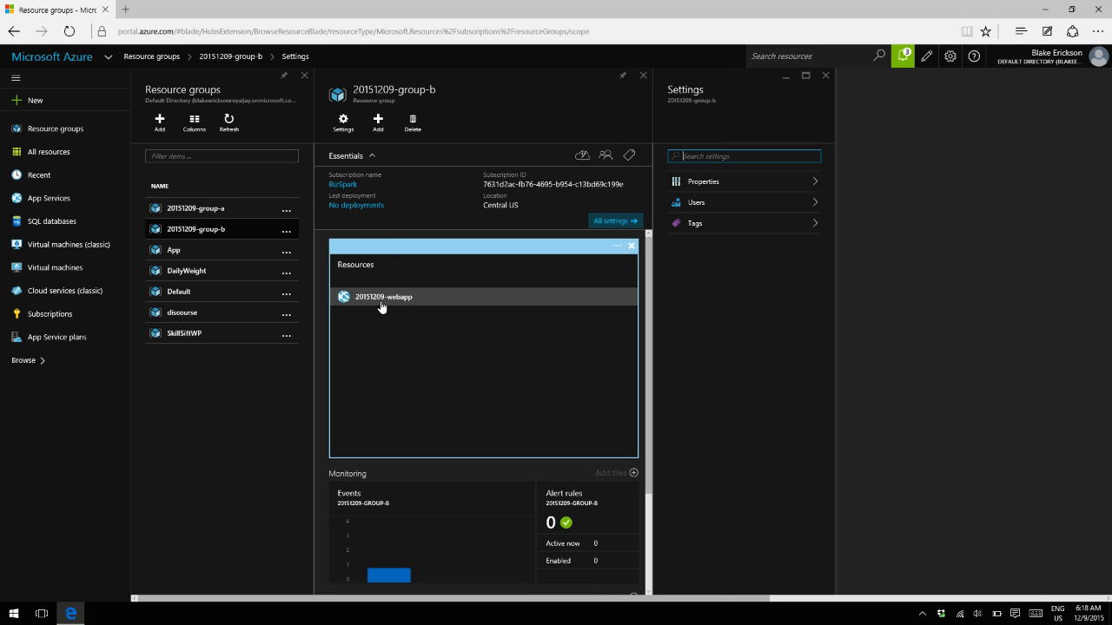